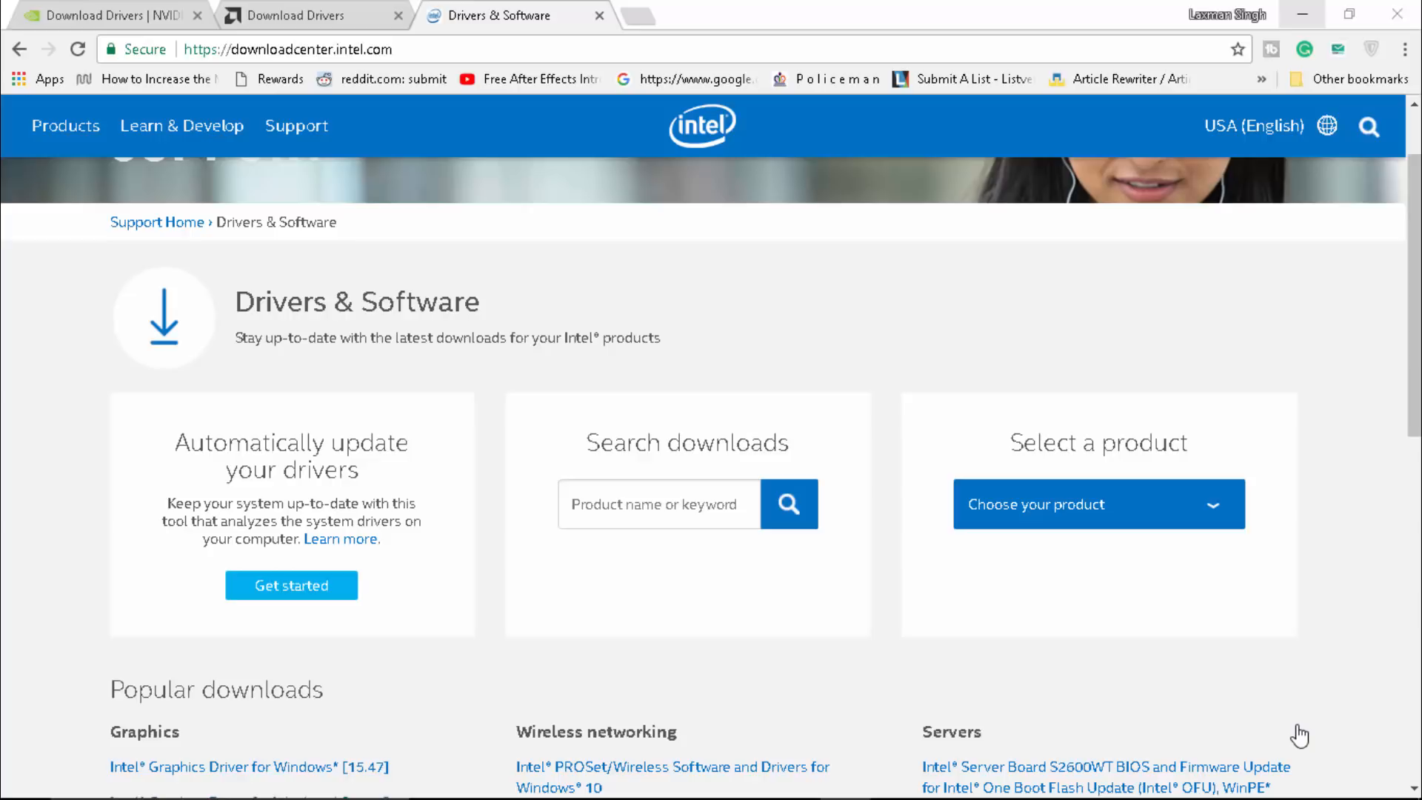
{"action": "mouse_move", "coordinate": [1078, 651]}
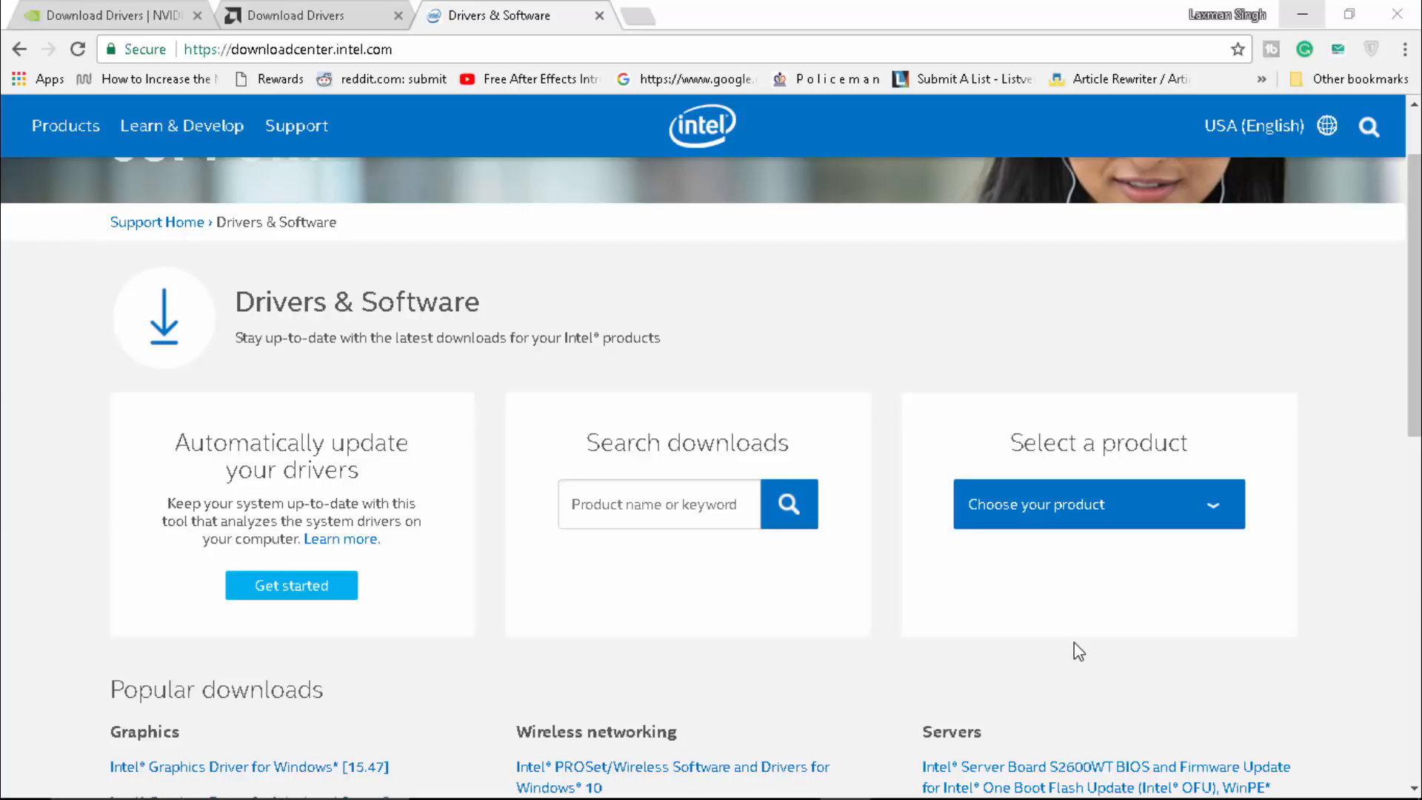
- In Task Manager, find and end the Epic Games Launcher process
{"action": "key", "text": "ctrl+shift+esc"}
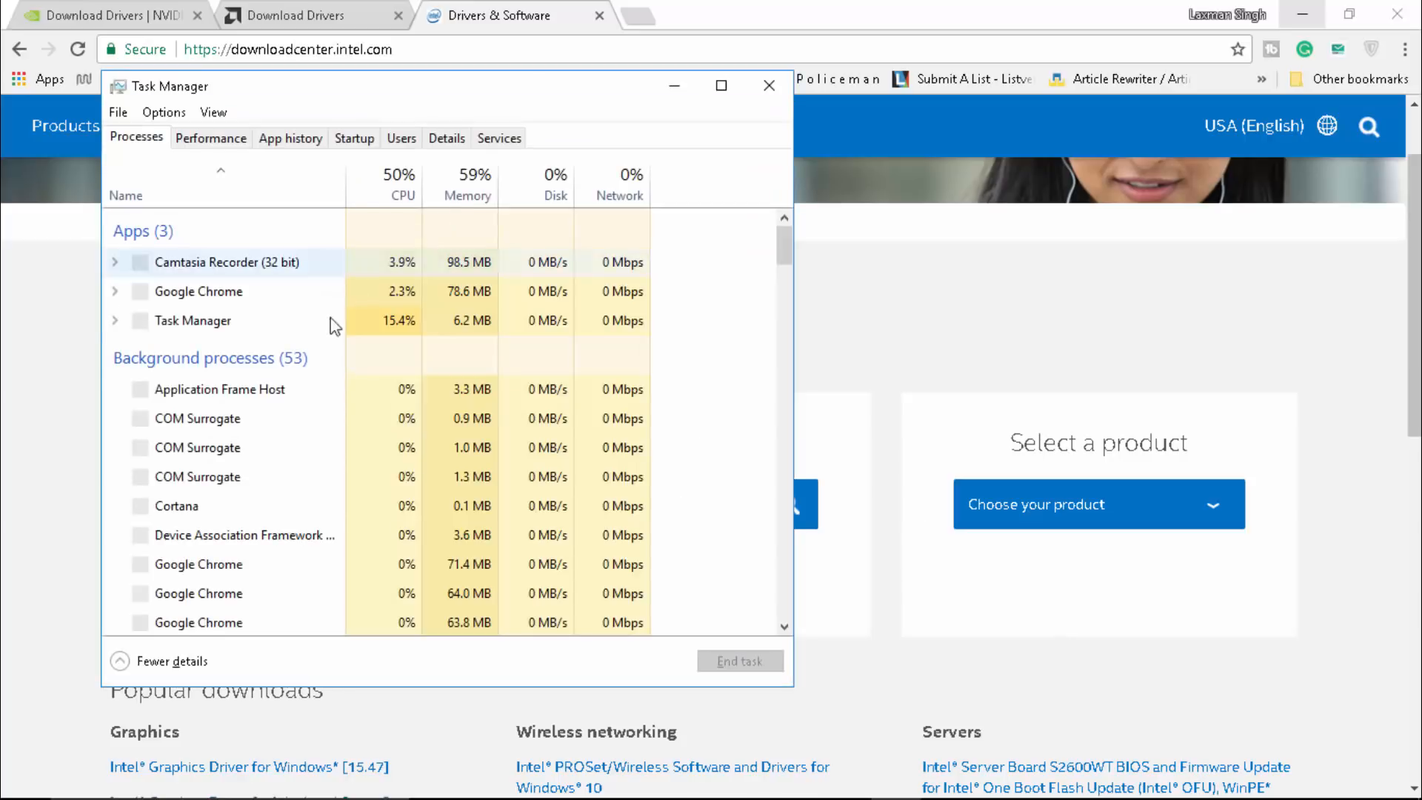
{"action": "scroll", "scroll_direction": "down", "scroll_amount": 3}
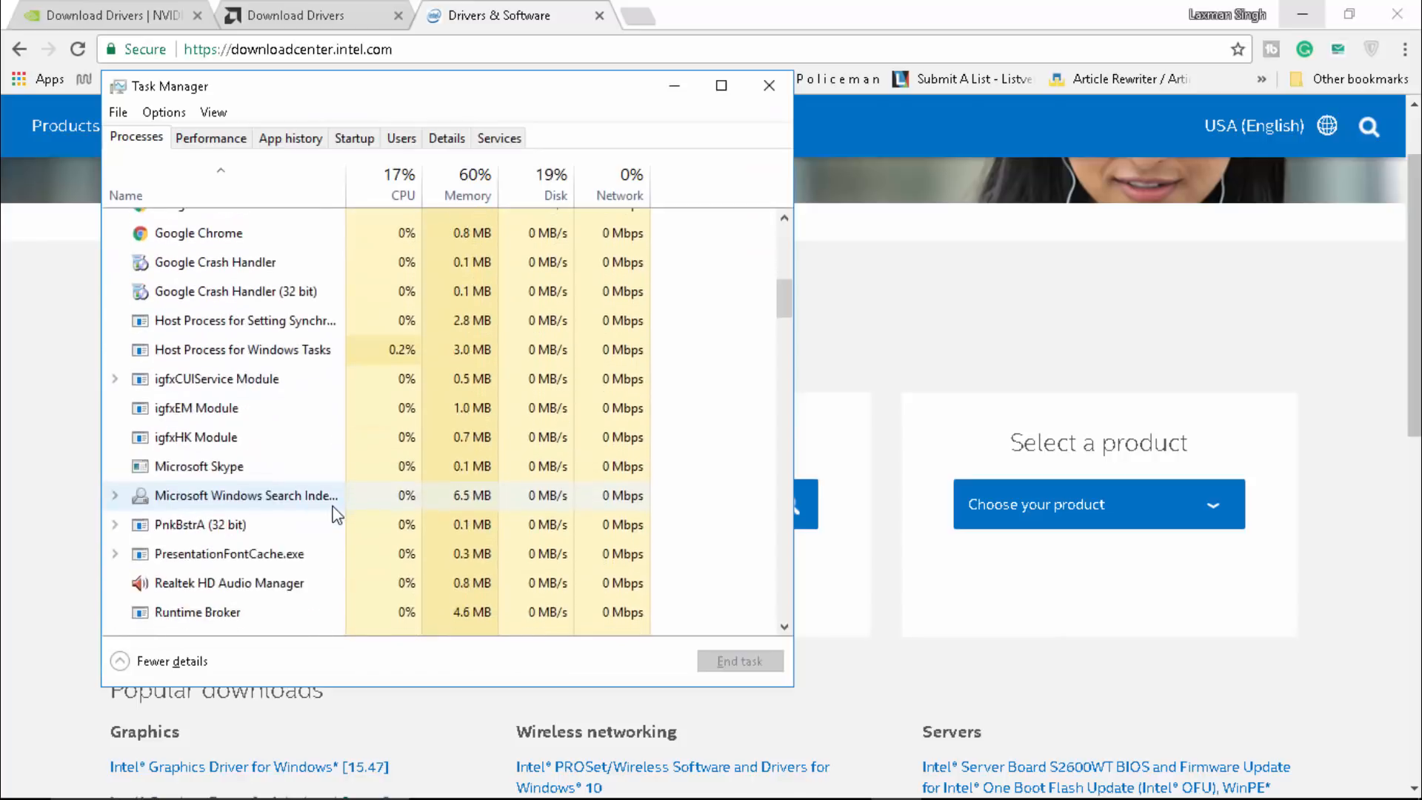
{"action": "scroll", "scroll_direction": "down", "scroll_amount": 3}
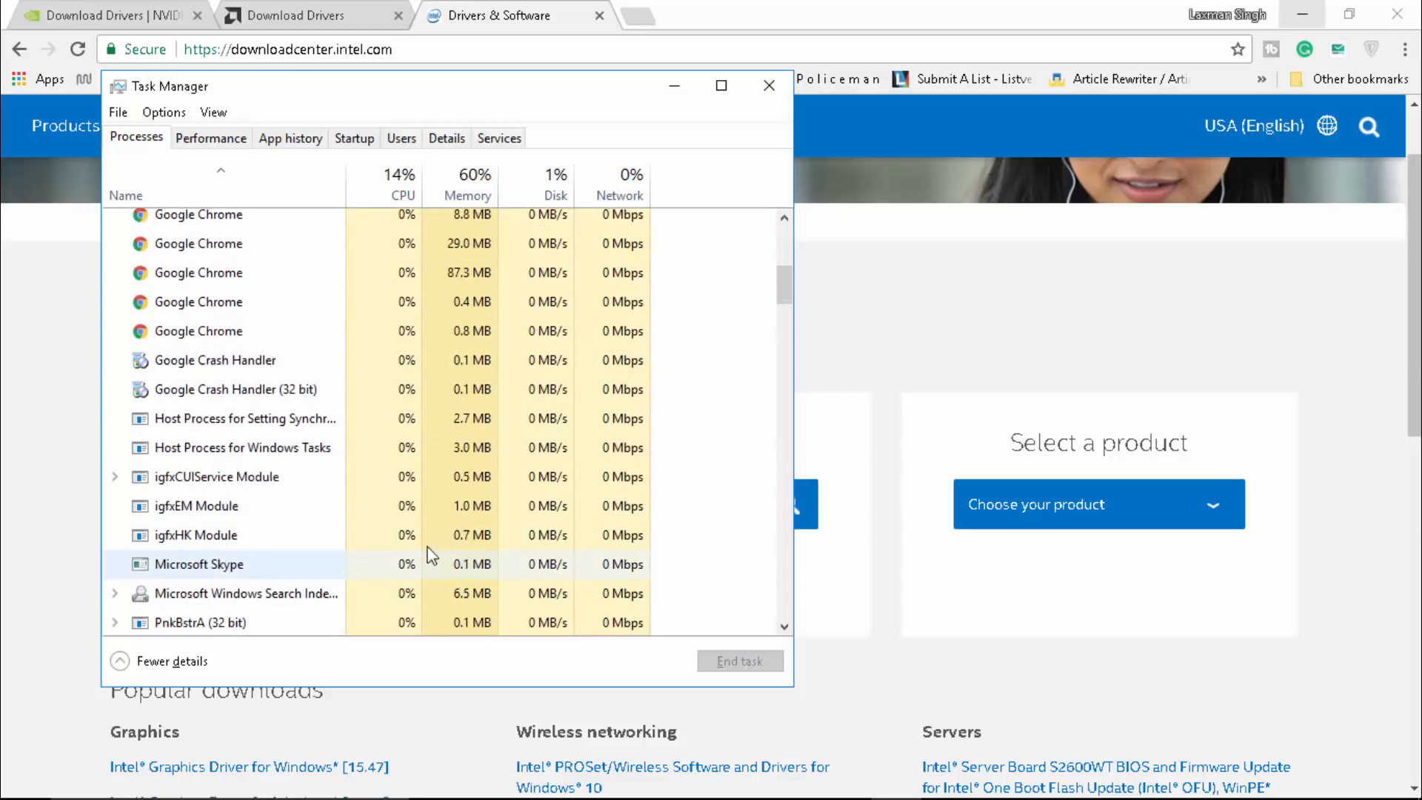
{"action": "scroll", "scroll_direction": "down", "scroll_amount": 3}
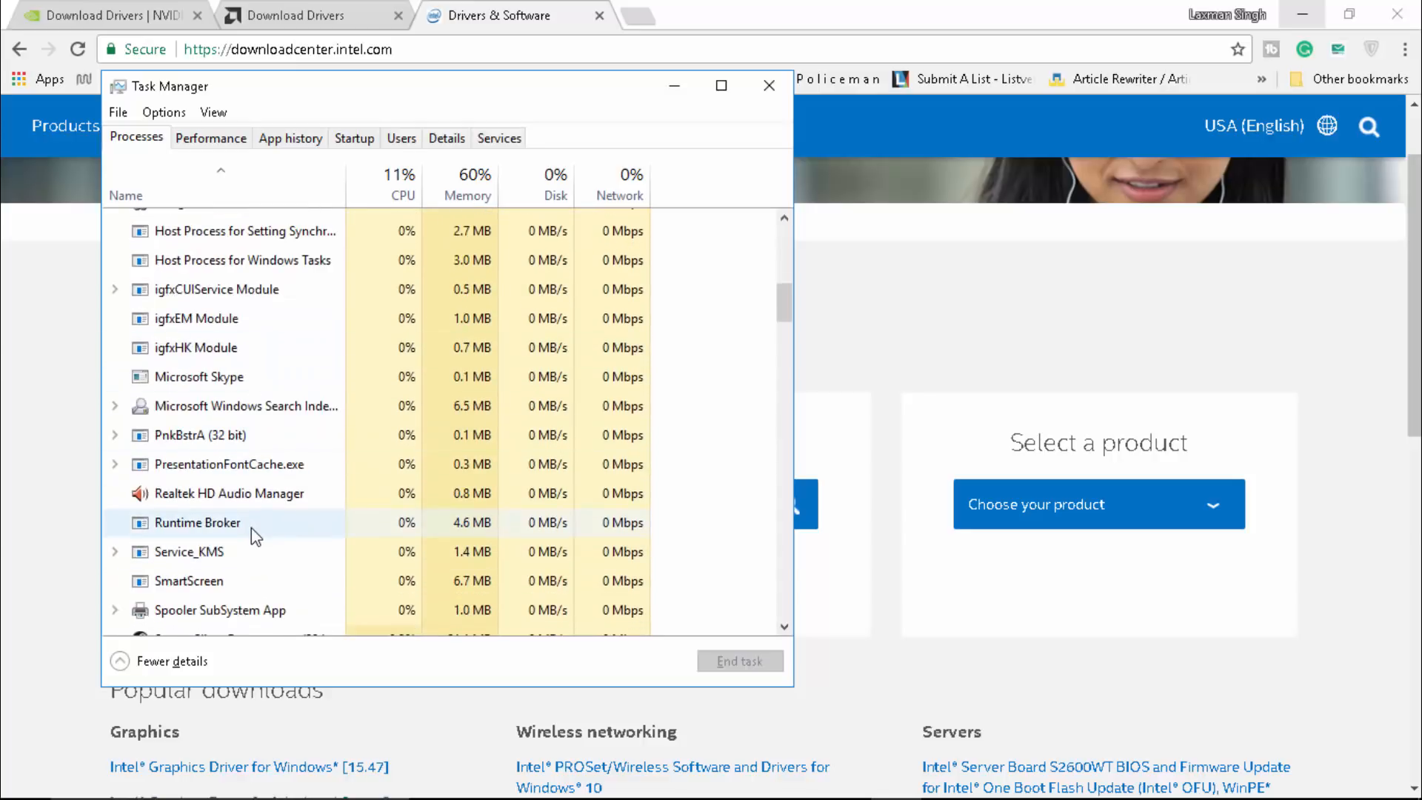
{"action": "scroll", "scroll_direction": "down", "scroll_amount": 3}
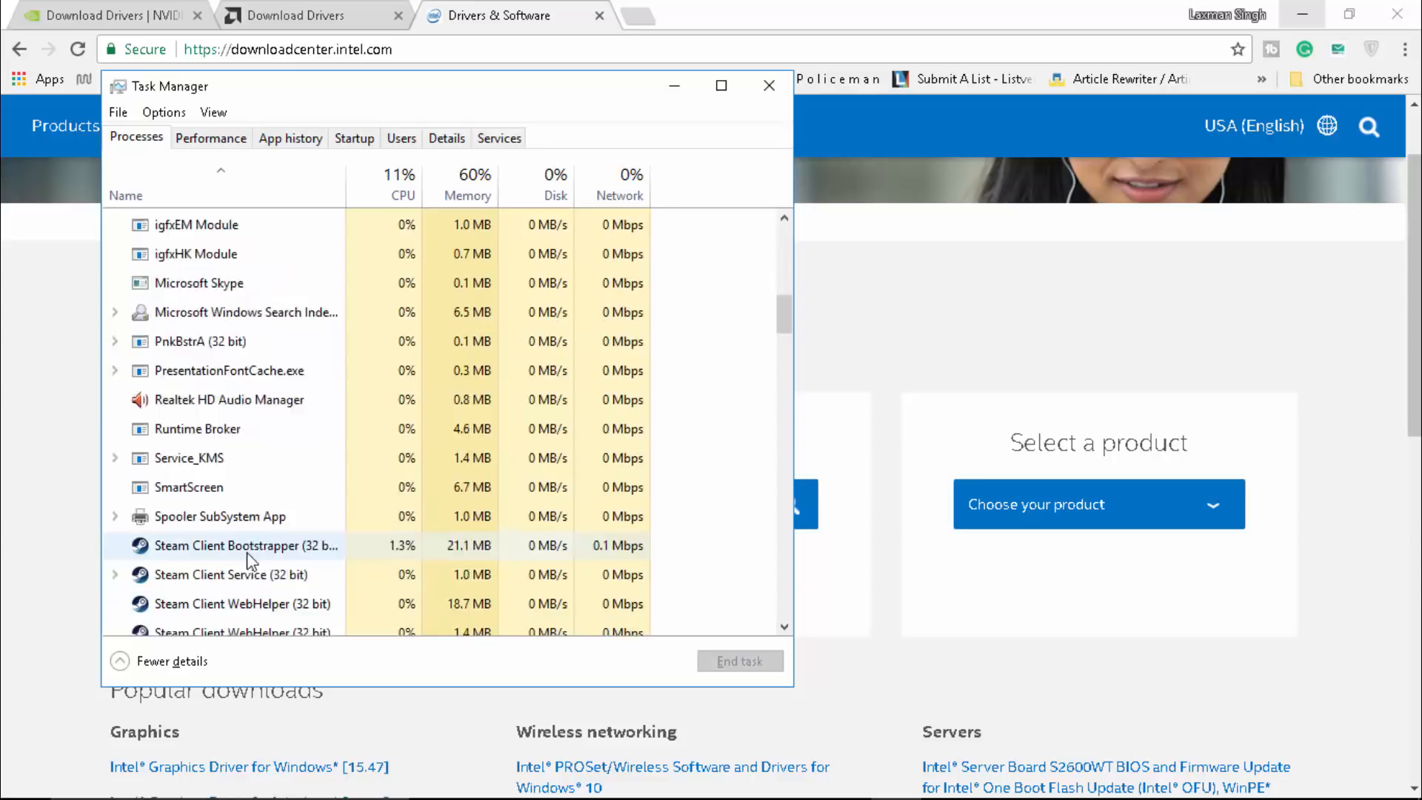
{"action": "scroll", "scroll_direction": "down", "scroll_amount": 3}
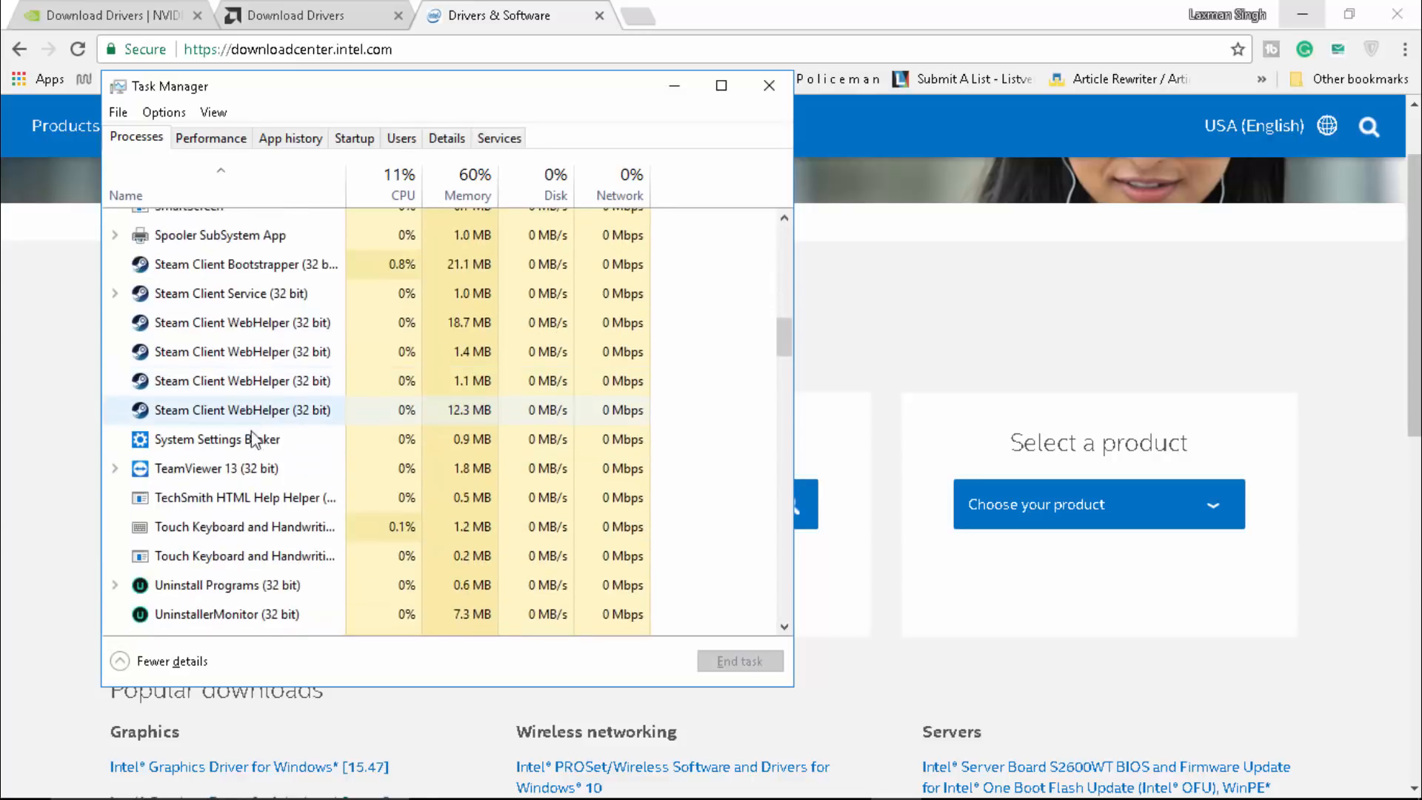
{"action": "right_click", "coordinate": [216, 468]}
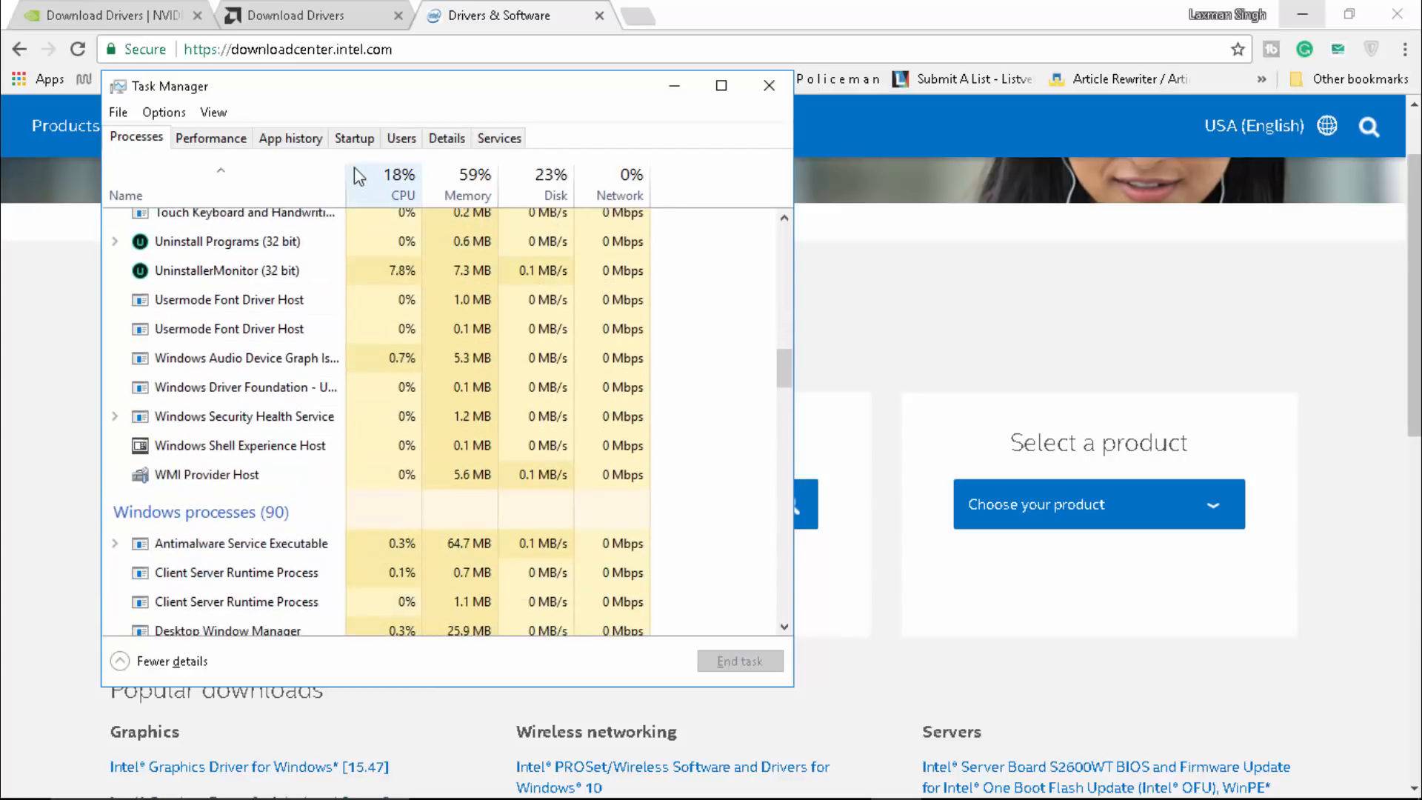
- Review the startup programs, close Task Manager, and open Control Panel from search
{"action": "left_click", "coordinate": [354, 137]}
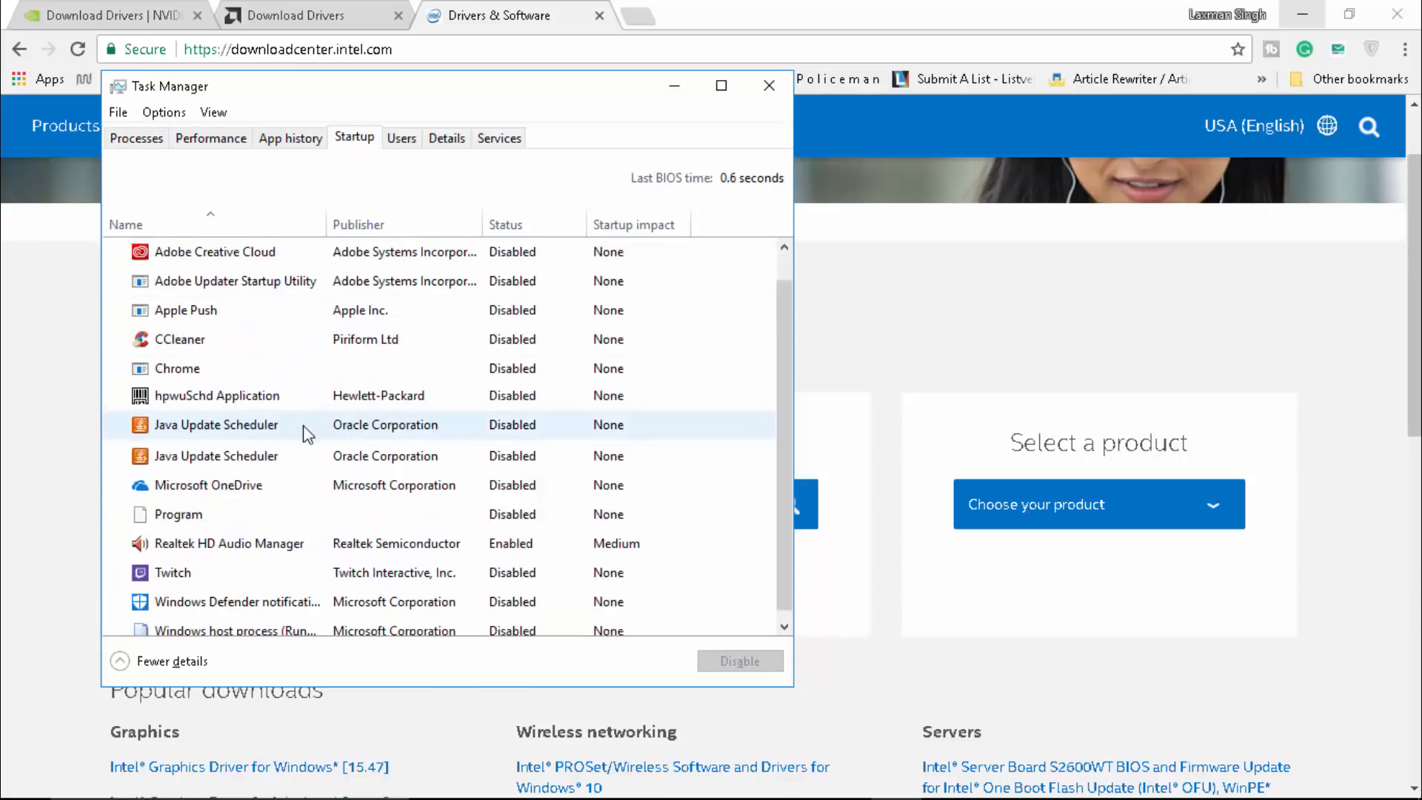
{"action": "scroll", "scroll_direction": "down", "scroll_amount": 3}
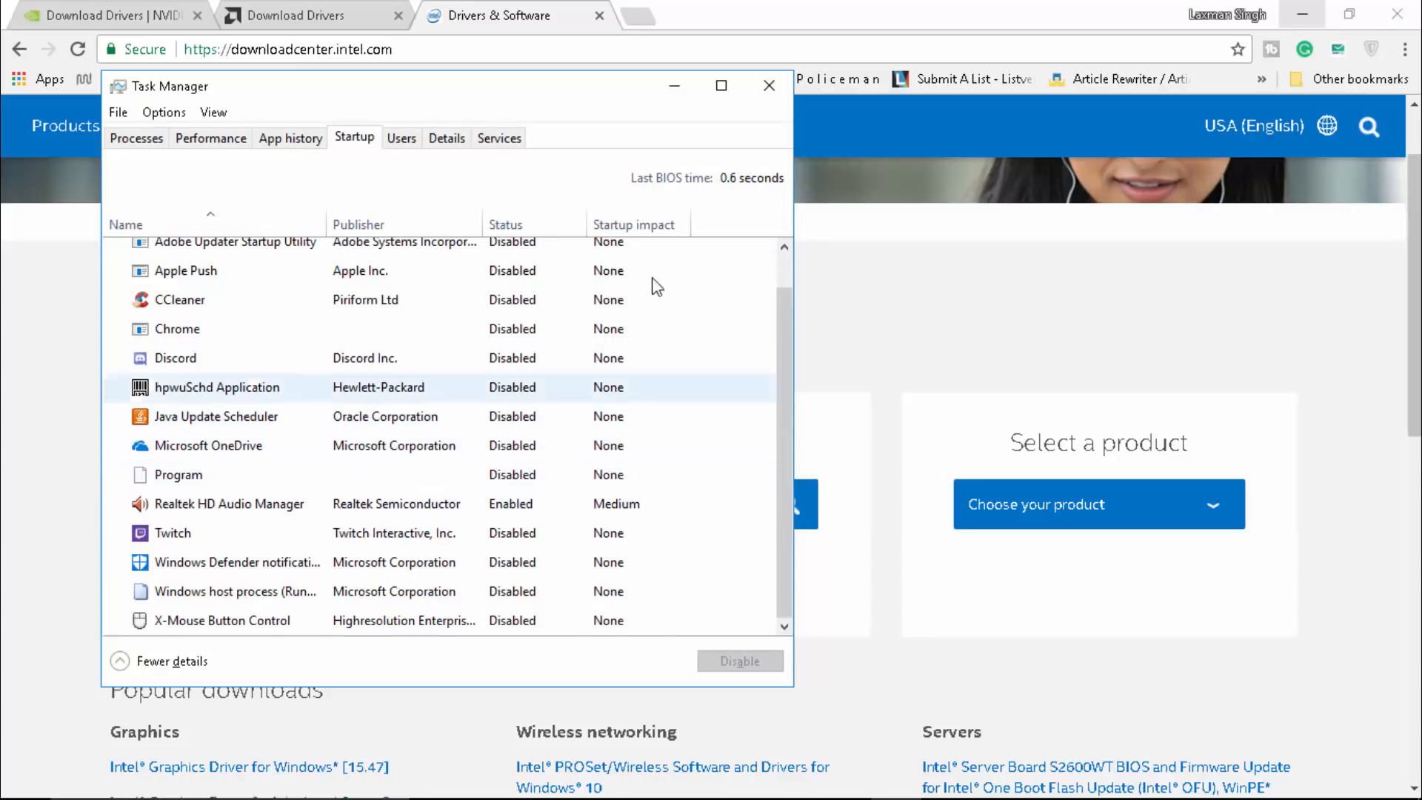
{"action": "left_click", "coordinate": [768, 85]}
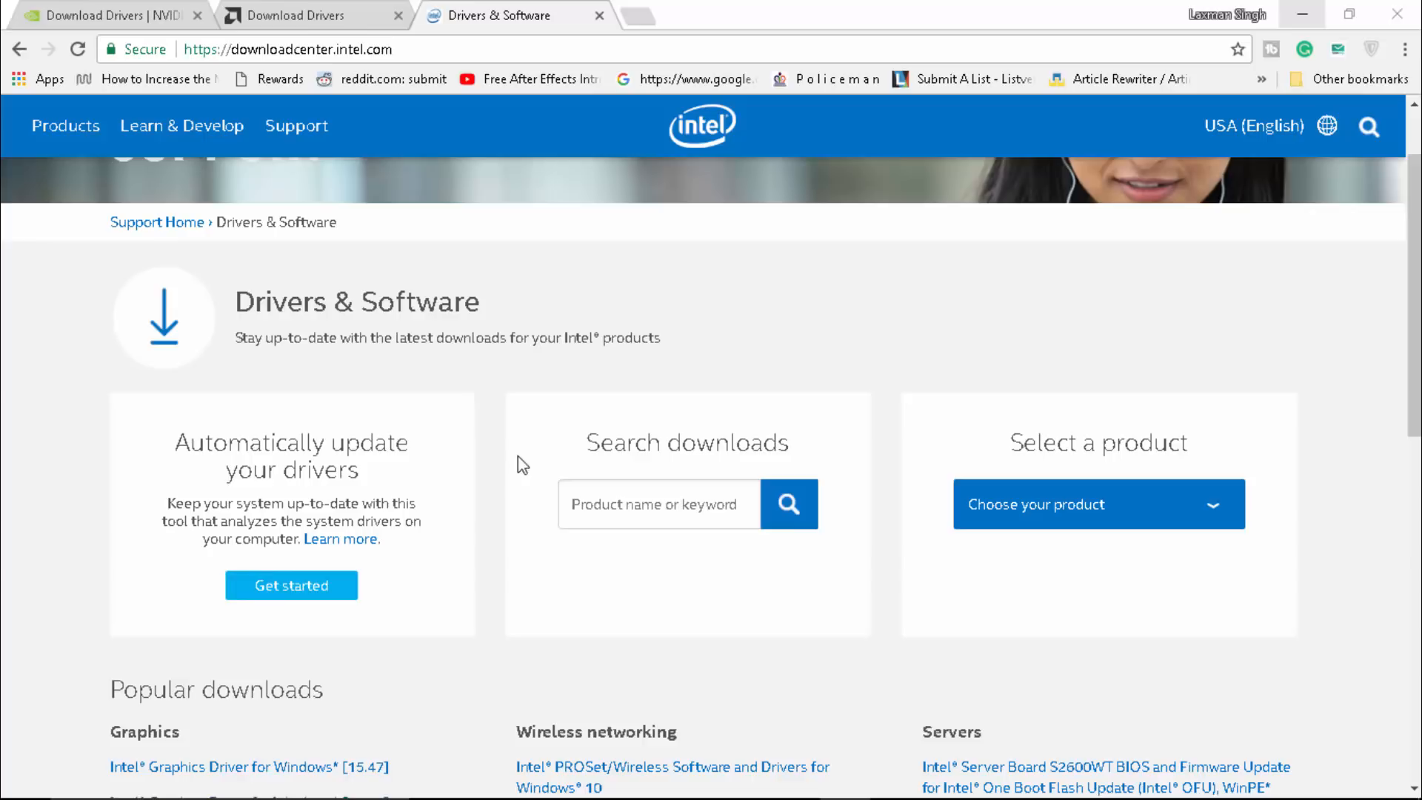
{"action": "mouse_move", "coordinate": [176, 765]}
{"action": "type", "text": "control"}
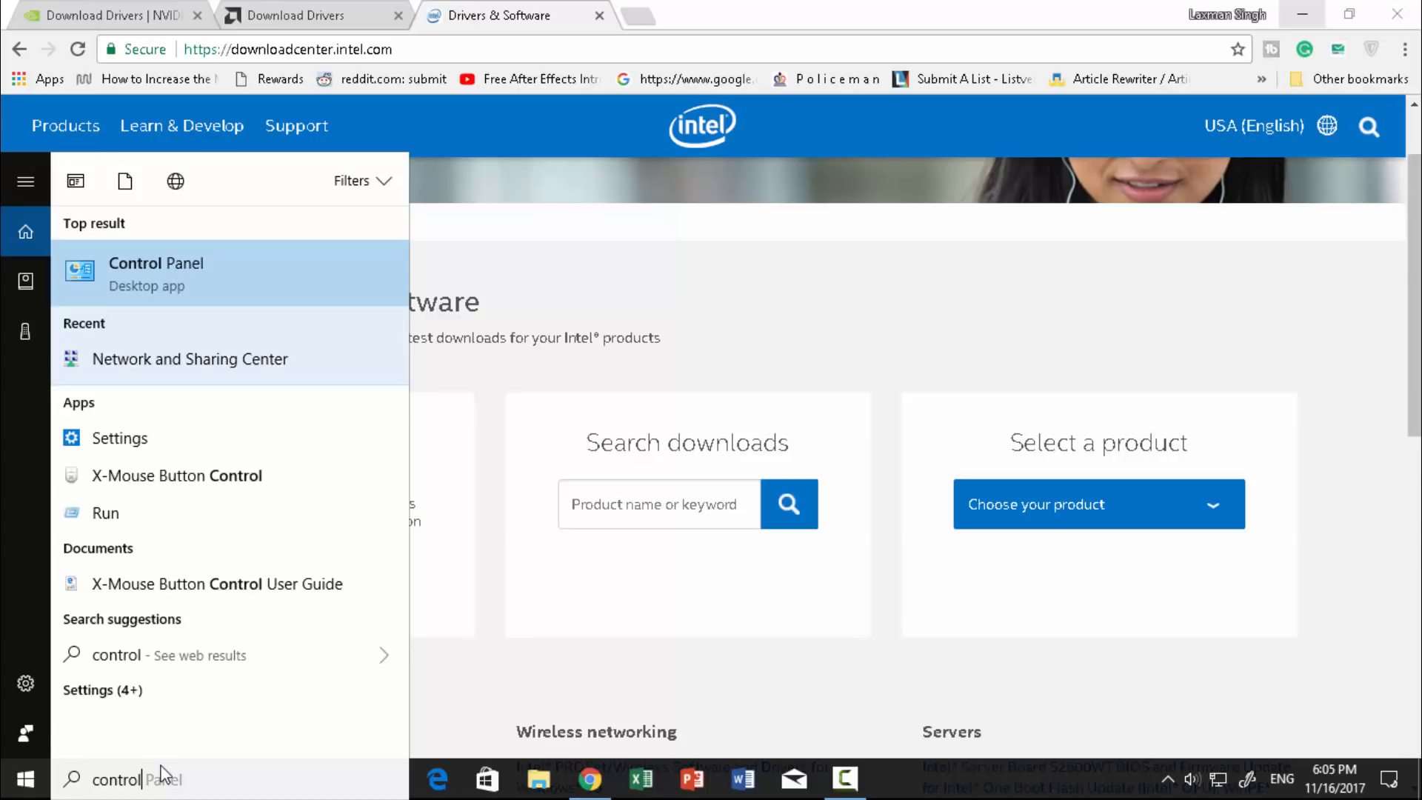
{"action": "left_click", "coordinate": [157, 274]}
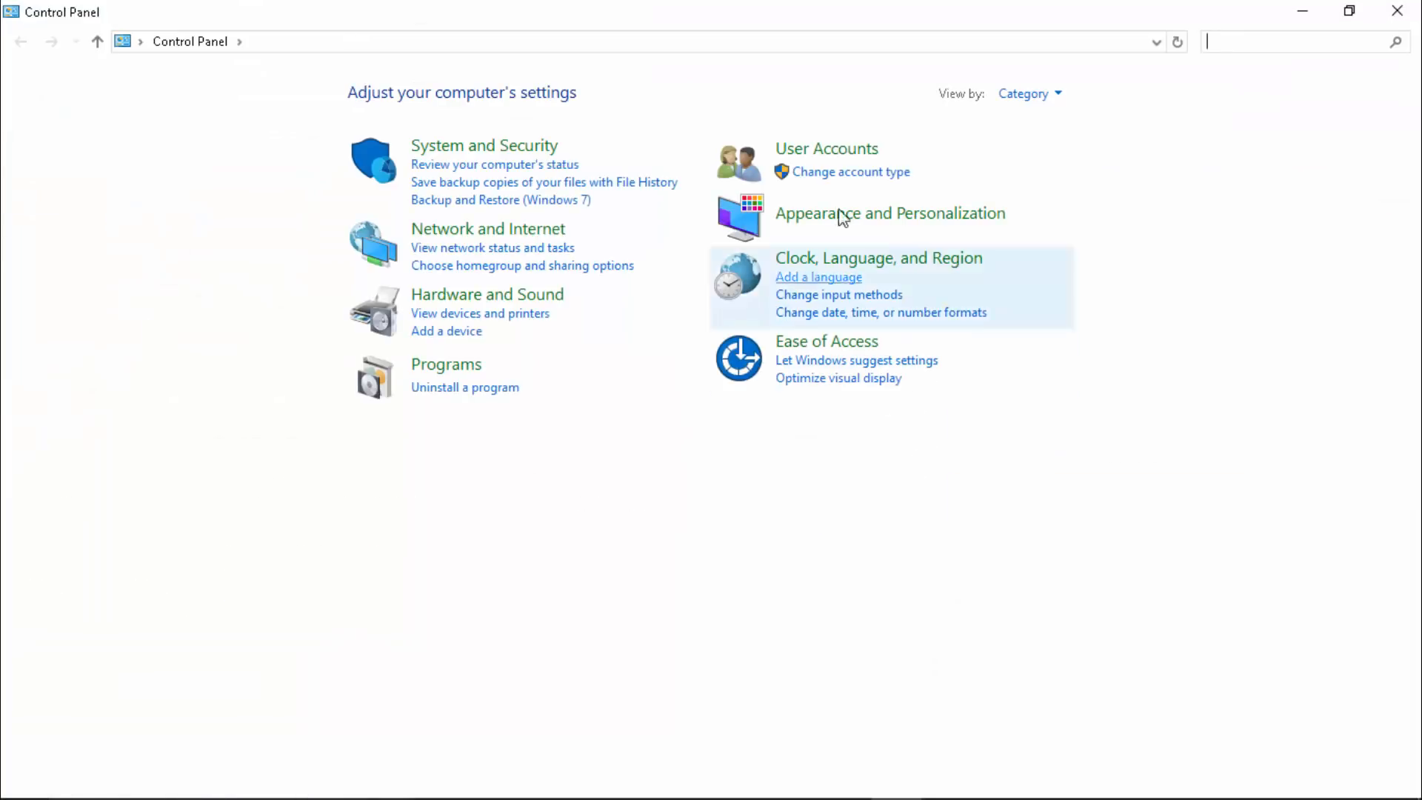
- Confirm under User Accounts that this is the sole Administrator account, then close it
{"action": "left_click", "coordinate": [826, 149]}
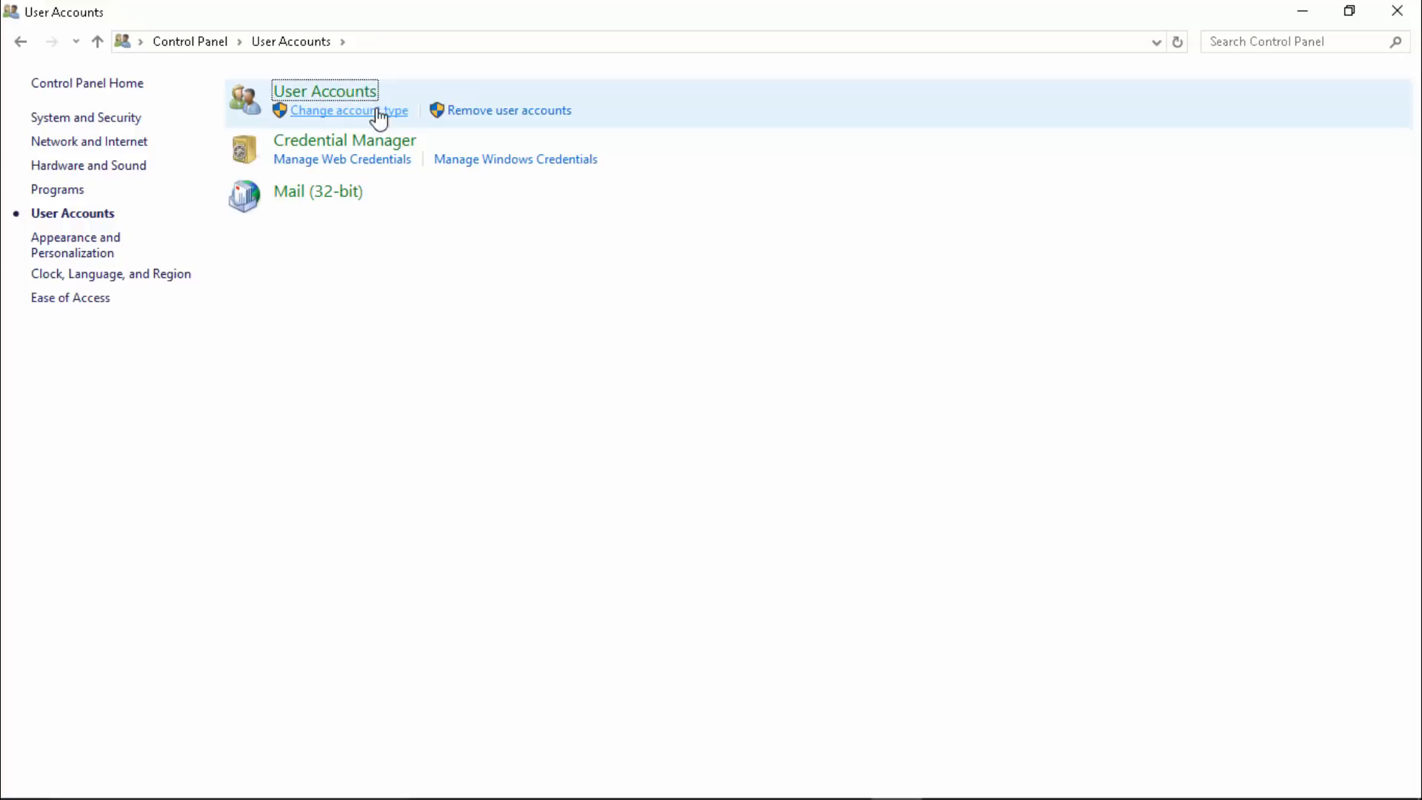
{"action": "left_click", "coordinate": [346, 110]}
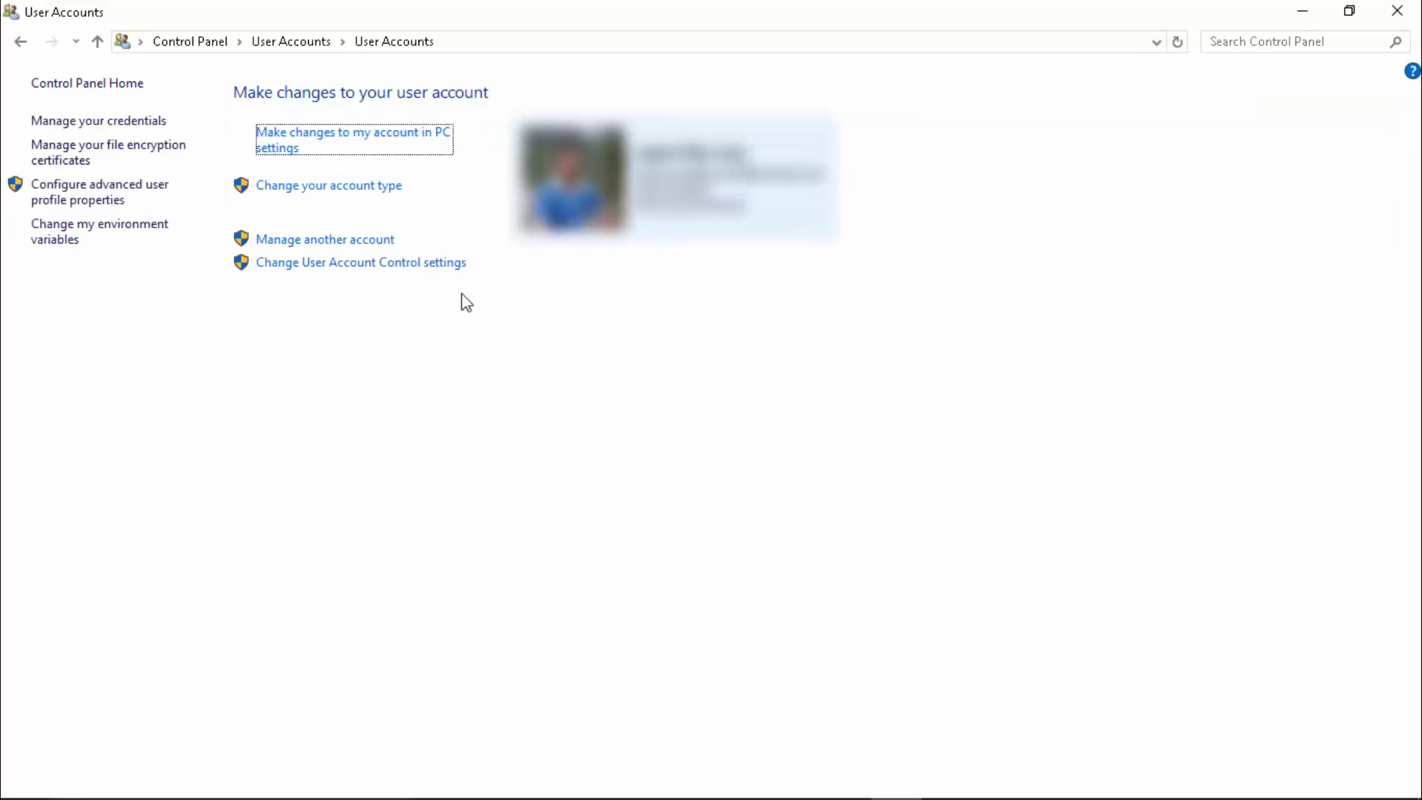
{"action": "left_click", "coordinate": [328, 185]}
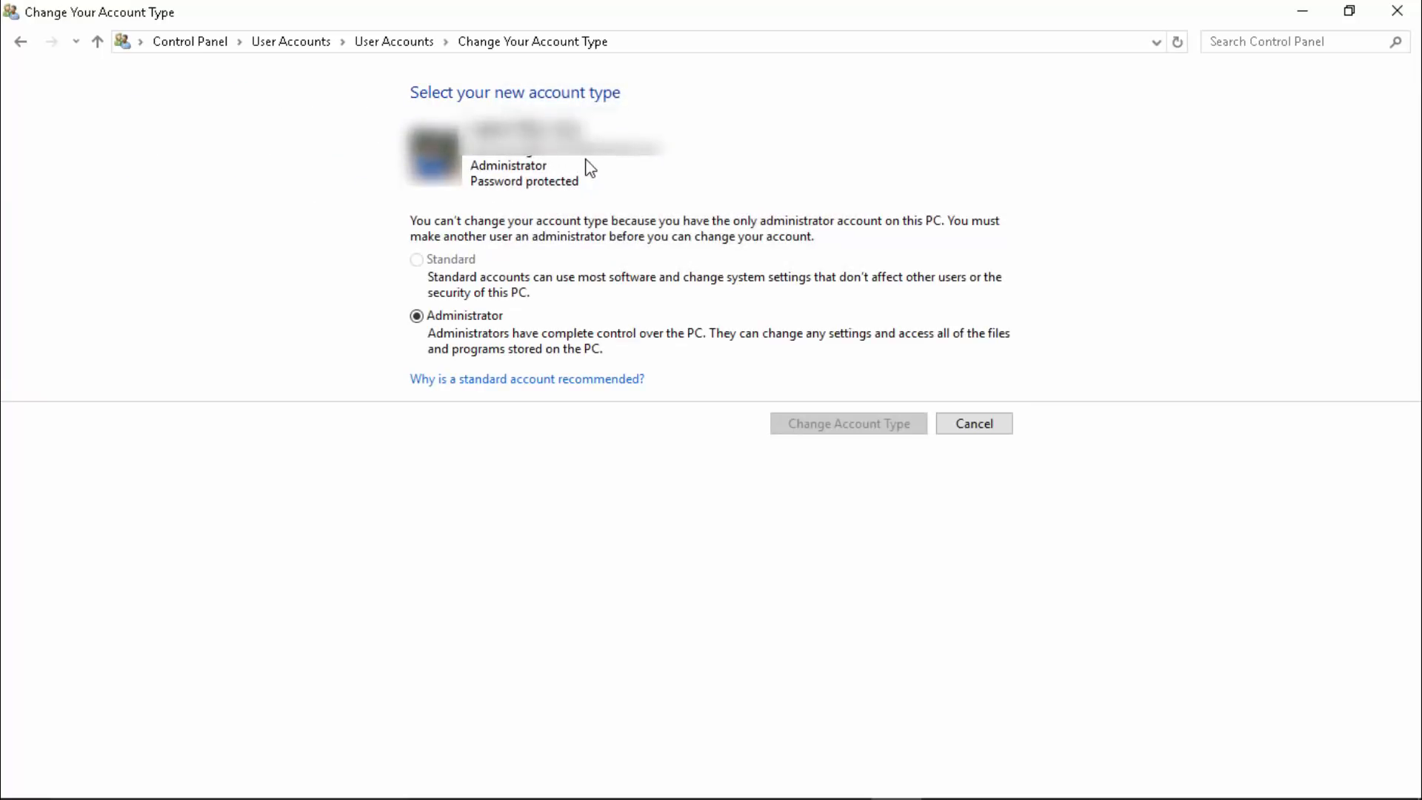
{"action": "mouse_move", "coordinate": [485, 169]}
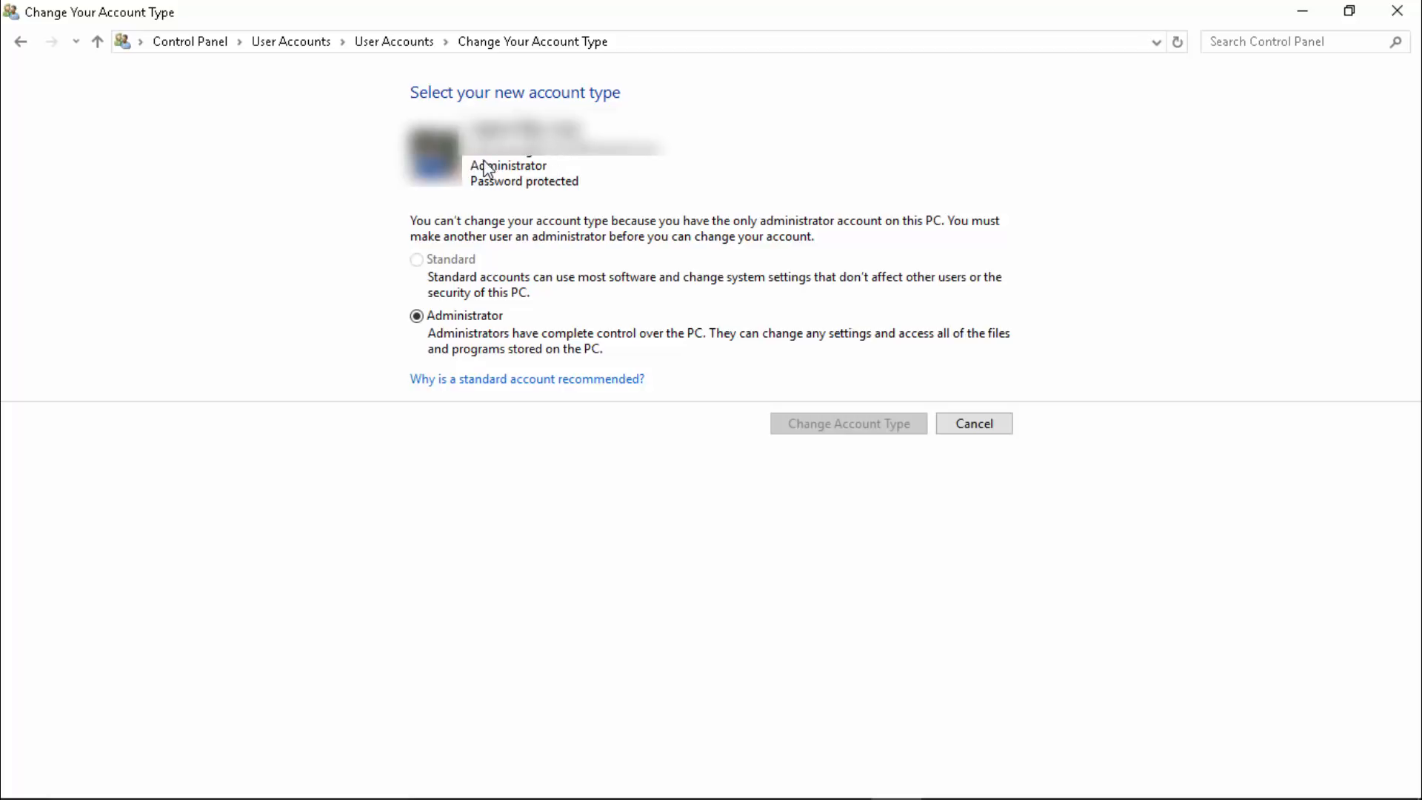
{"action": "mouse_move", "coordinate": [750, 569]}
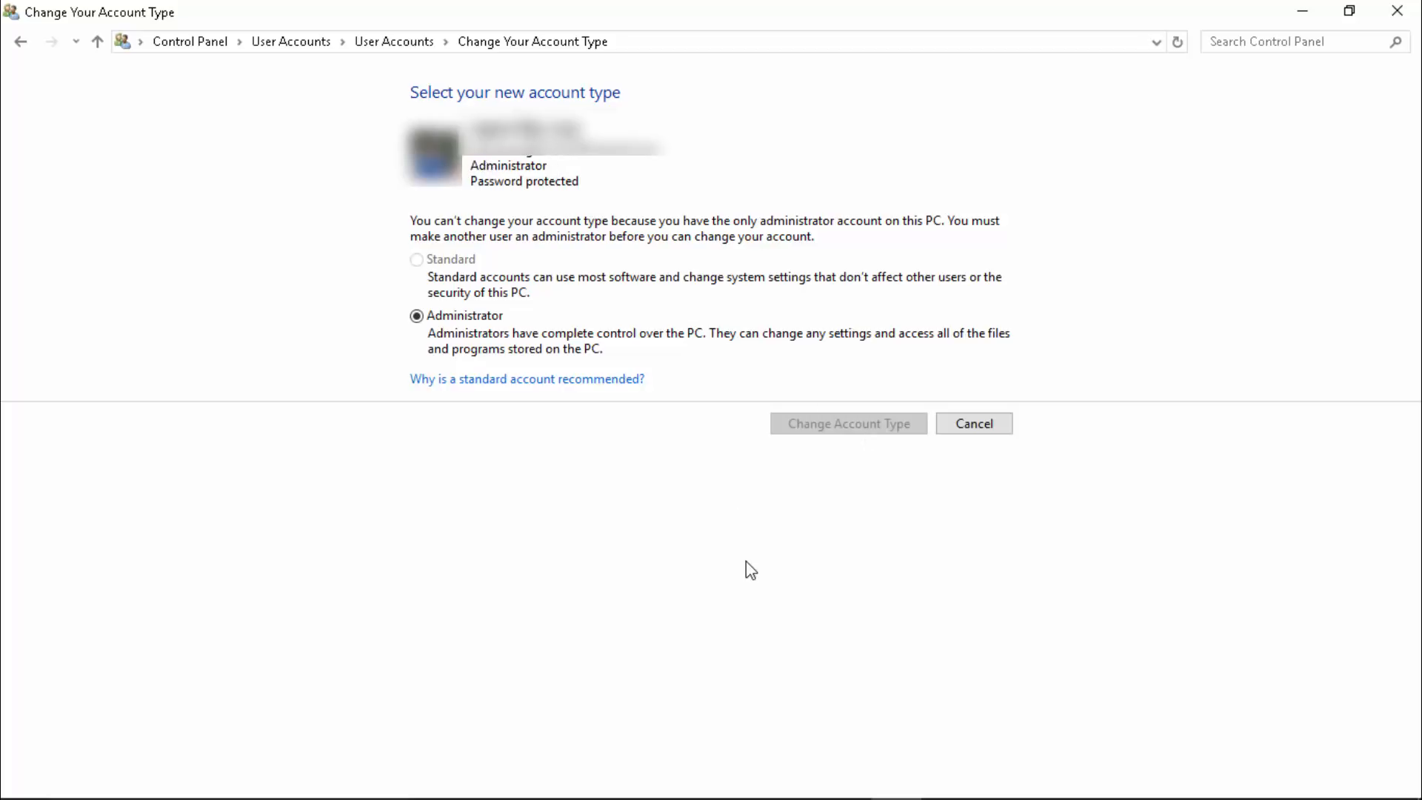
{"action": "mouse_move", "coordinate": [515, 278]}
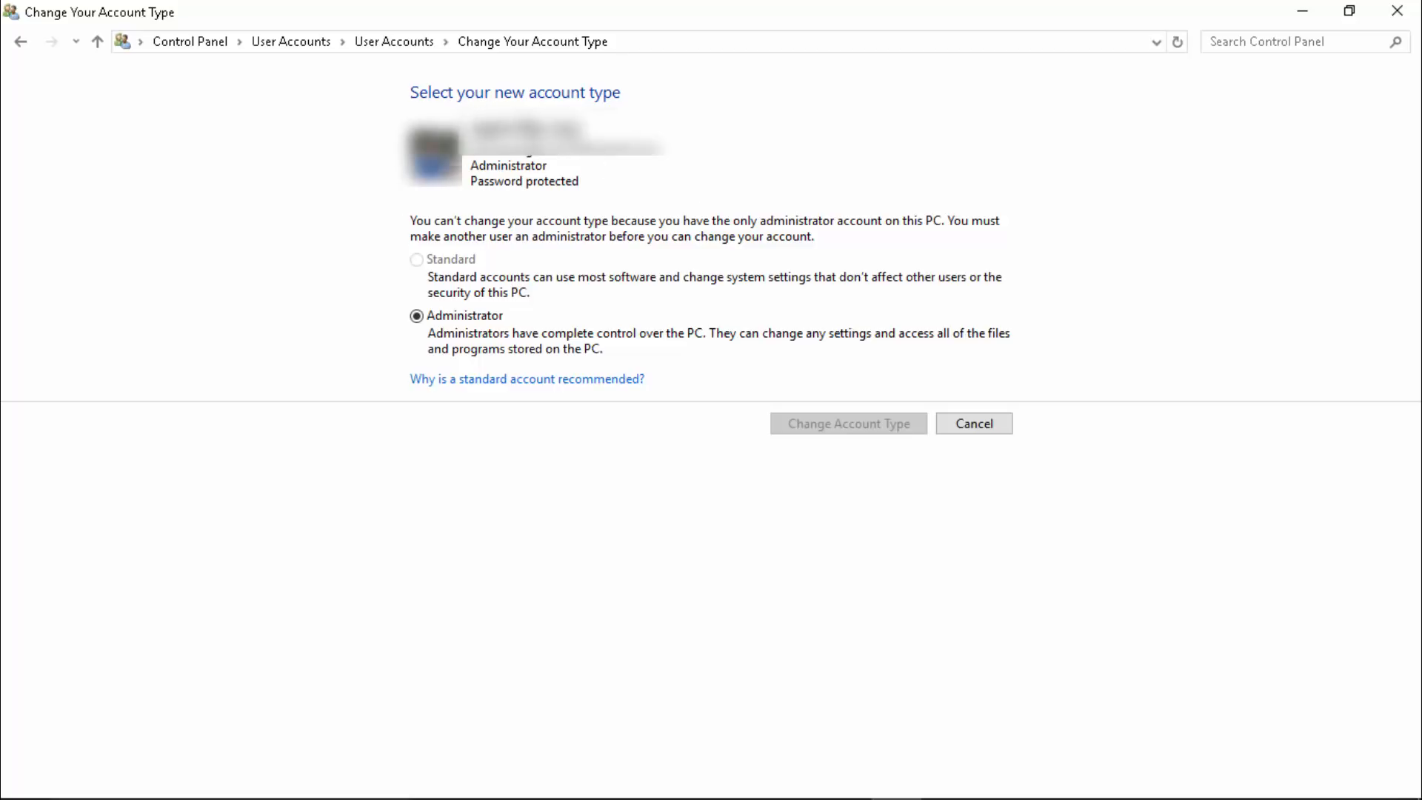
{"action": "mouse_move", "coordinate": [431, 190]}
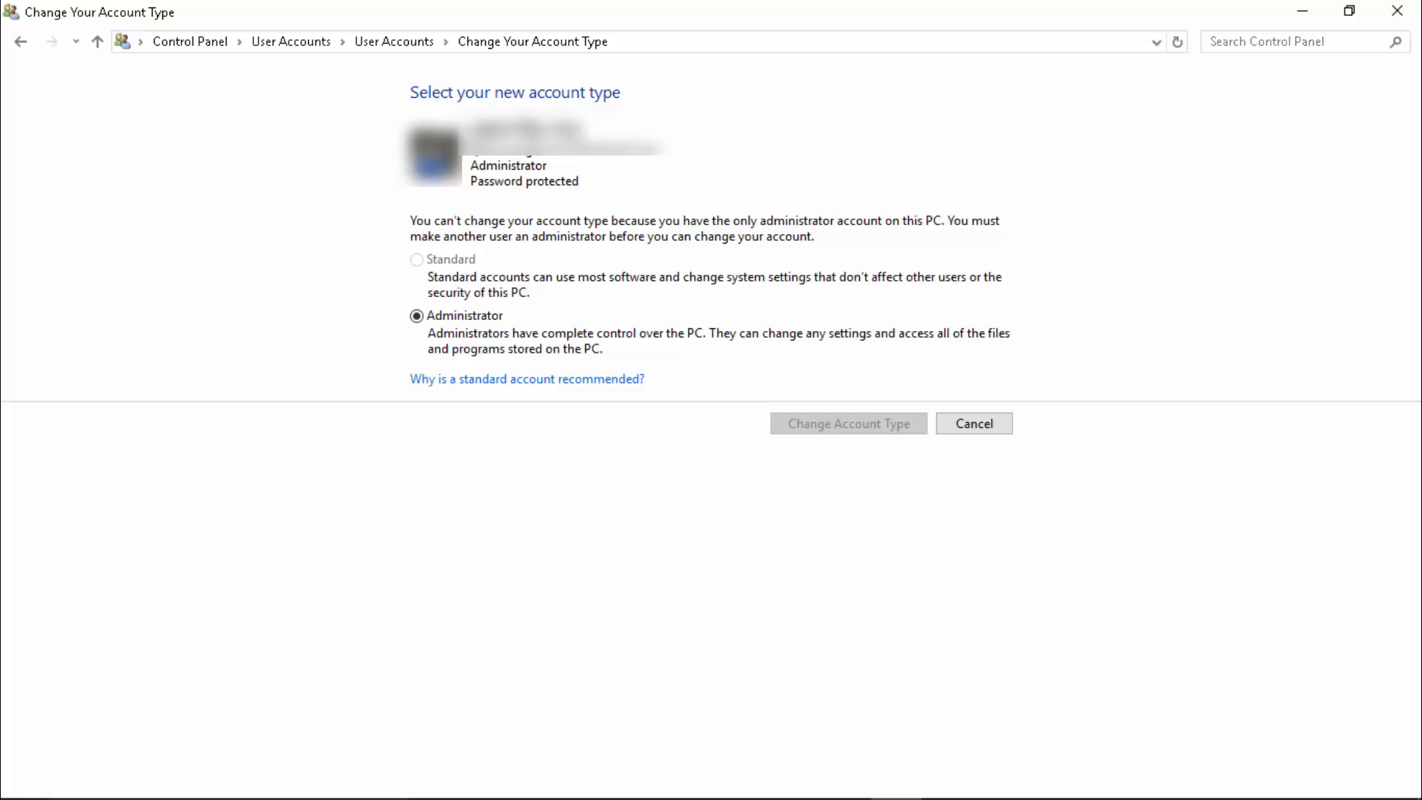
{"action": "mouse_move", "coordinate": [758, 630]}
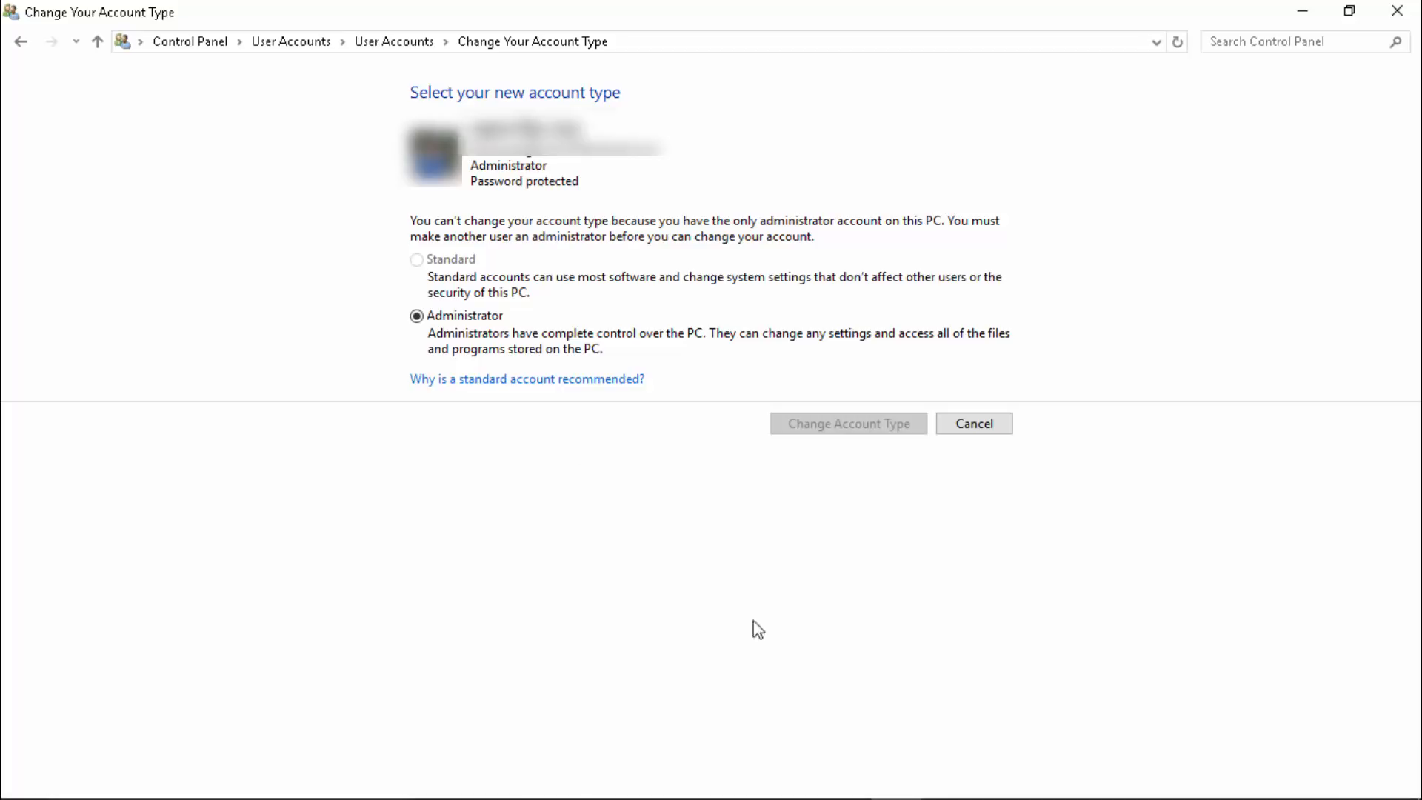
{"action": "left_click", "coordinate": [973, 423]}
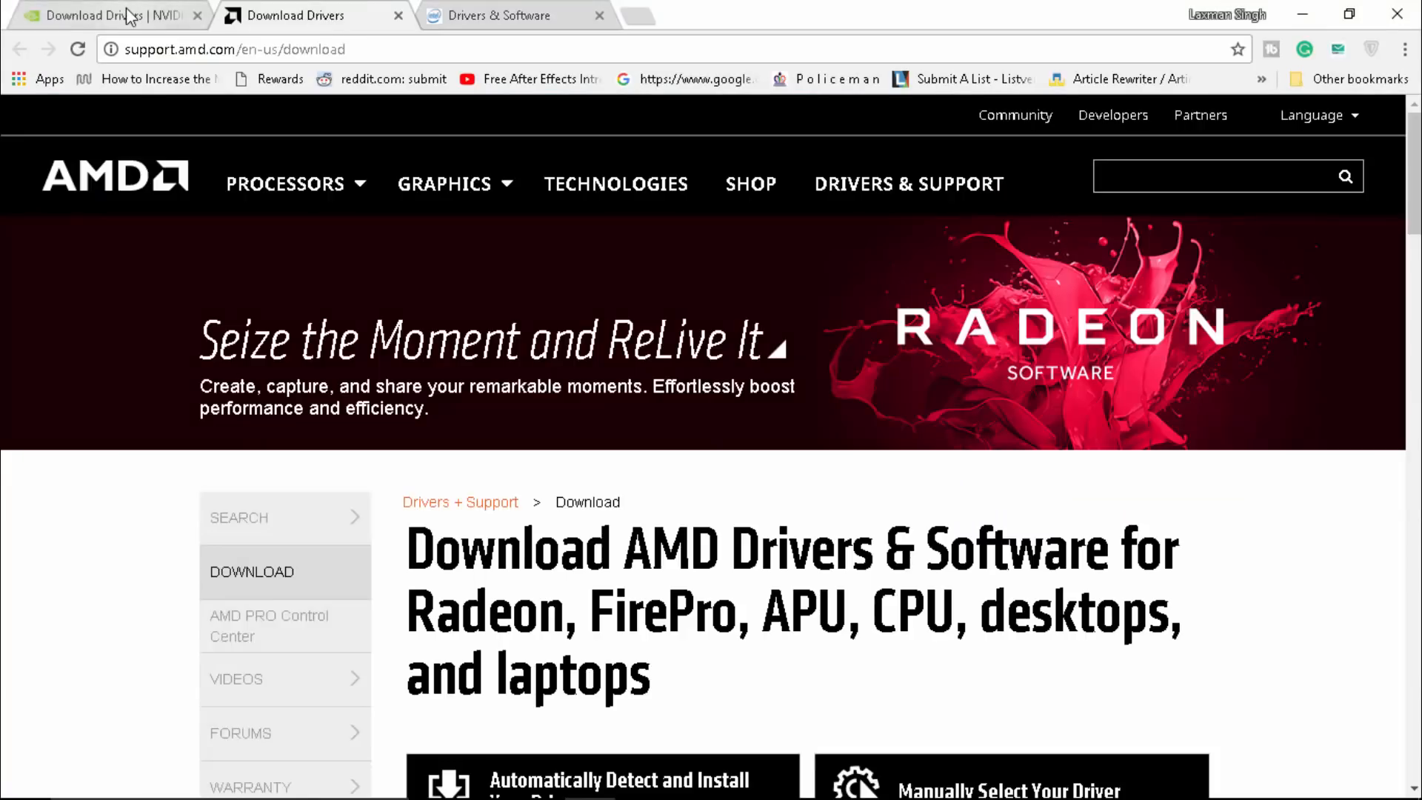
- Bring the NVIDIA Download Drivers tab to the front in Chrome
{"action": "left_click", "coordinate": [100, 16]}
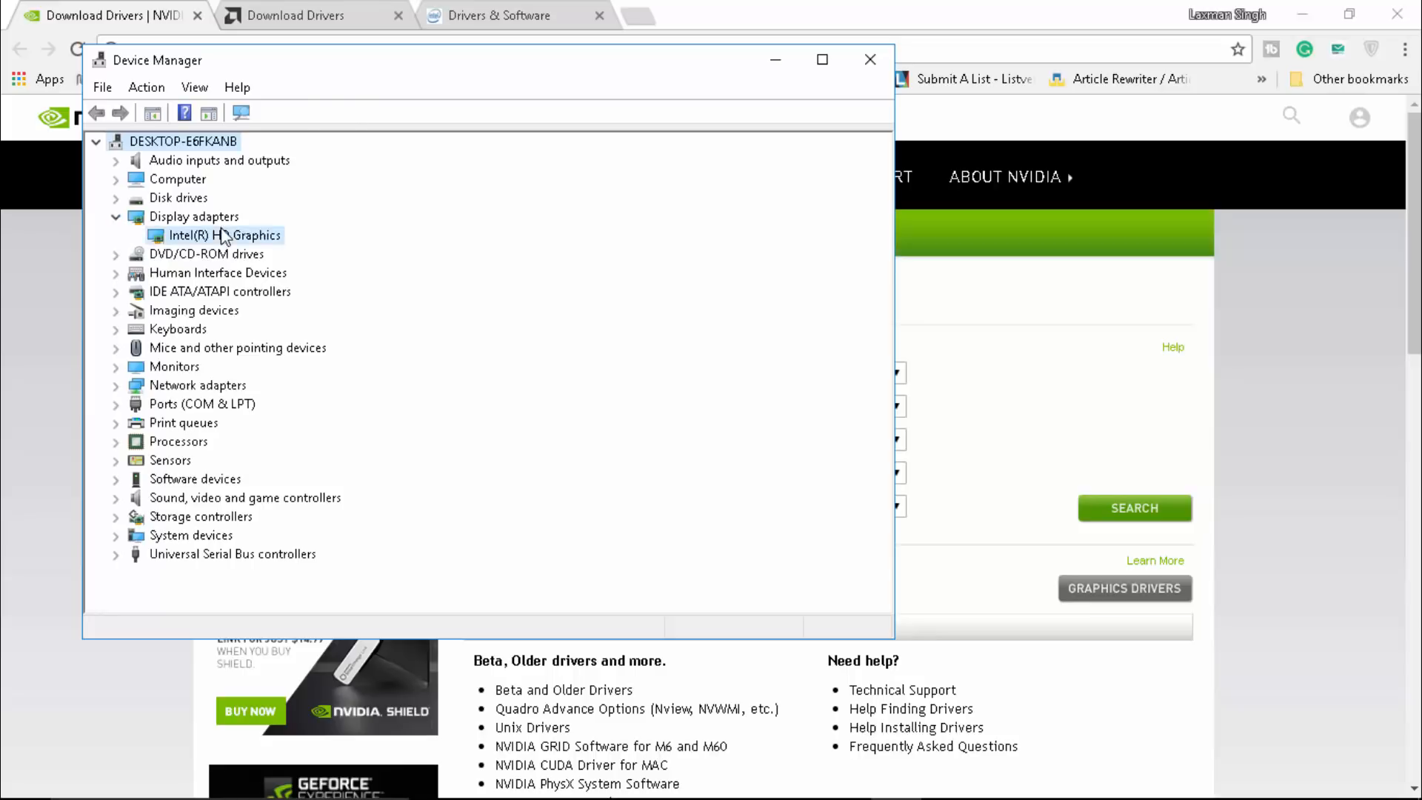
- Check Intel(R) HD Graphics driver version 10.18.10.4653, dated 4/7/2017, and close Properties
{"action": "right_click", "coordinate": [222, 235]}
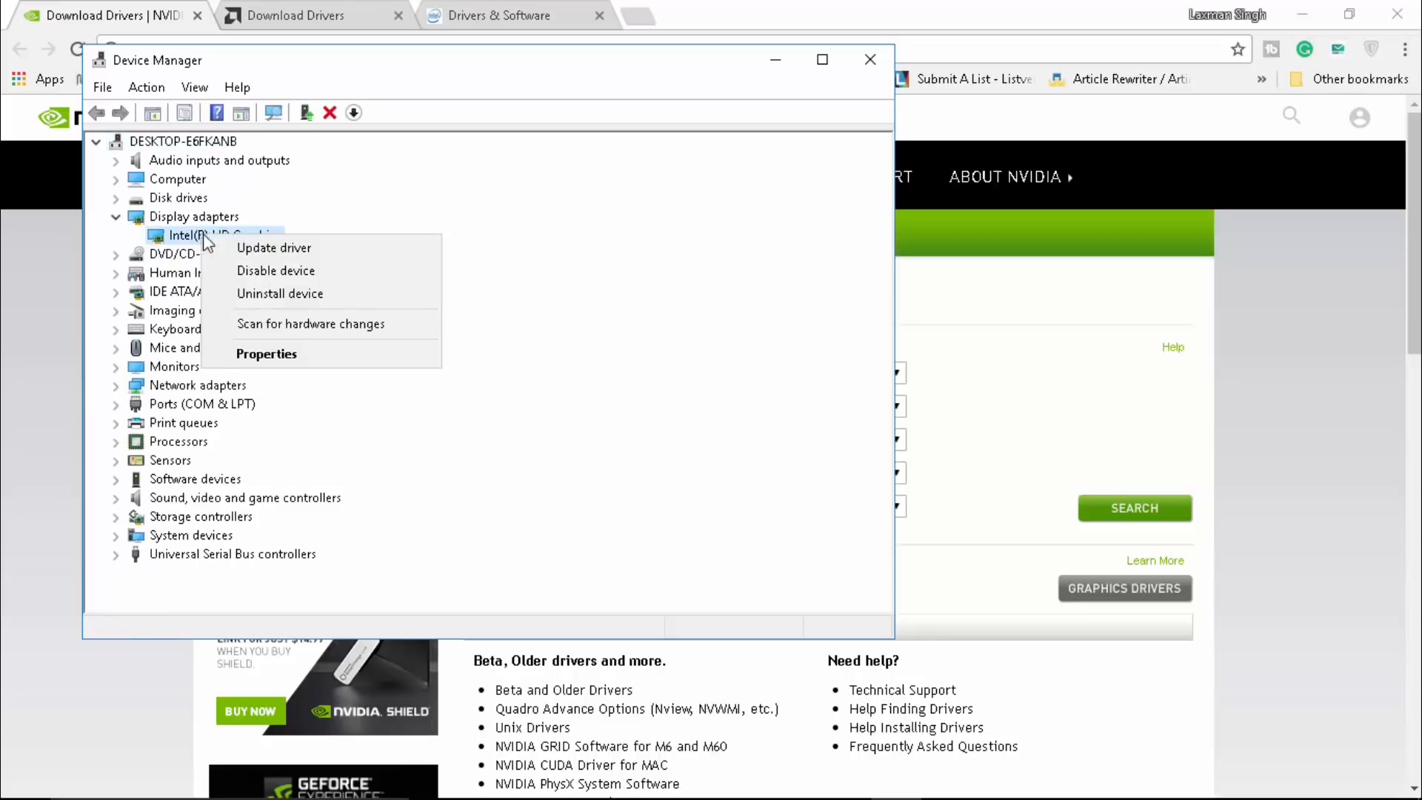
{"action": "left_click", "coordinate": [266, 354]}
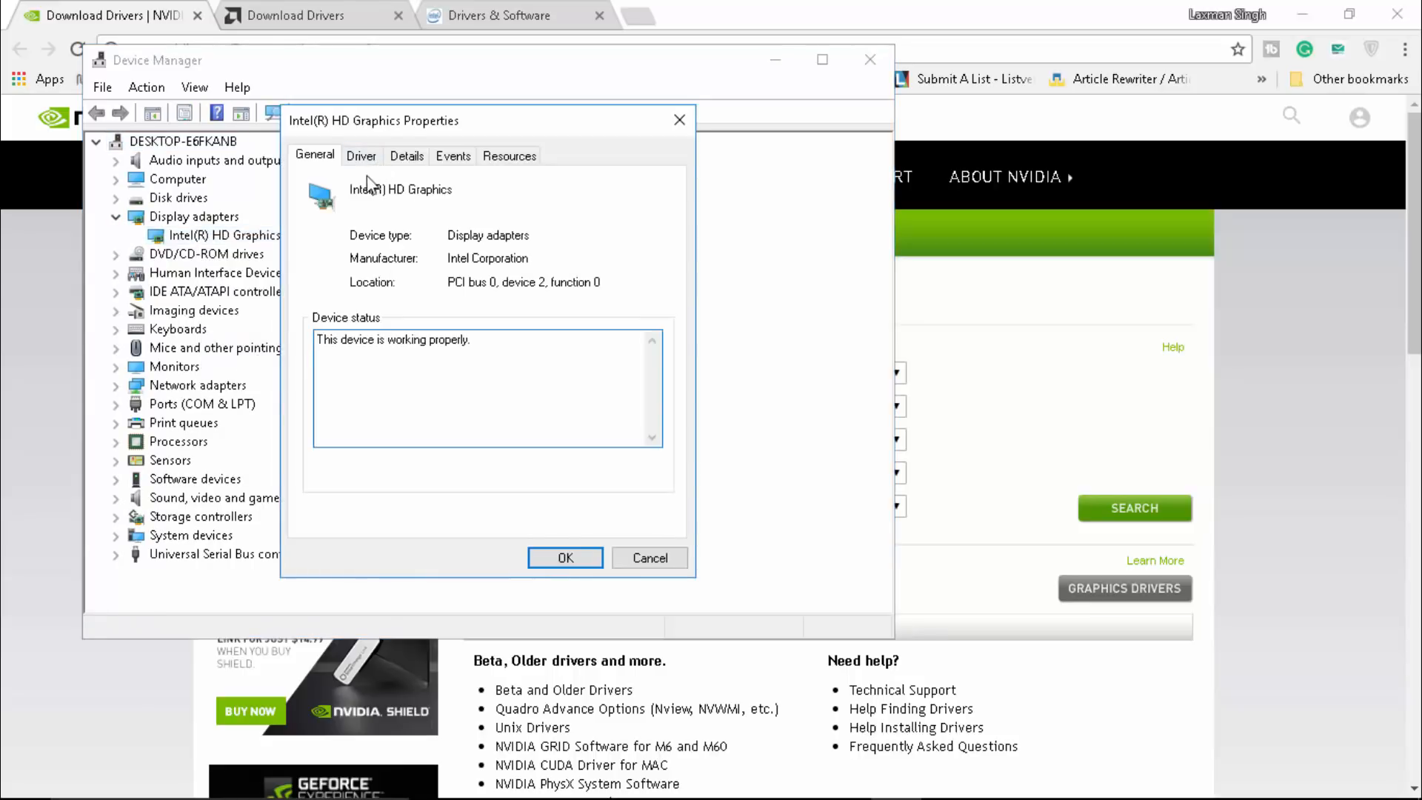
{"action": "left_click", "coordinate": [361, 154]}
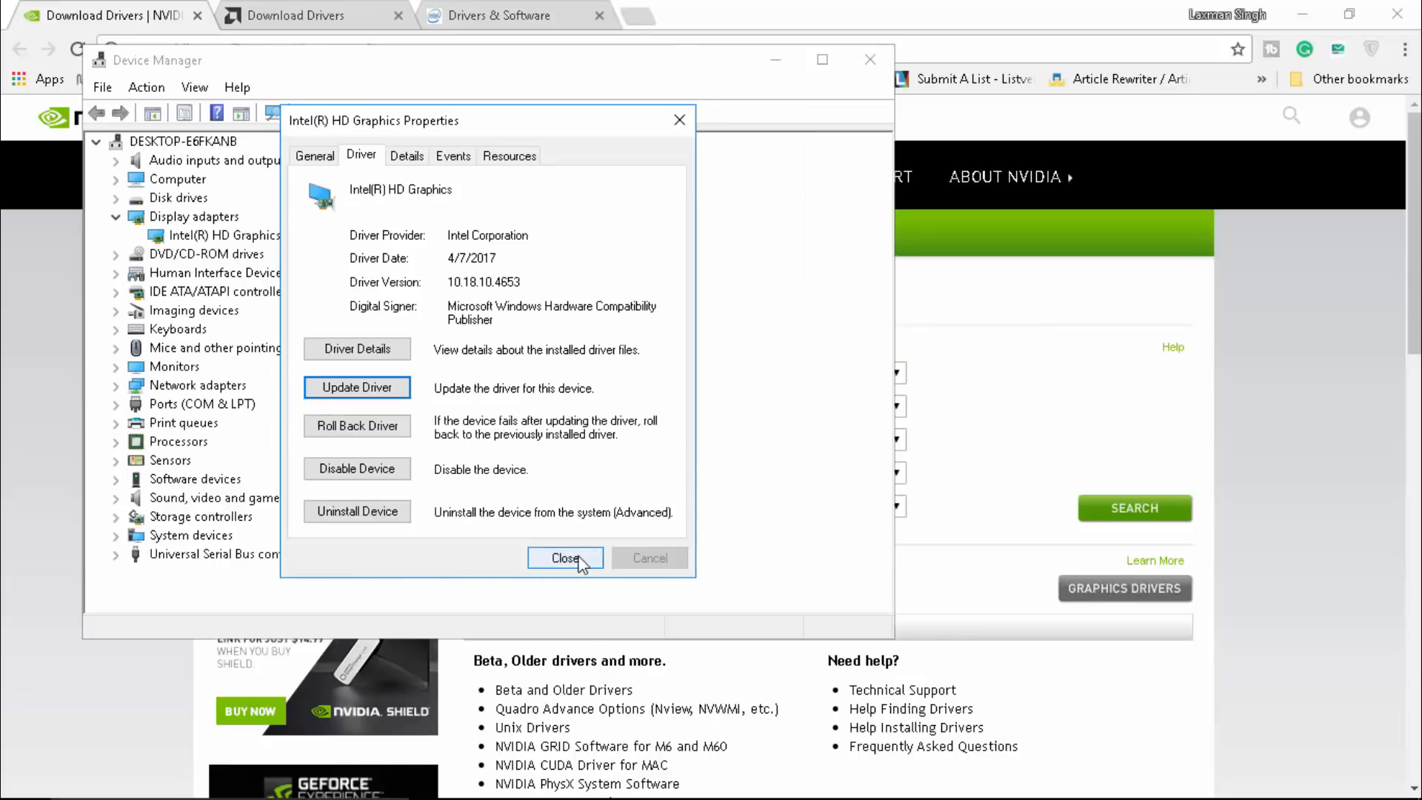
{"action": "left_click", "coordinate": [566, 558]}
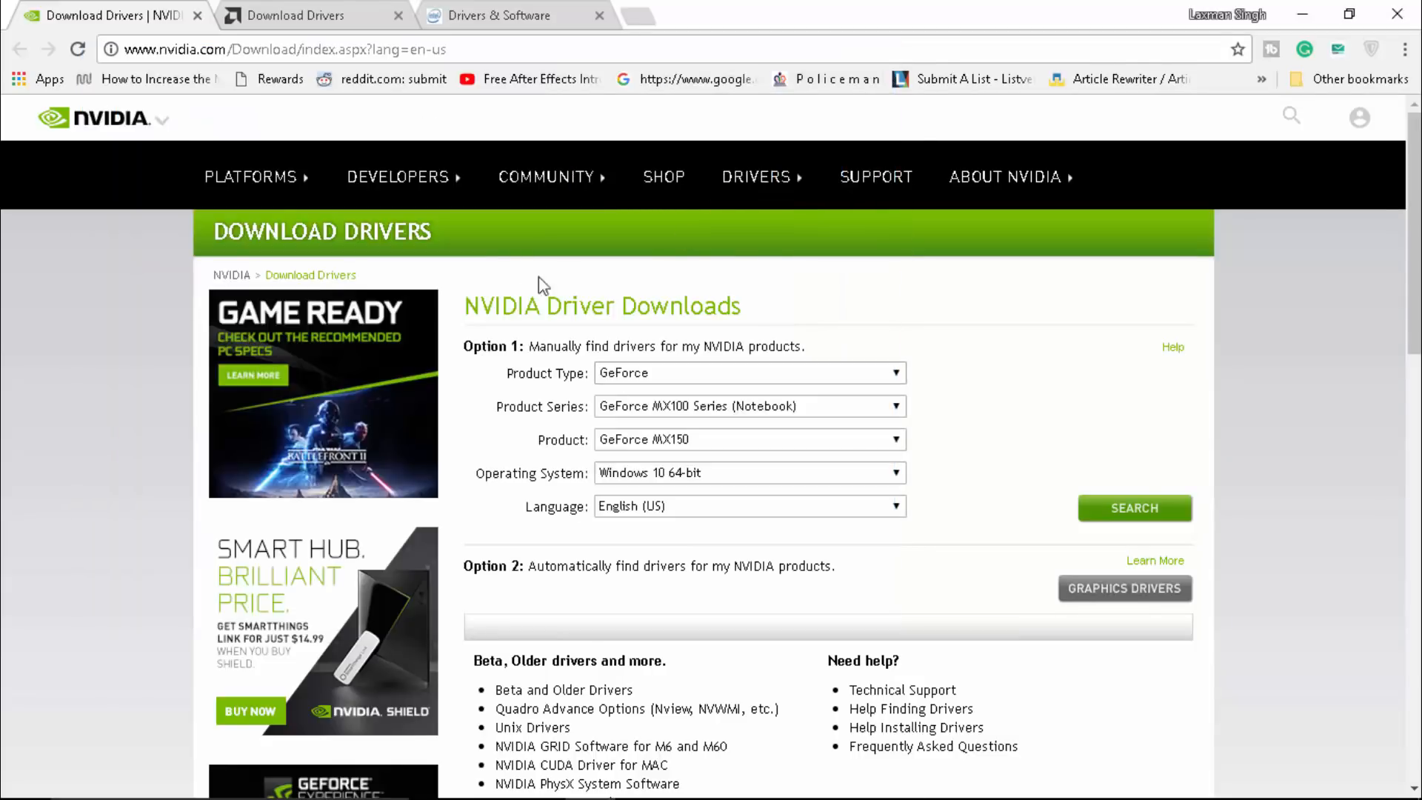
{"action": "mouse_move", "coordinate": [640, 429]}
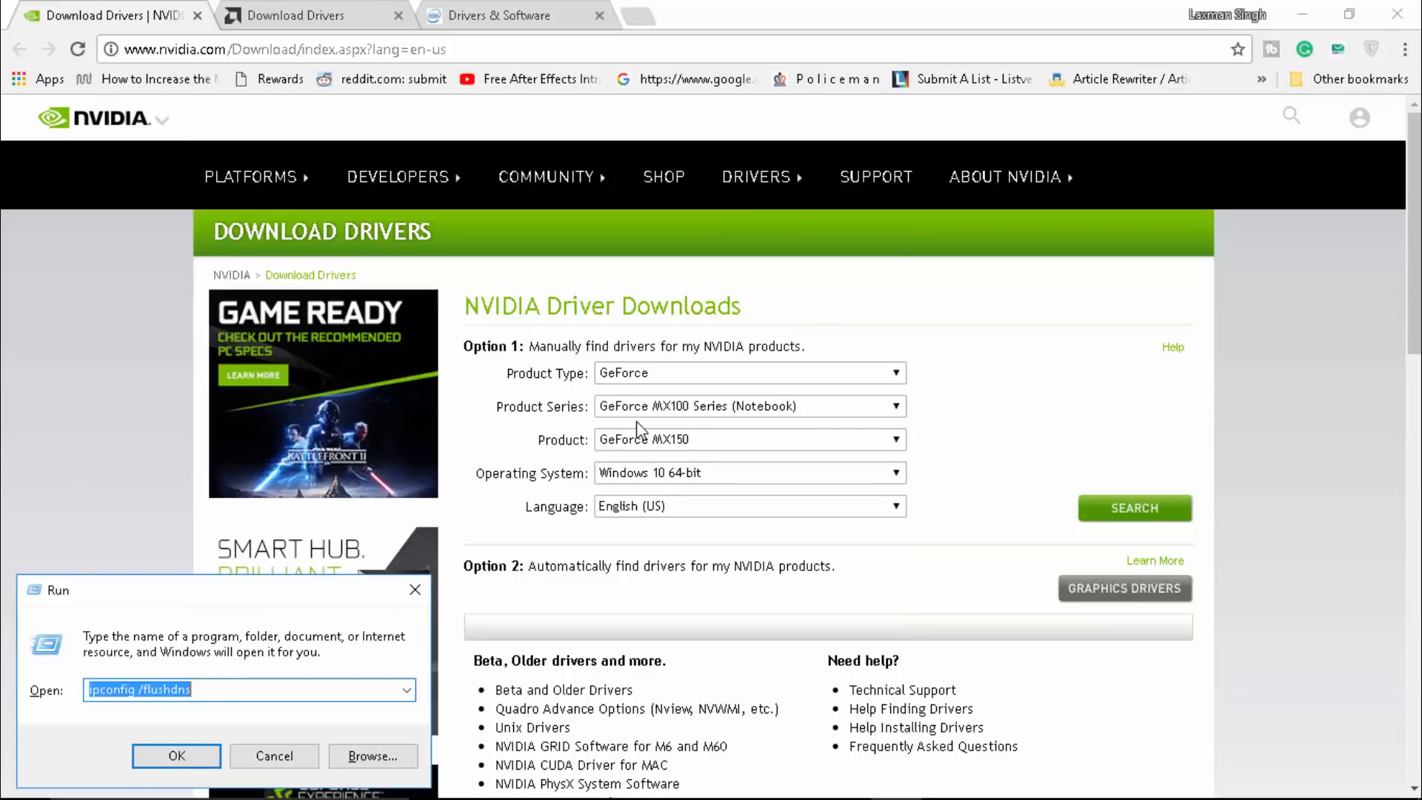
- Run dxdiag from the Run box to open the DirectX Diagnostic Tool
{"action": "left_click", "coordinate": [176, 755]}
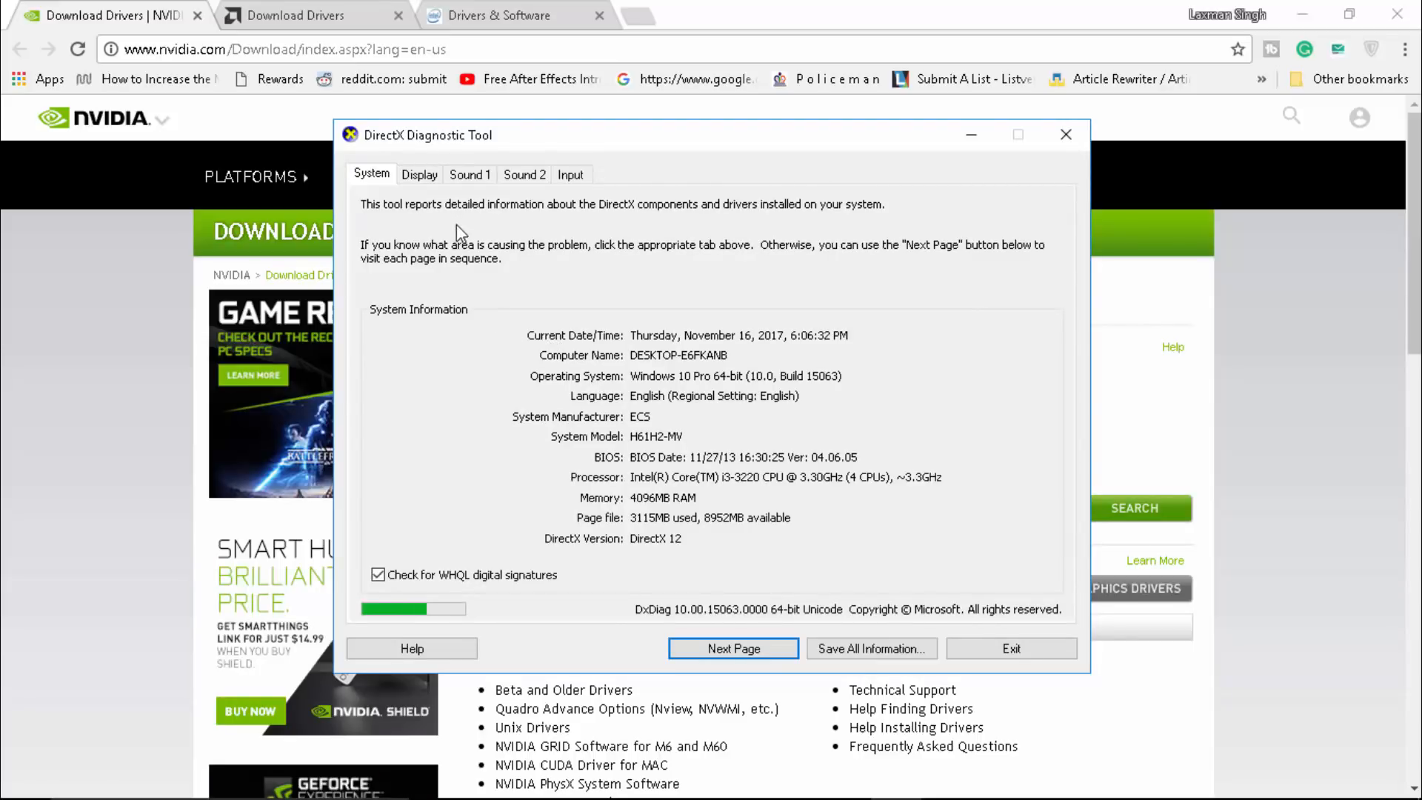
- On the Display tab, confirm Intel HD Graphics, driver 10.18.10.4653, no problems found
{"action": "left_click", "coordinate": [418, 174]}
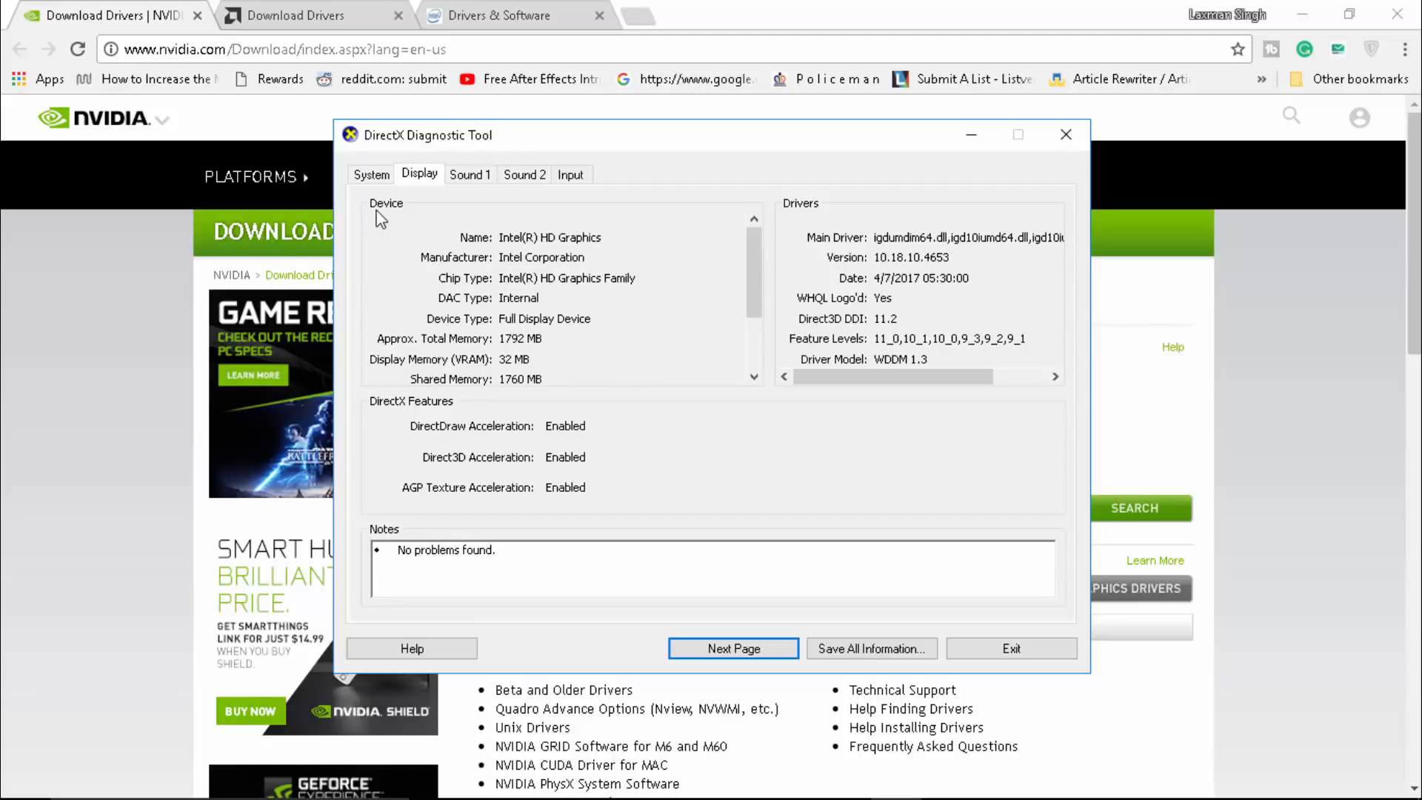
{"action": "mouse_move", "coordinate": [587, 263]}
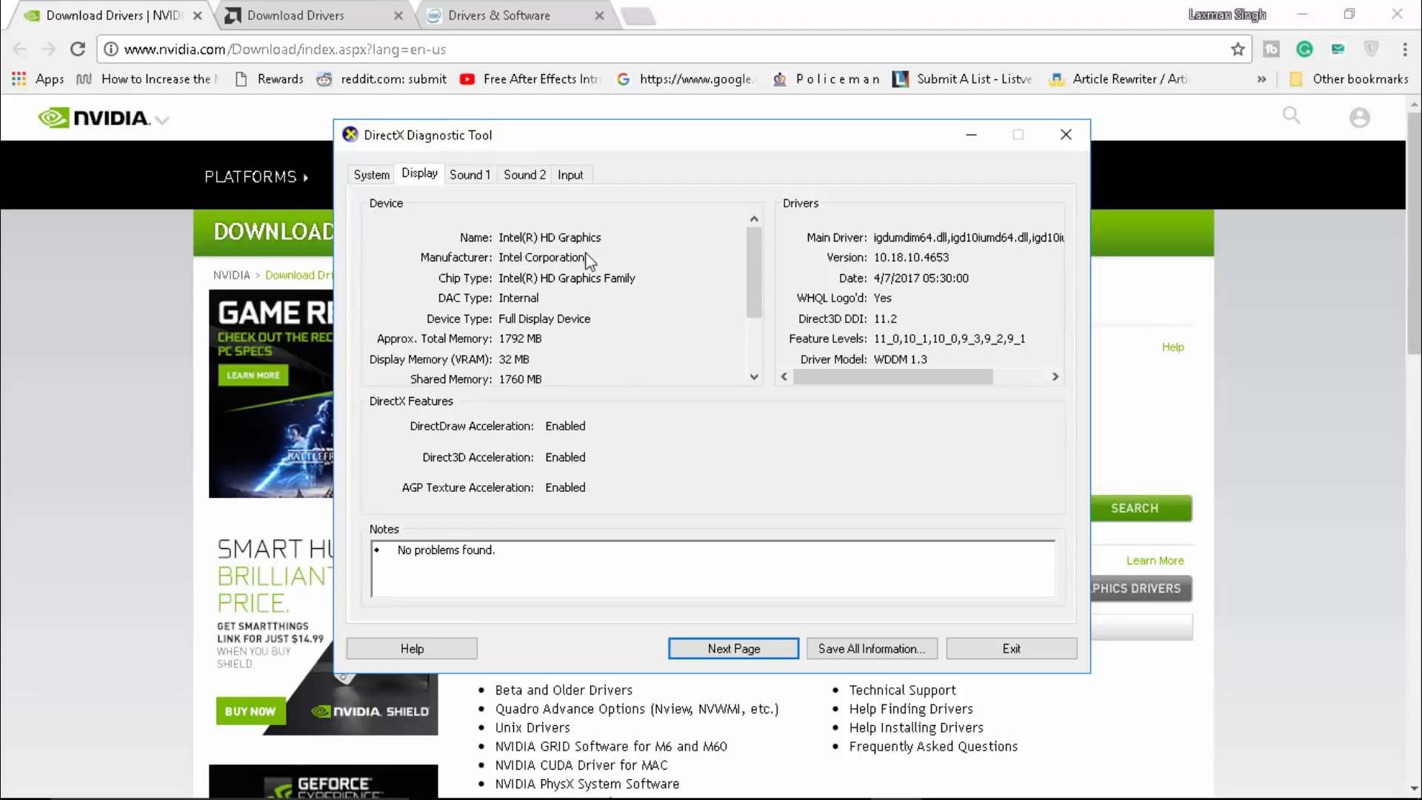
{"action": "mouse_move", "coordinate": [619, 331]}
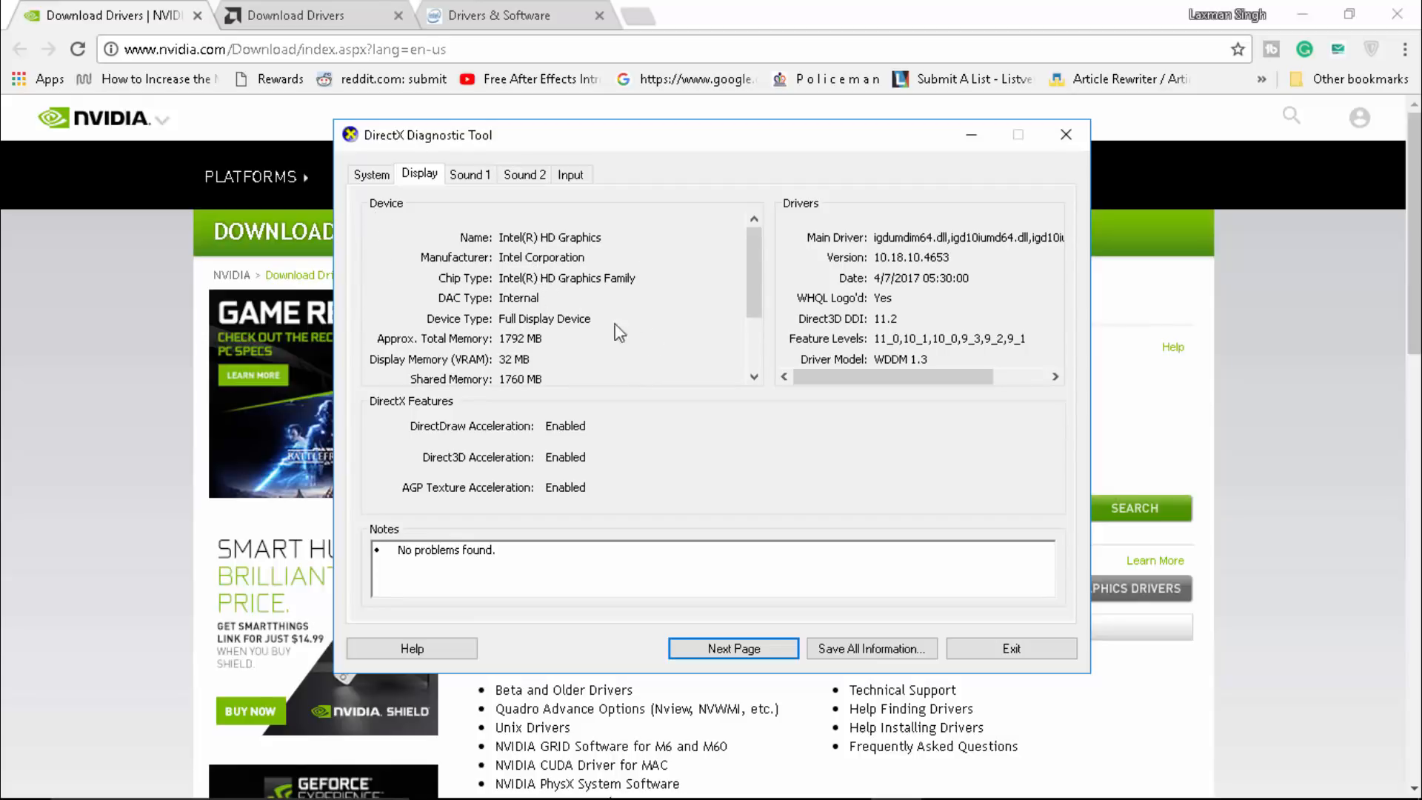
{"action": "mouse_move", "coordinate": [580, 299]}
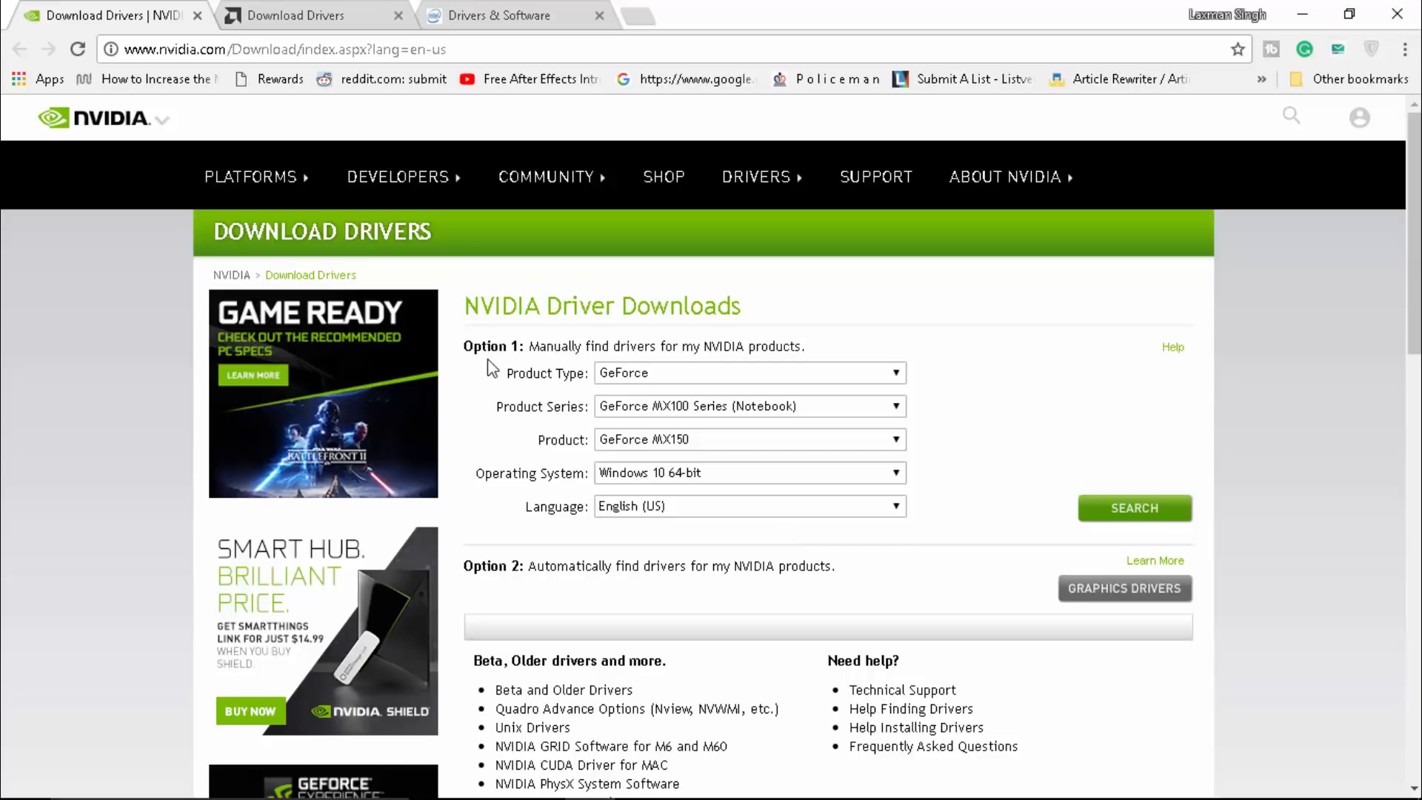
- Select GeForce product type and the GeForce G100 product in NVIDIA's manual driver search
{"action": "left_click", "coordinate": [748, 373]}
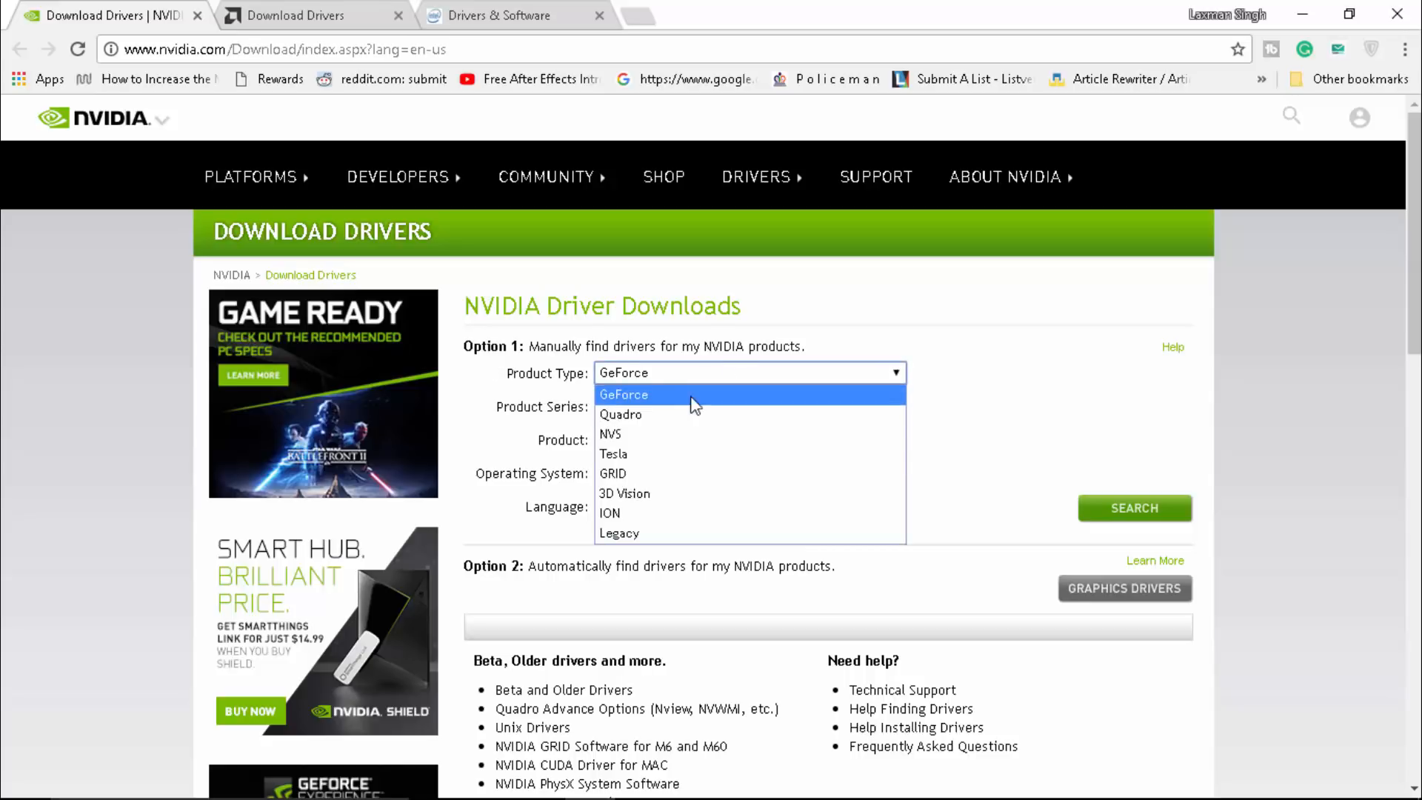
{"action": "left_click", "coordinate": [623, 394]}
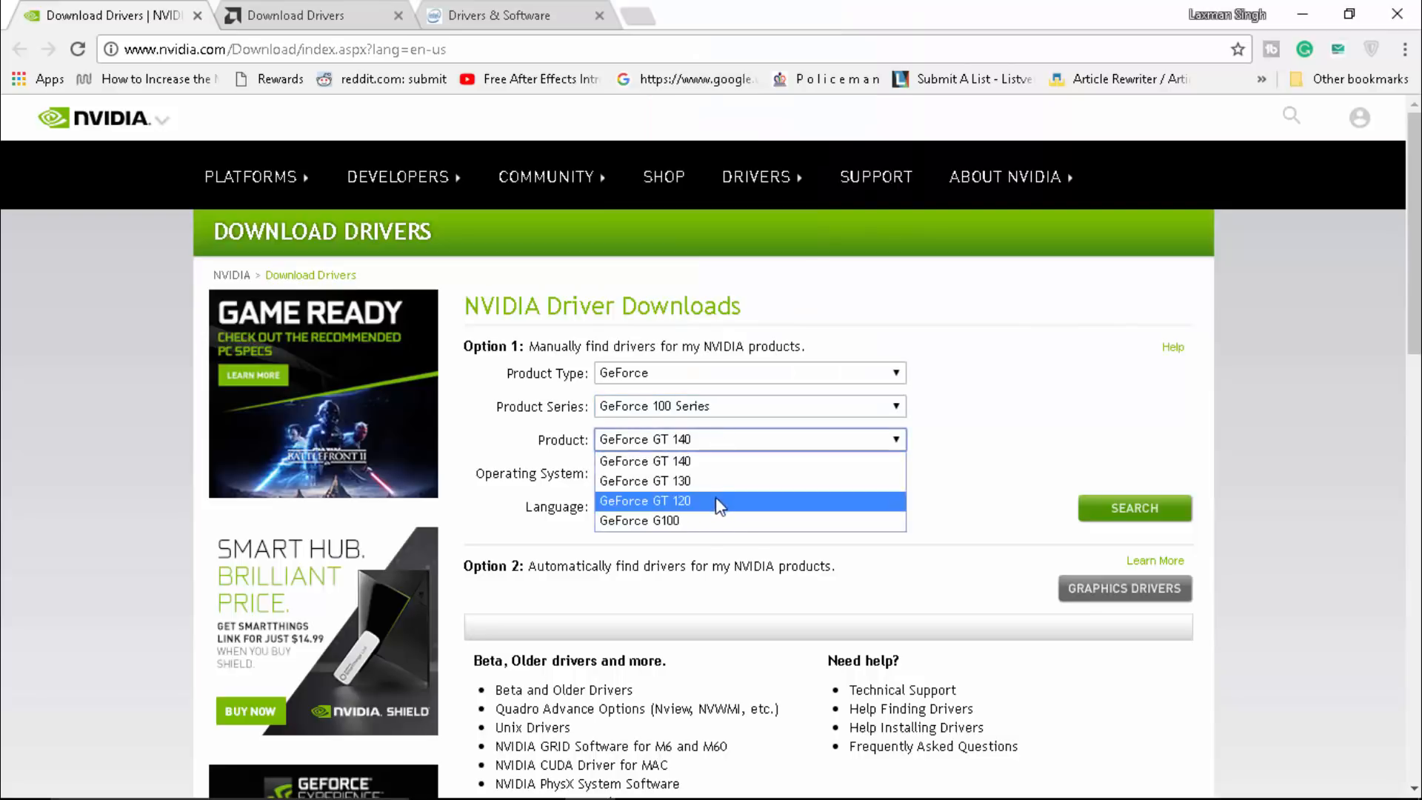
{"action": "left_click", "coordinate": [638, 520]}
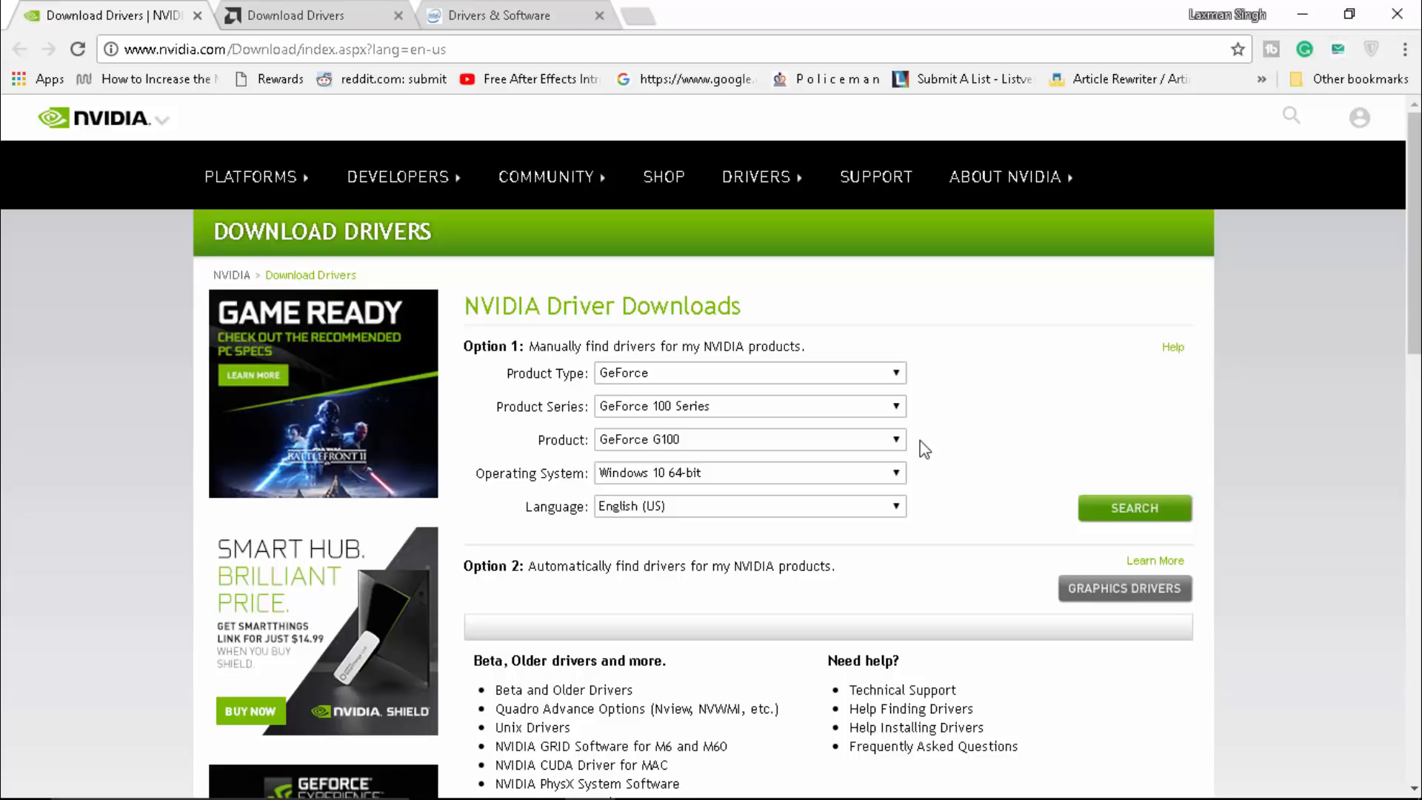
{"action": "mouse_move", "coordinate": [880, 433]}
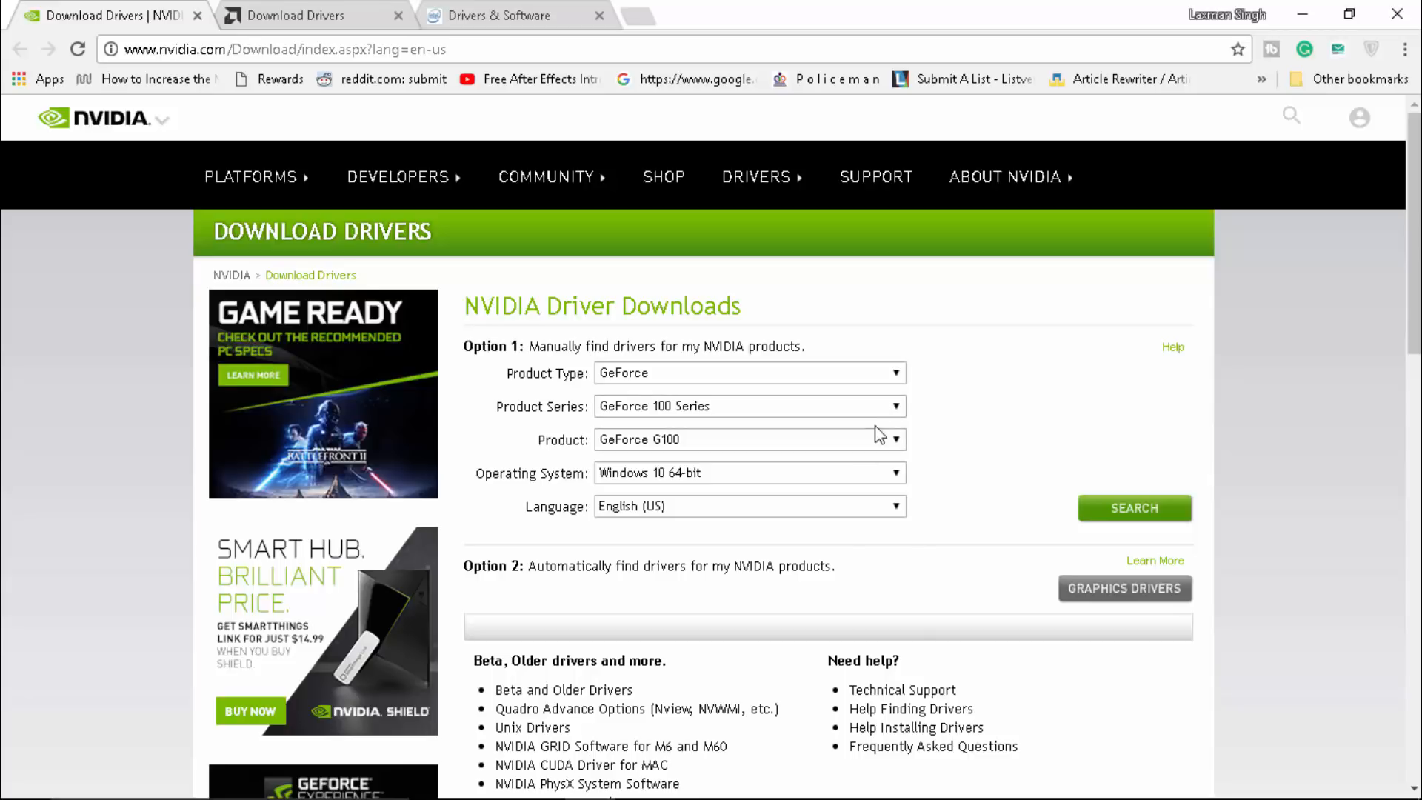
{"action": "left_click", "coordinate": [308, 16]}
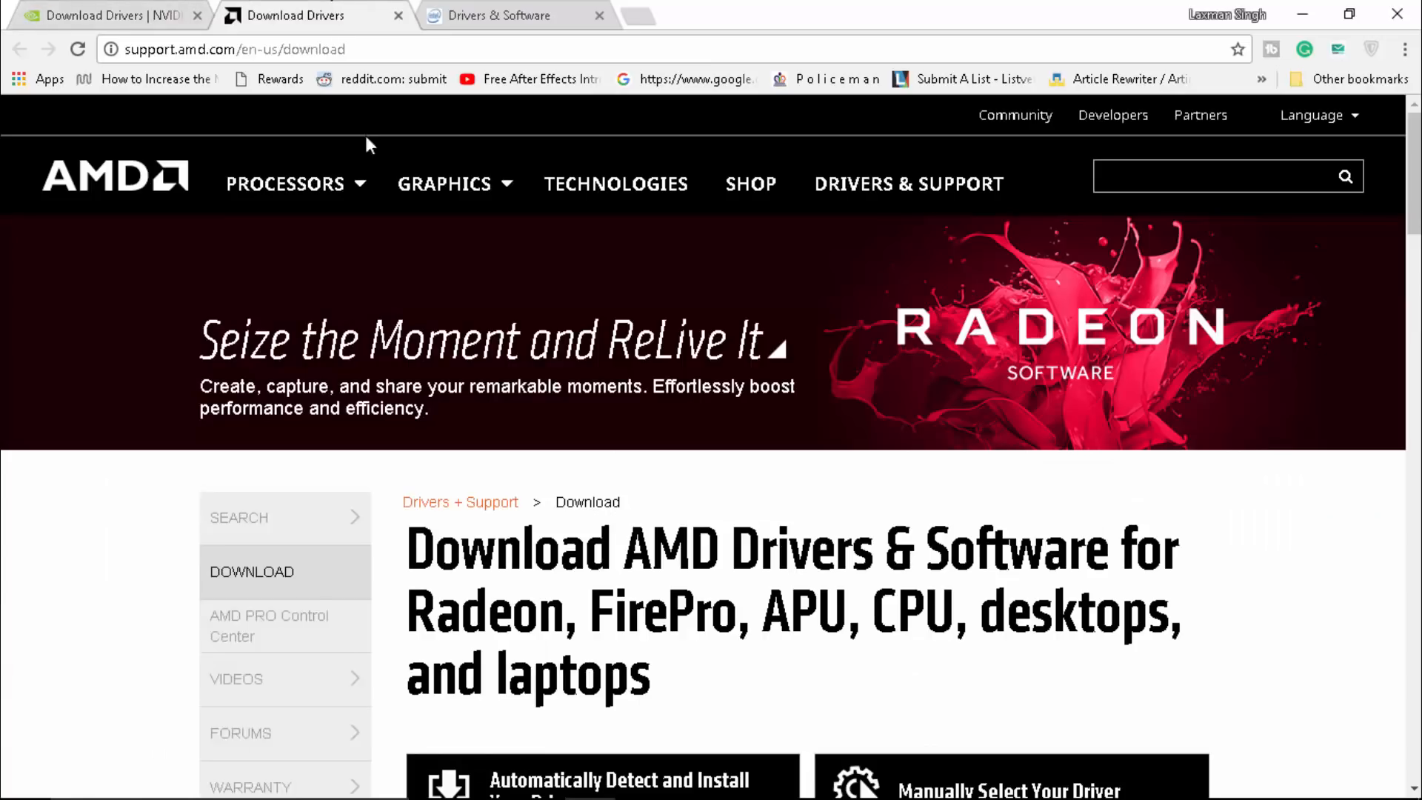
- Fill AMD's manual driver form with Radeon R7 260 and Windows 10 - 64 Bit
{"action": "scroll", "scroll_direction": "down", "scroll_amount": 3}
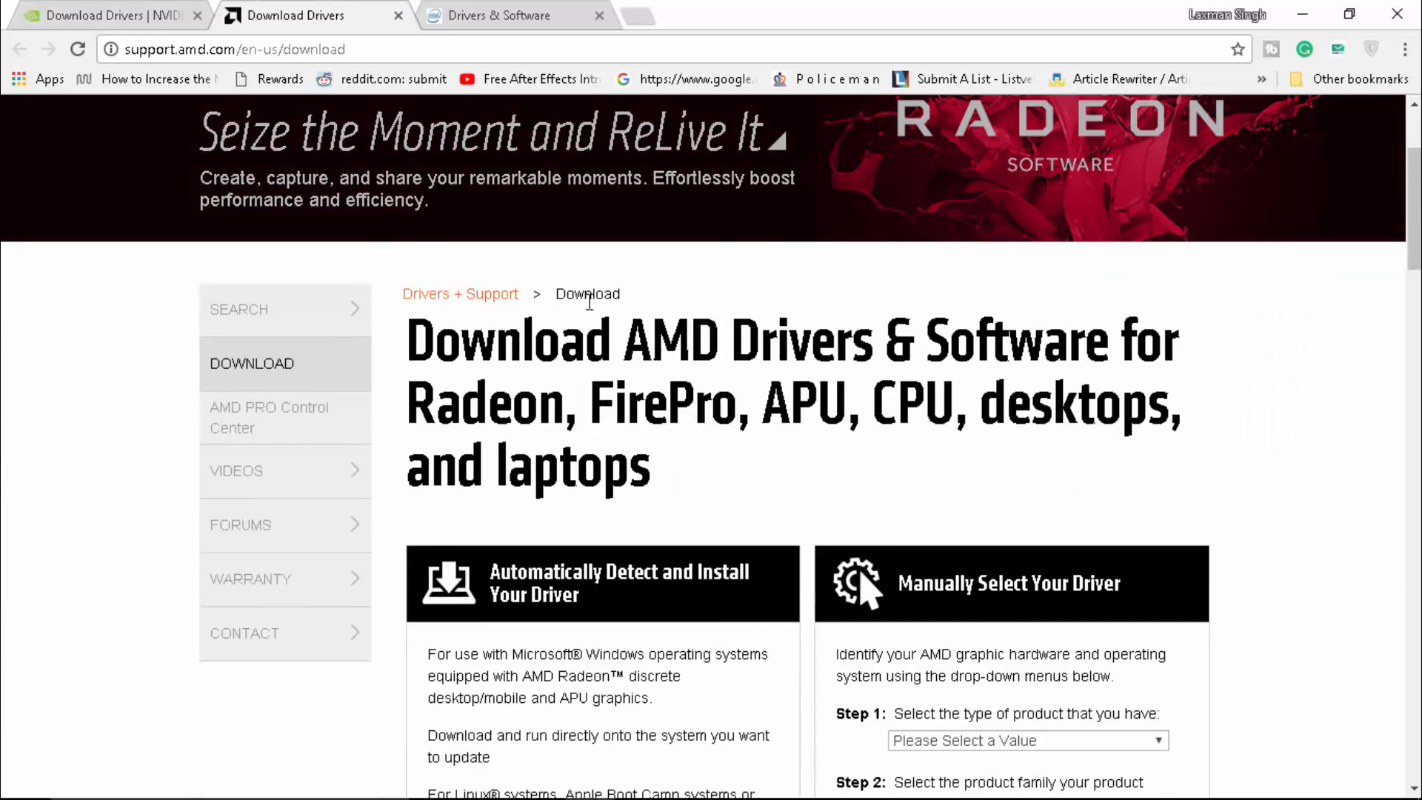
{"action": "scroll", "scroll_direction": "down", "scroll_amount": 3}
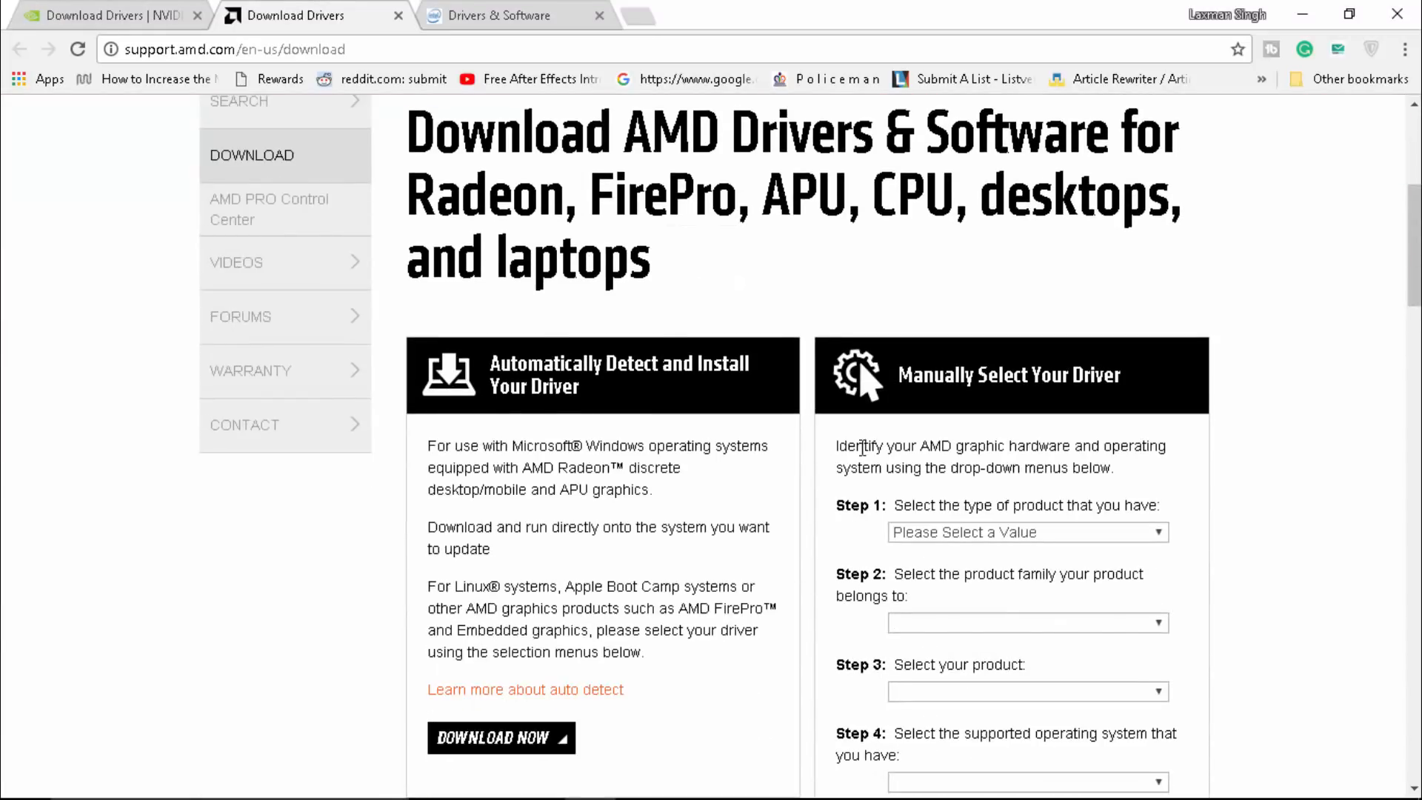
{"action": "left_click", "coordinate": [1026, 532]}
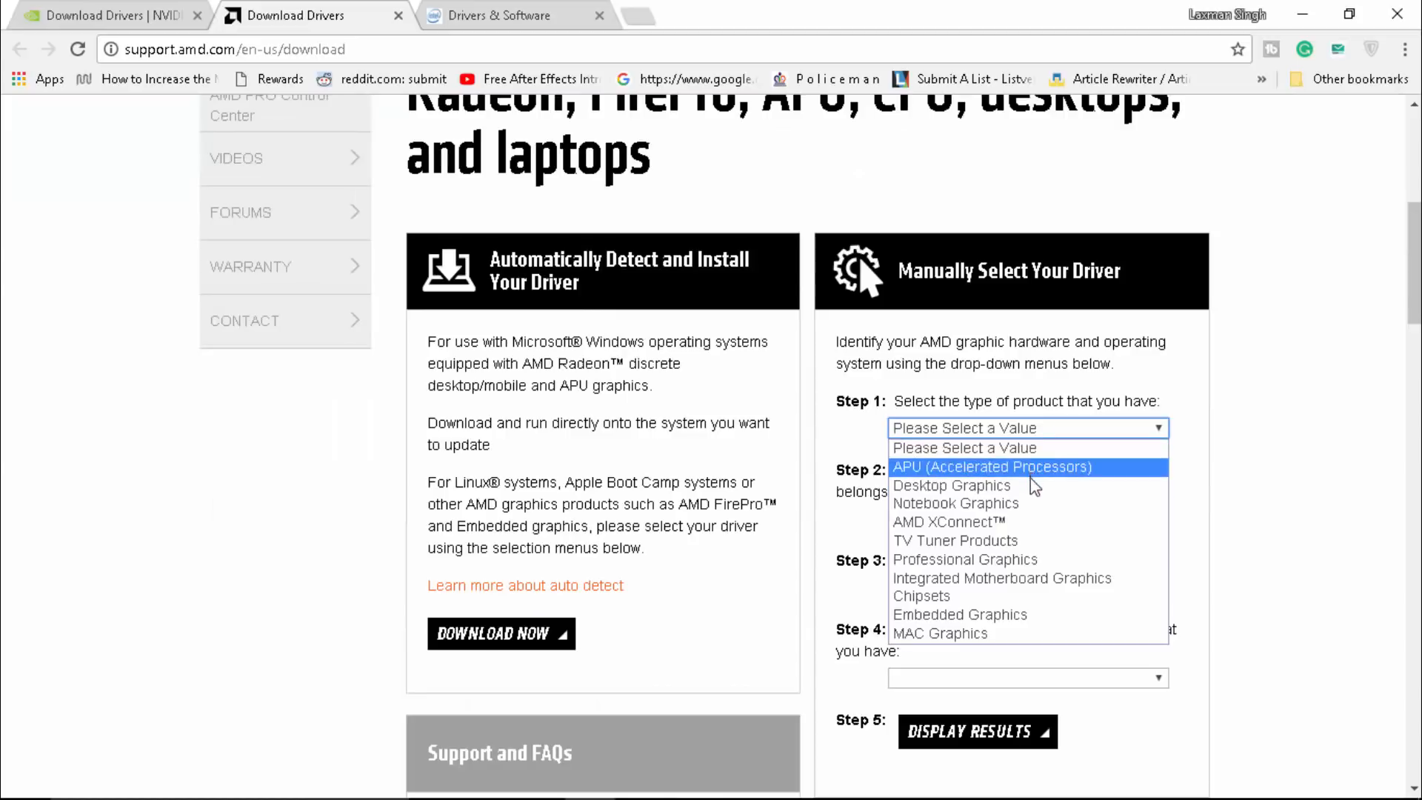
{"action": "mouse_move", "coordinate": [1023, 521]}
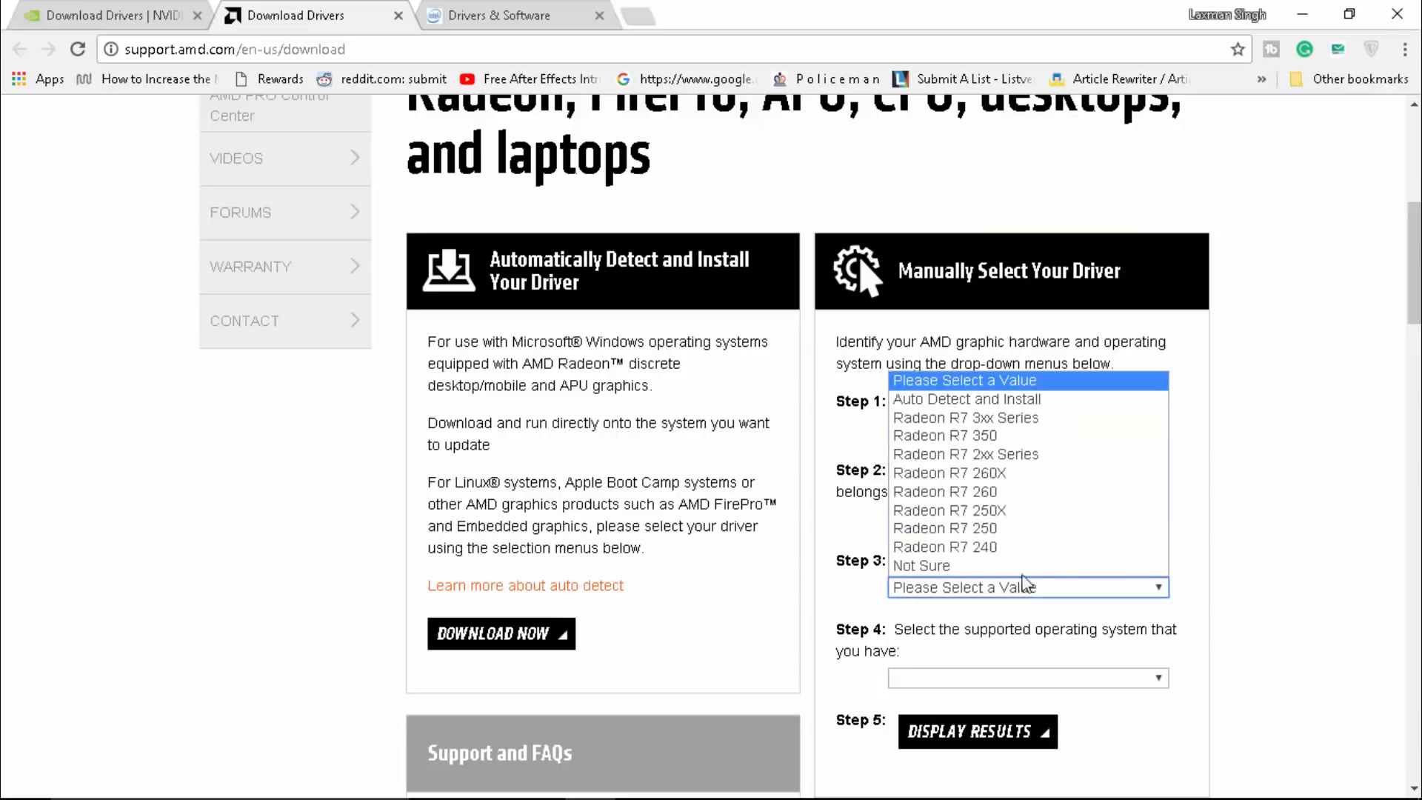
{"action": "left_click", "coordinate": [1027, 677]}
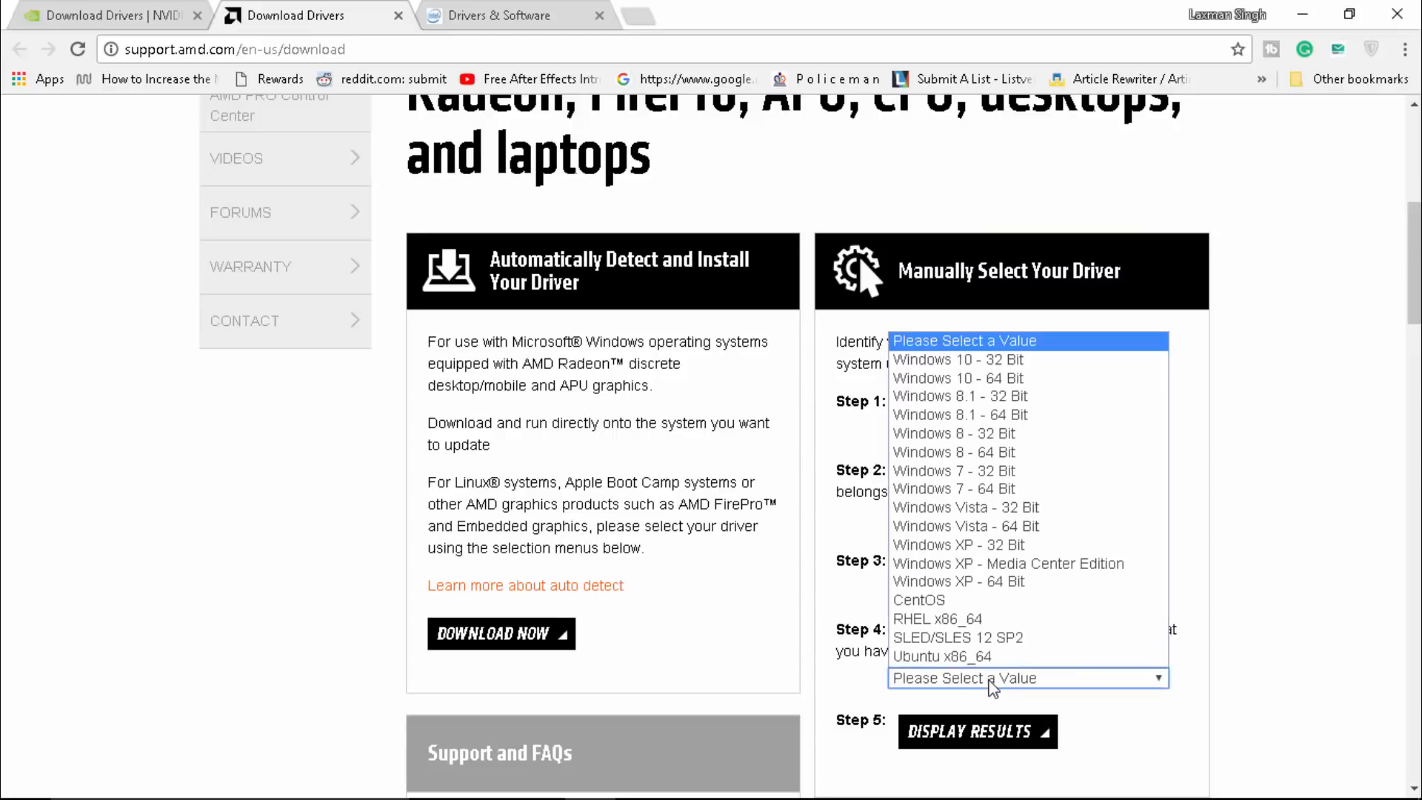
{"action": "mouse_move", "coordinate": [957, 359]}
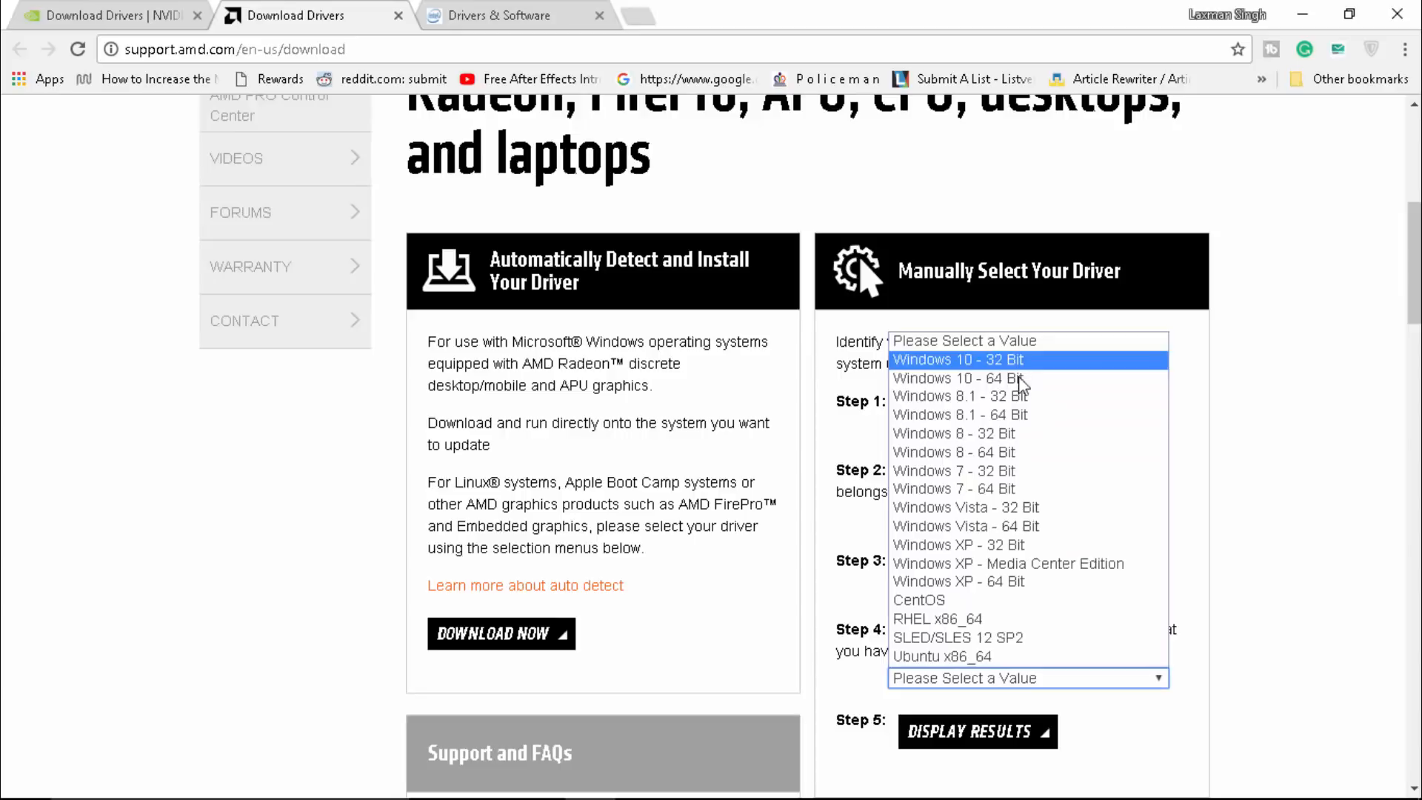
{"action": "left_click", "coordinate": [954, 379]}
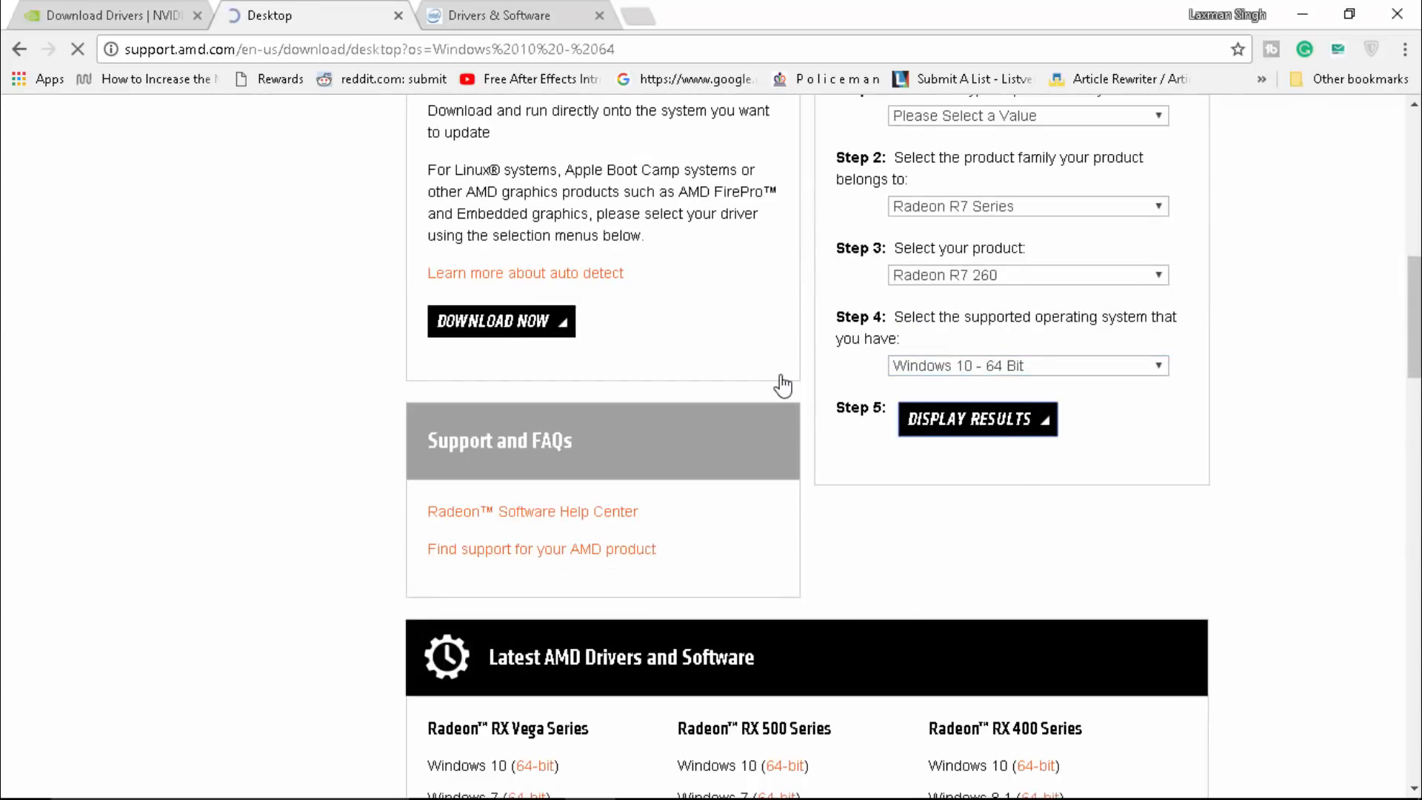
- Load the Radeon Software Crimson ReLive results for Windows 10 64-bit and scroll through them
{"action": "left_click", "coordinate": [977, 419]}
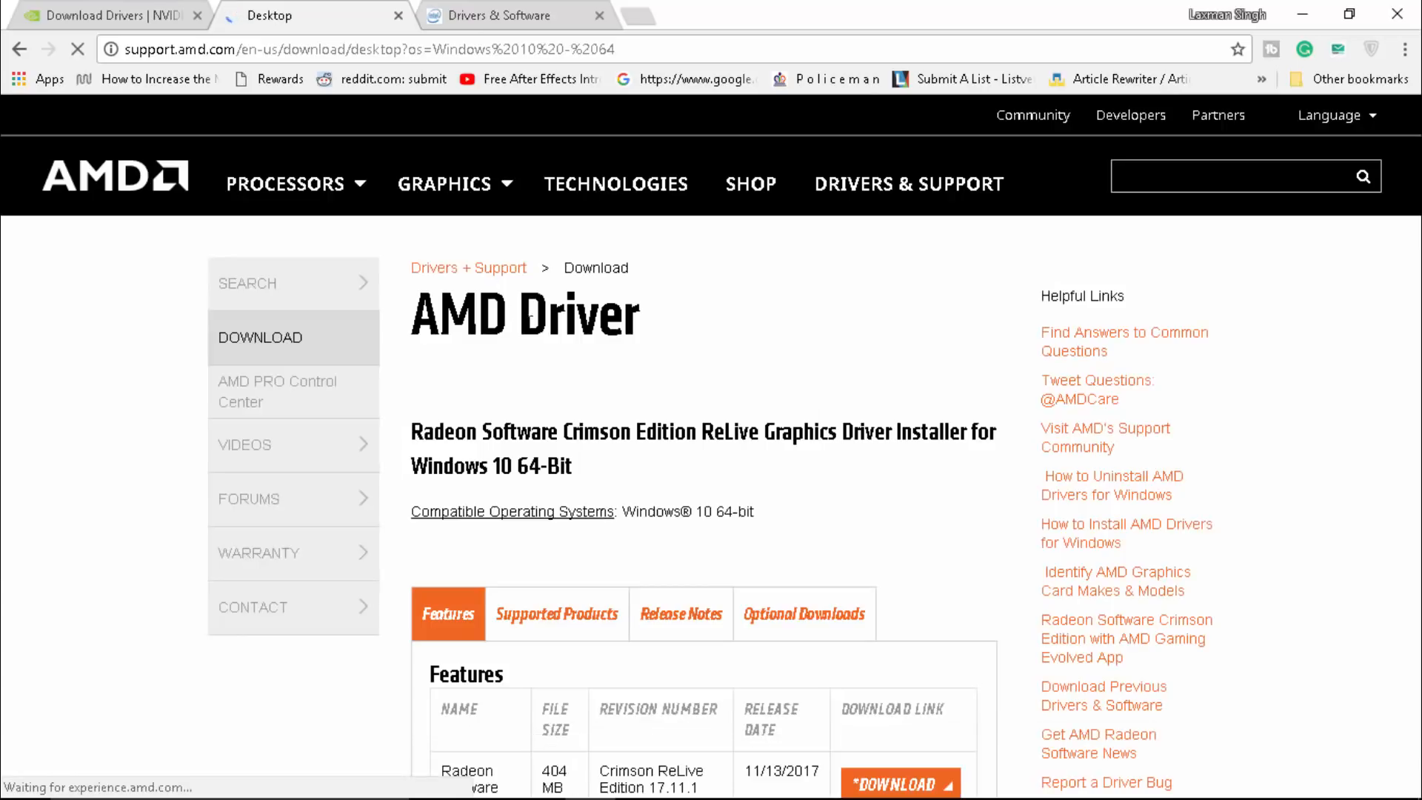
{"action": "scroll", "scroll_direction": "down", "scroll_amount": 3}
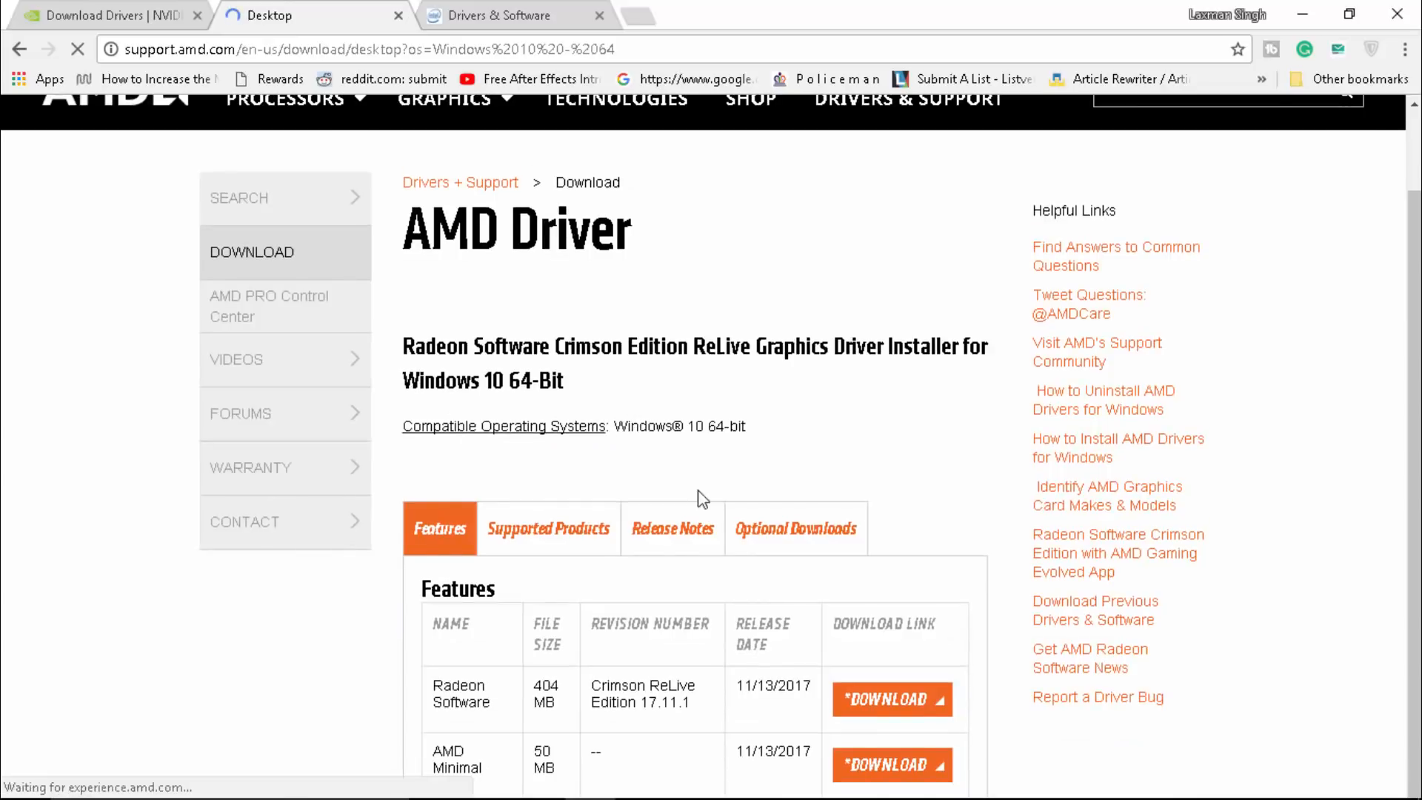
{"action": "scroll", "scroll_direction": "down", "scroll_amount": 3}
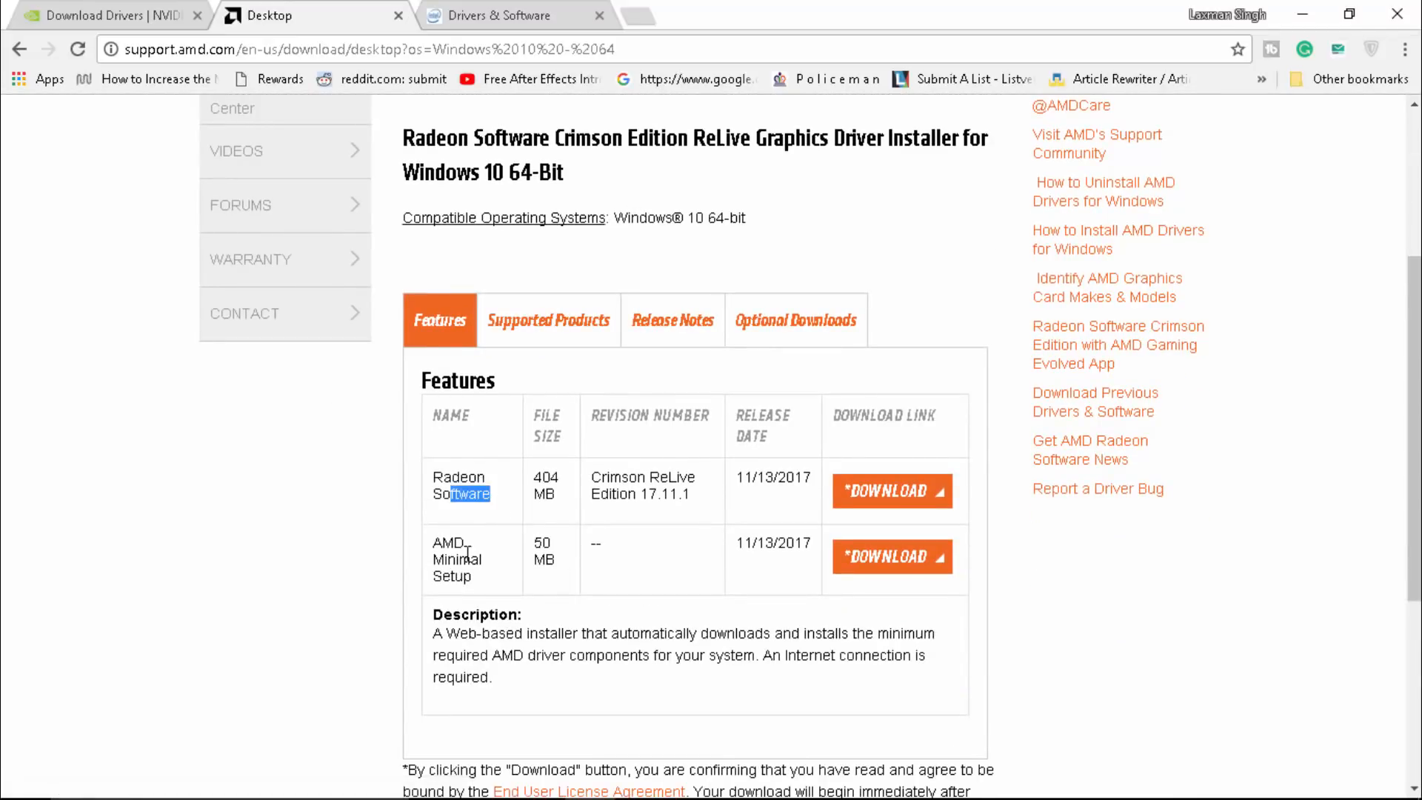
{"action": "scroll", "scroll_direction": "down", "scroll_amount": 3}
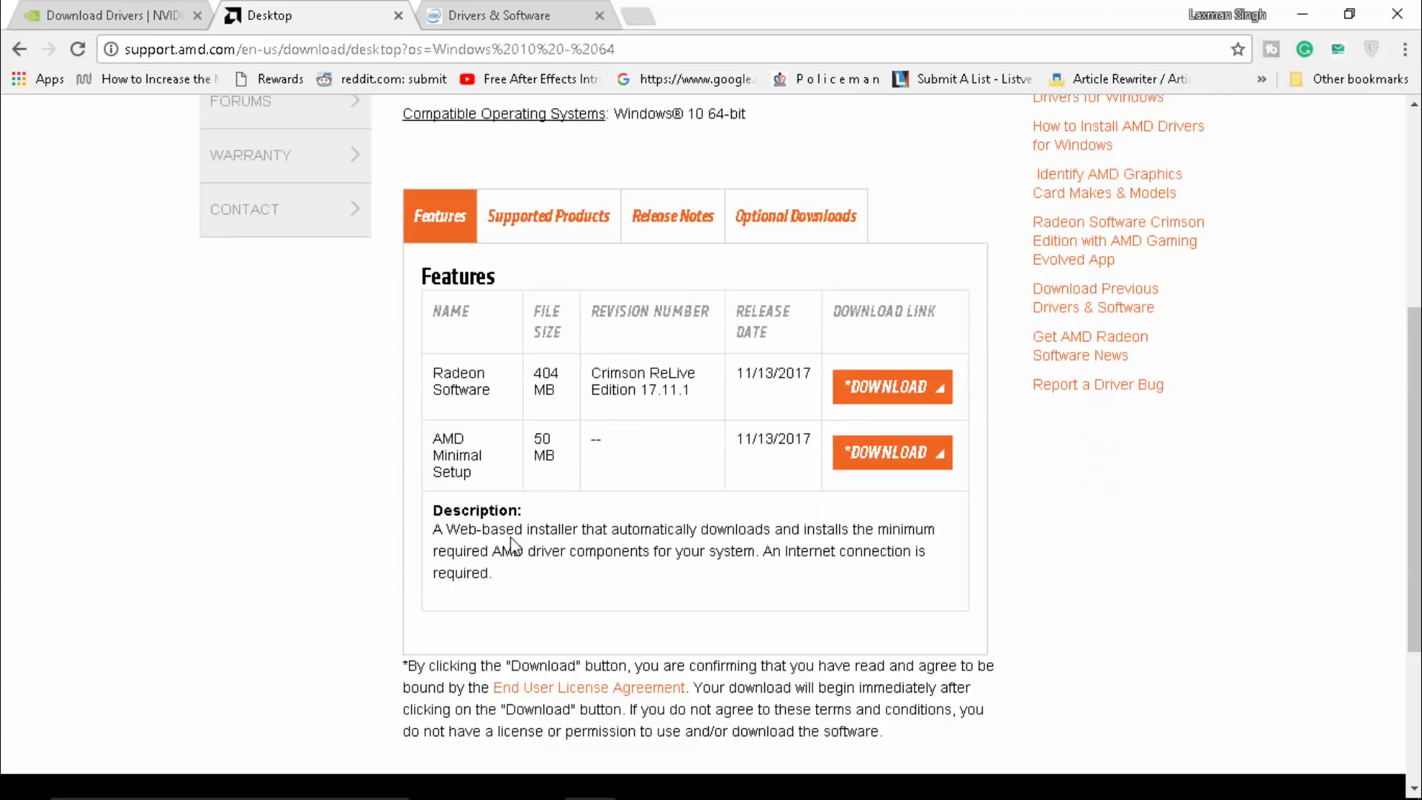
{"action": "left_click", "coordinate": [505, 15]}
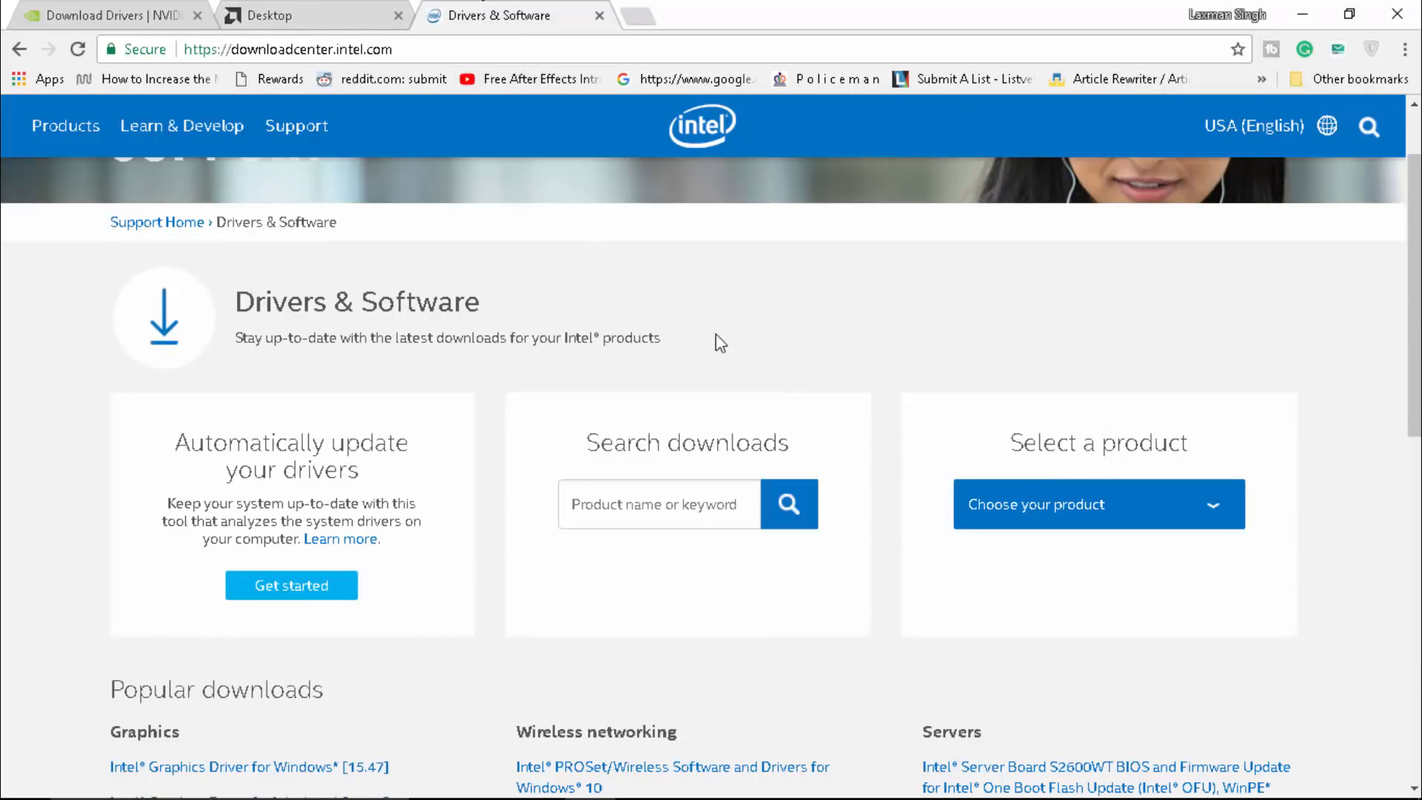
{"action": "mouse_move", "coordinate": [800, 400]}
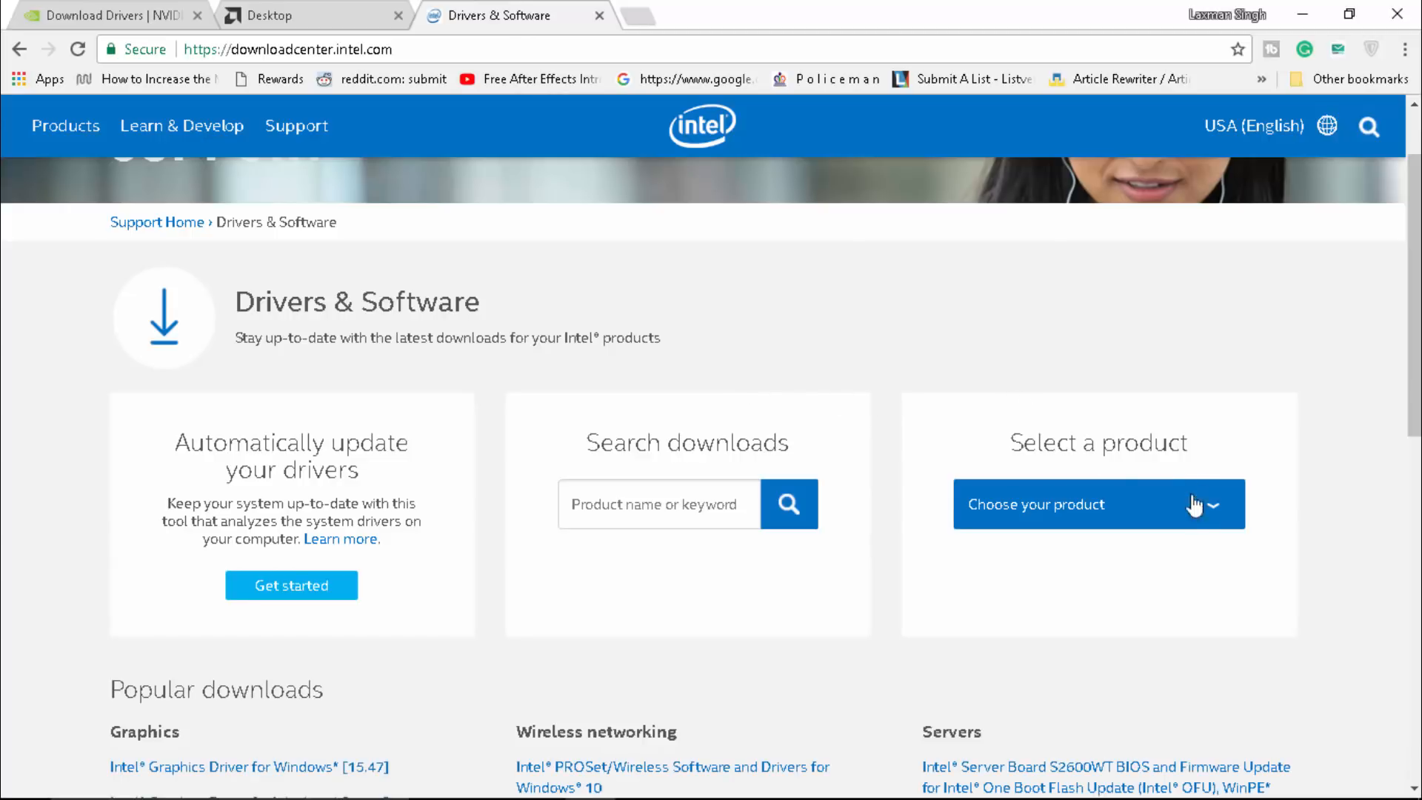
- Choose Graphics Drivers from Intel's product category list
{"action": "left_click", "coordinate": [1097, 504]}
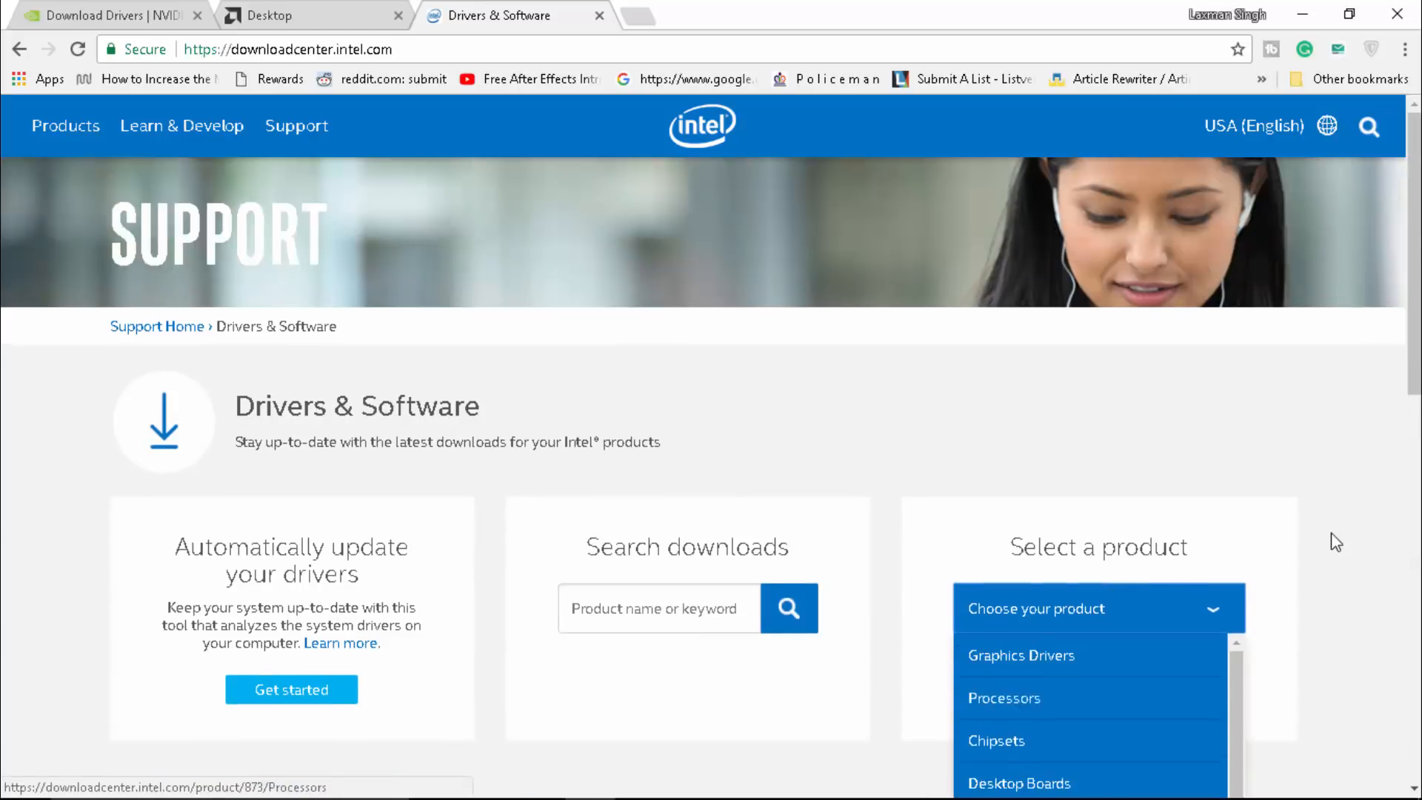
{"action": "left_click", "coordinate": [1021, 655]}
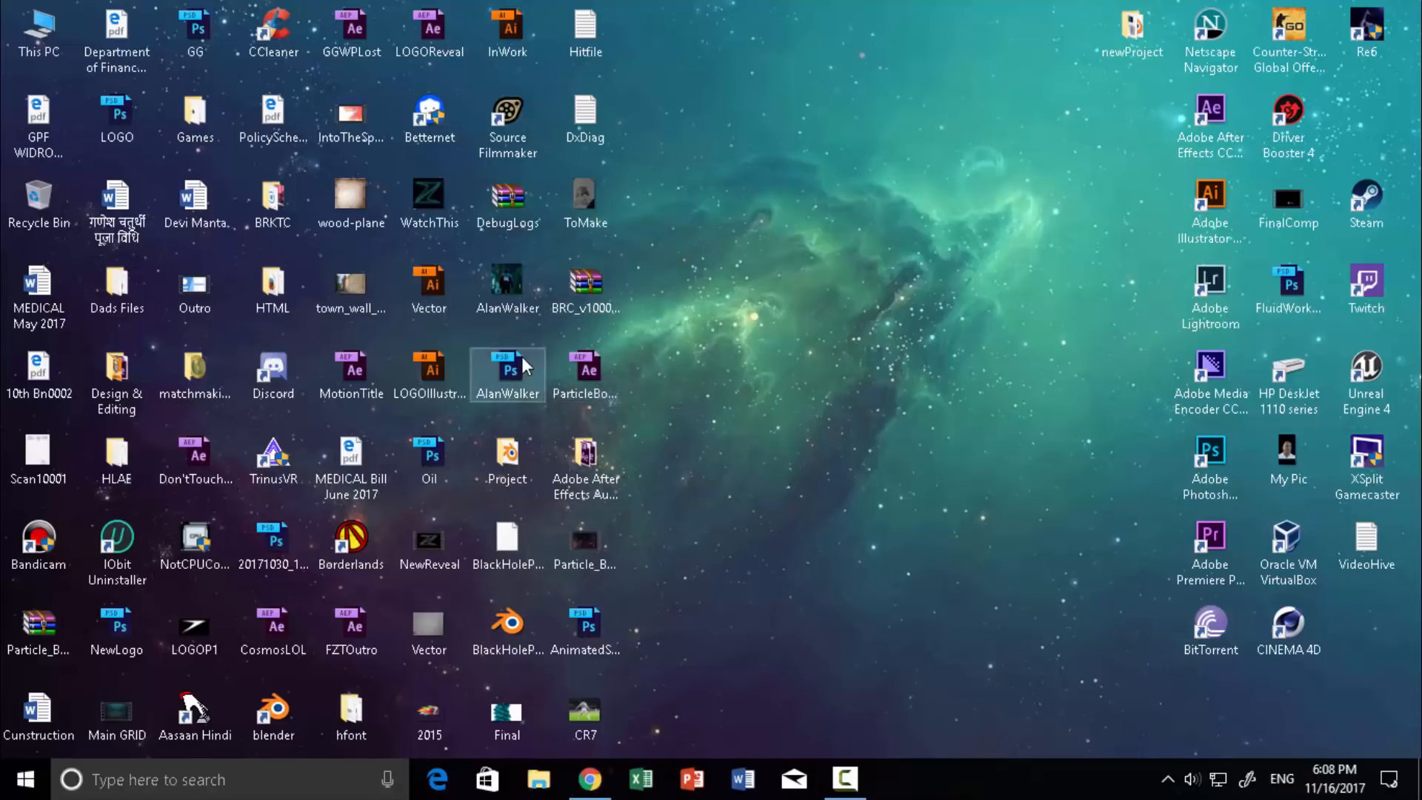
{"action": "left_click", "coordinate": [585, 118]}
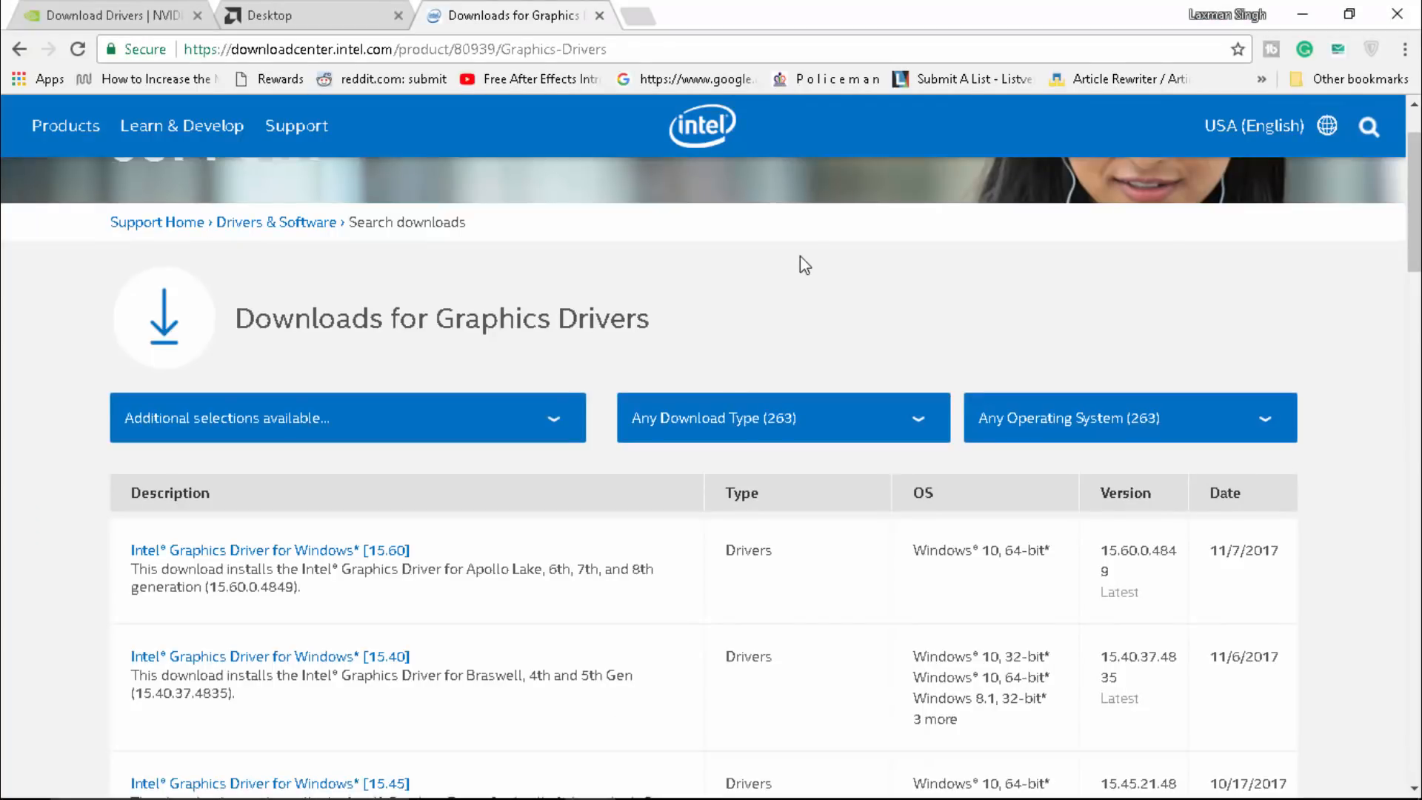
{"action": "mouse_move", "coordinate": [775, 401]}
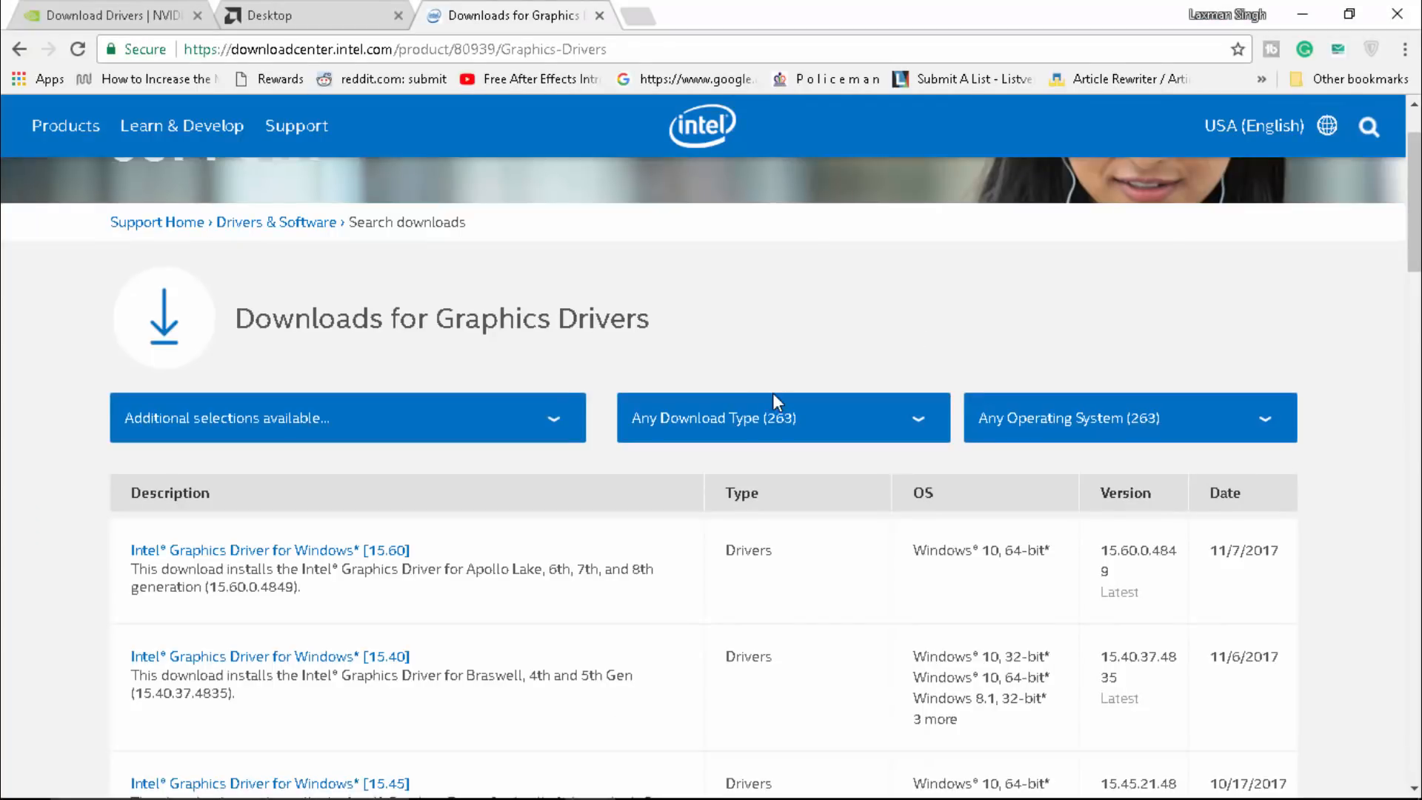
{"action": "mouse_move", "coordinate": [453, 481]}
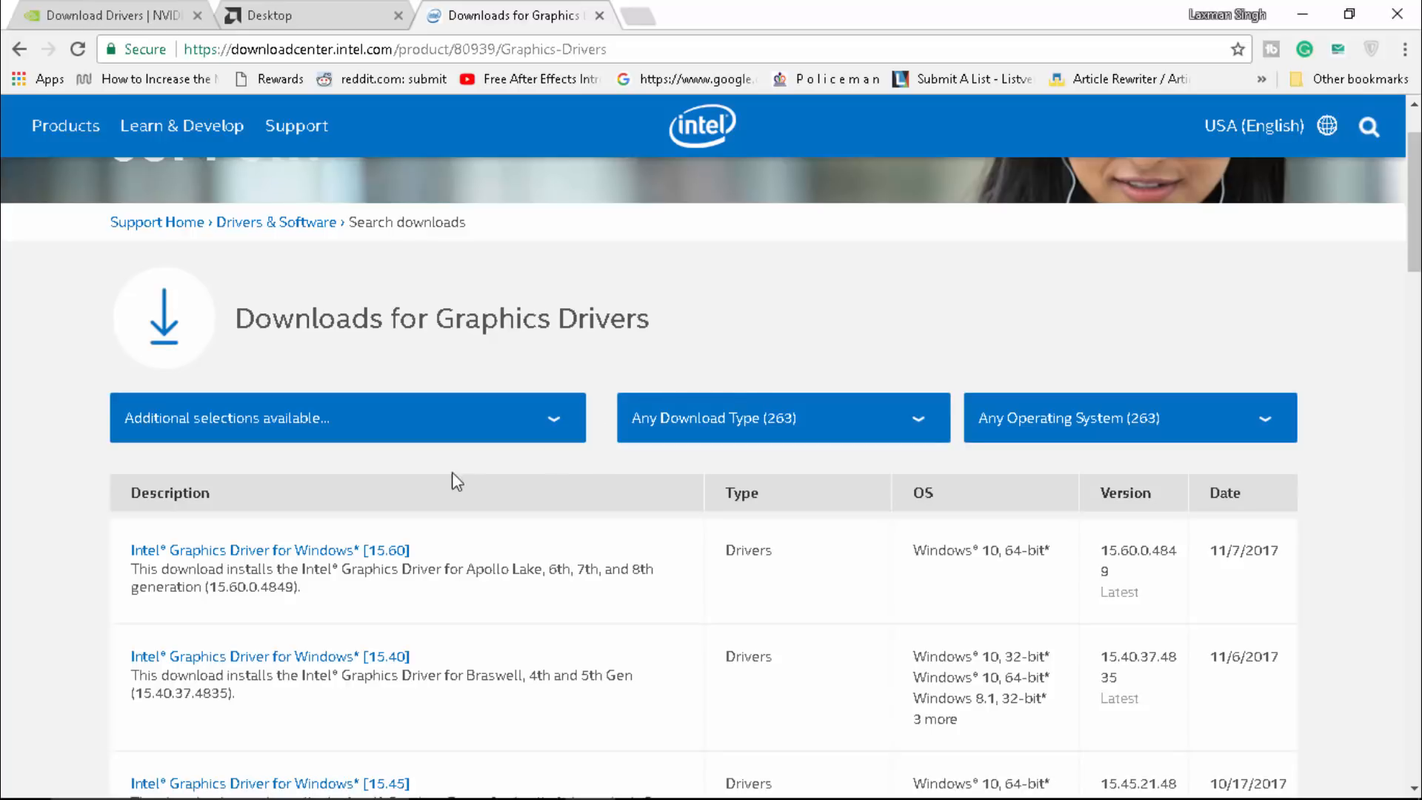
{"action": "mouse_move", "coordinate": [376, 491]}
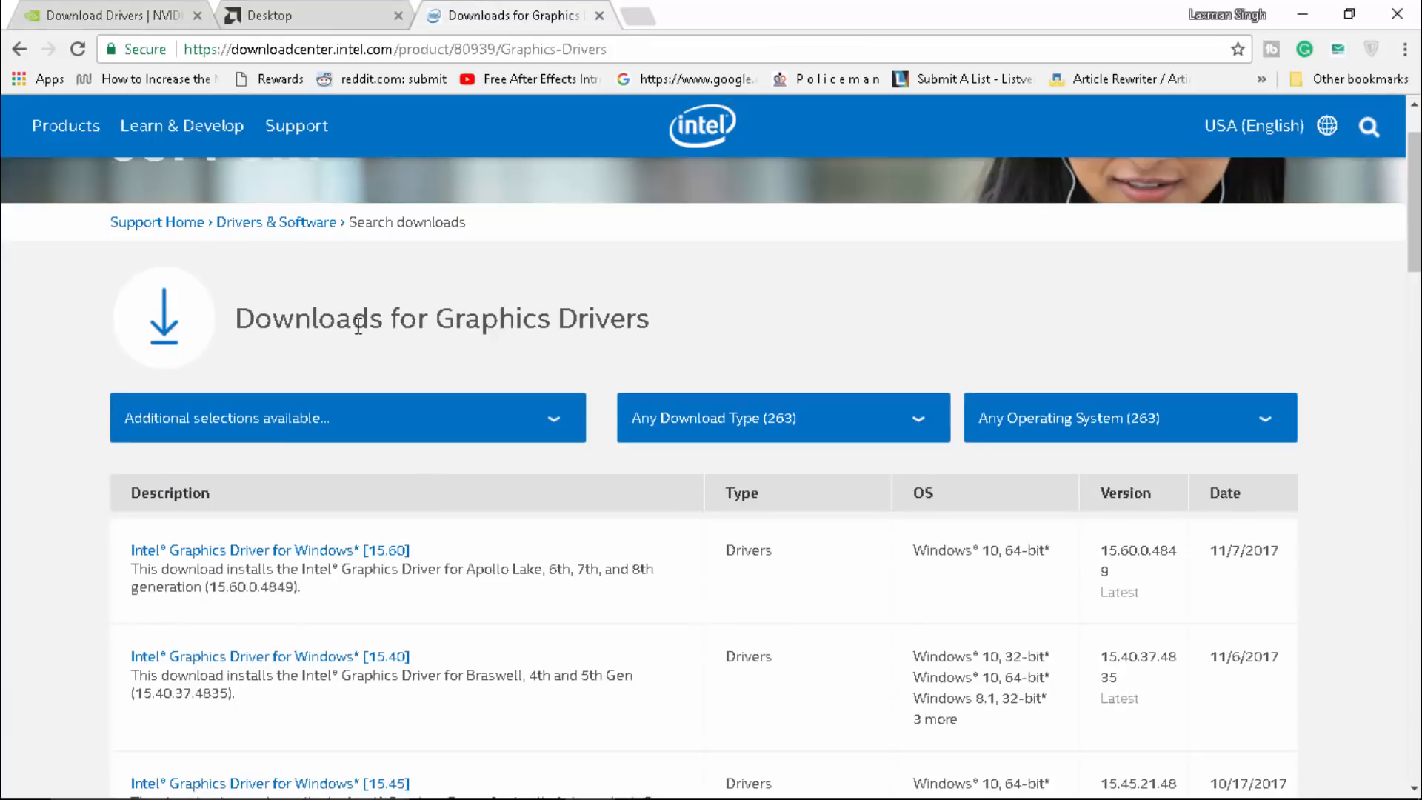
{"action": "mouse_move", "coordinate": [442, 568]}
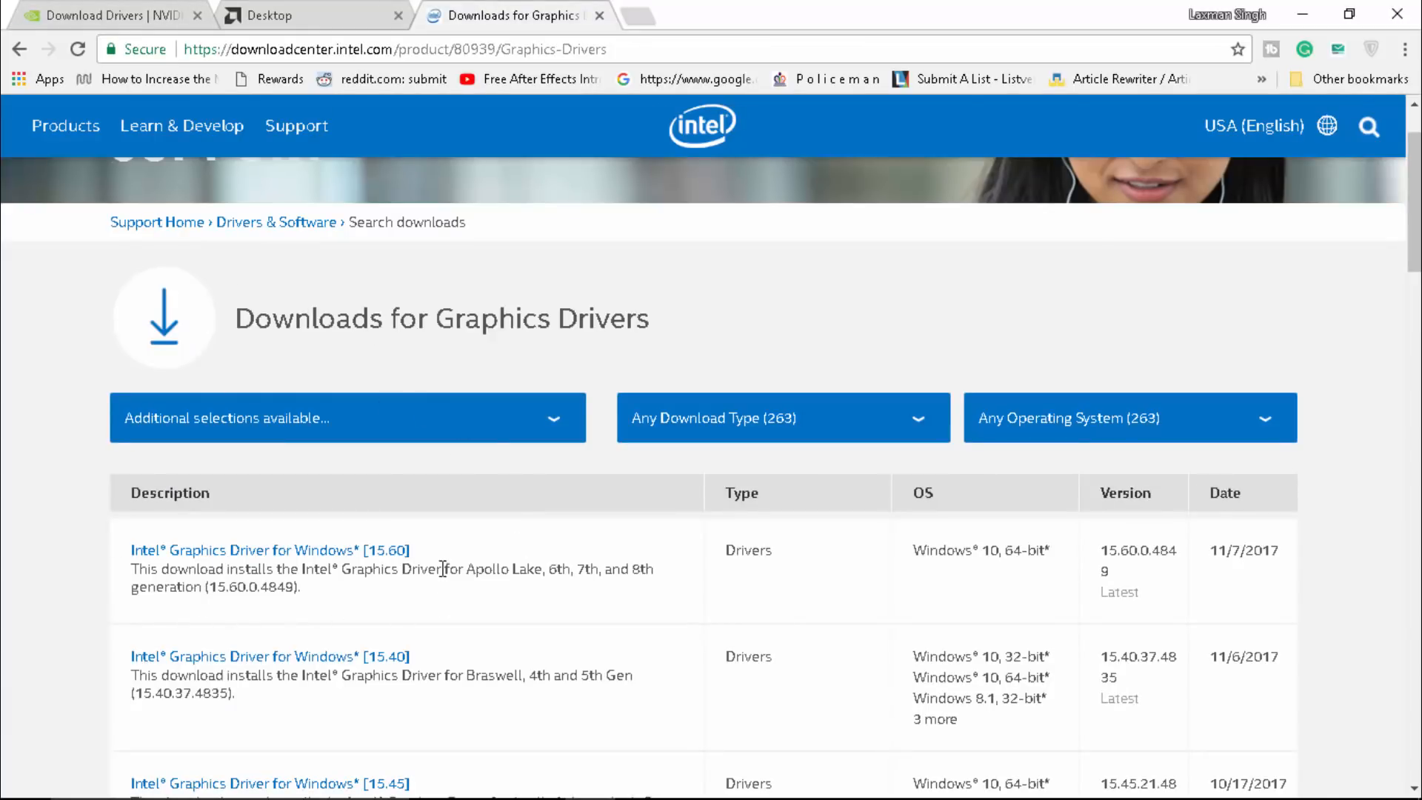
{"action": "mouse_move", "coordinate": [99, 516]}
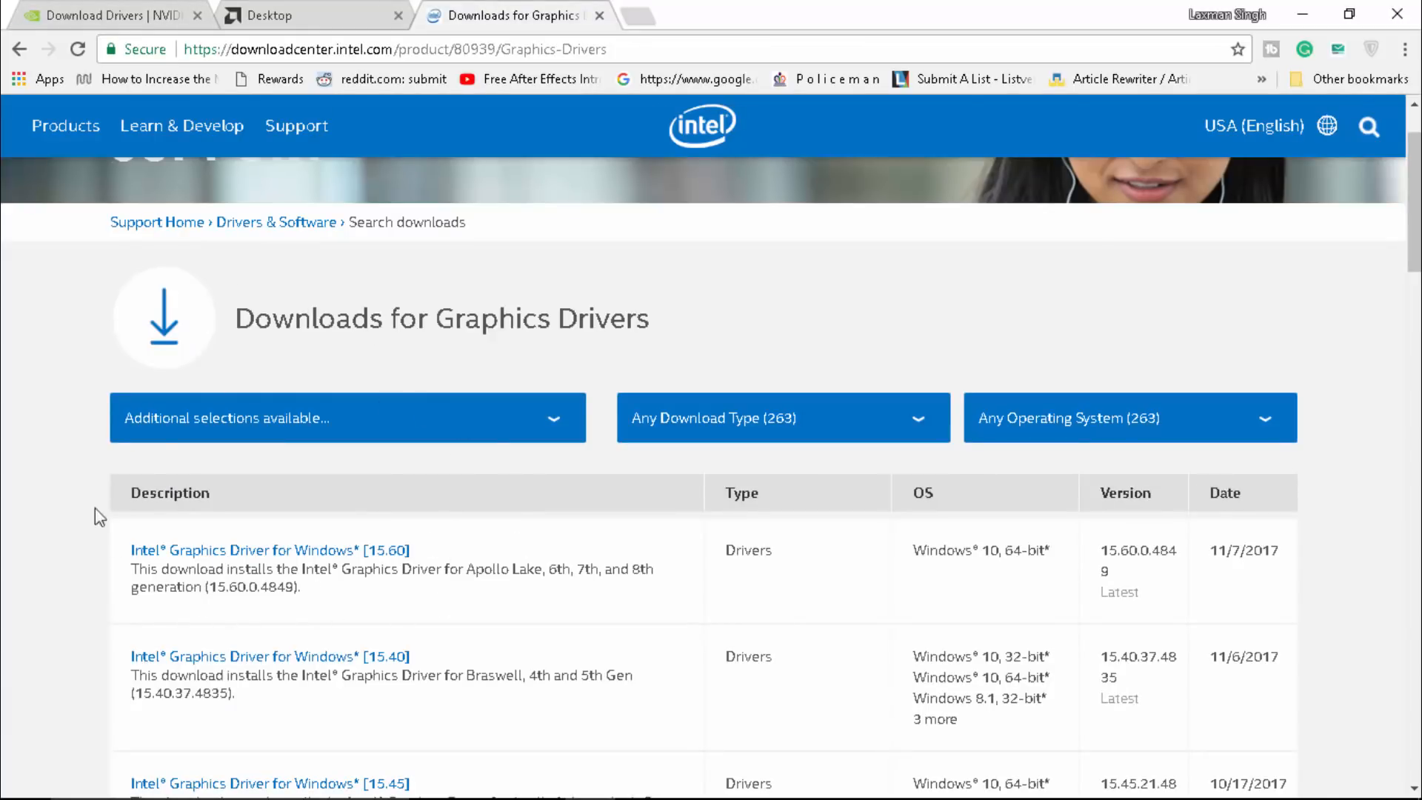
{"action": "mouse_move", "coordinate": [184, 516]}
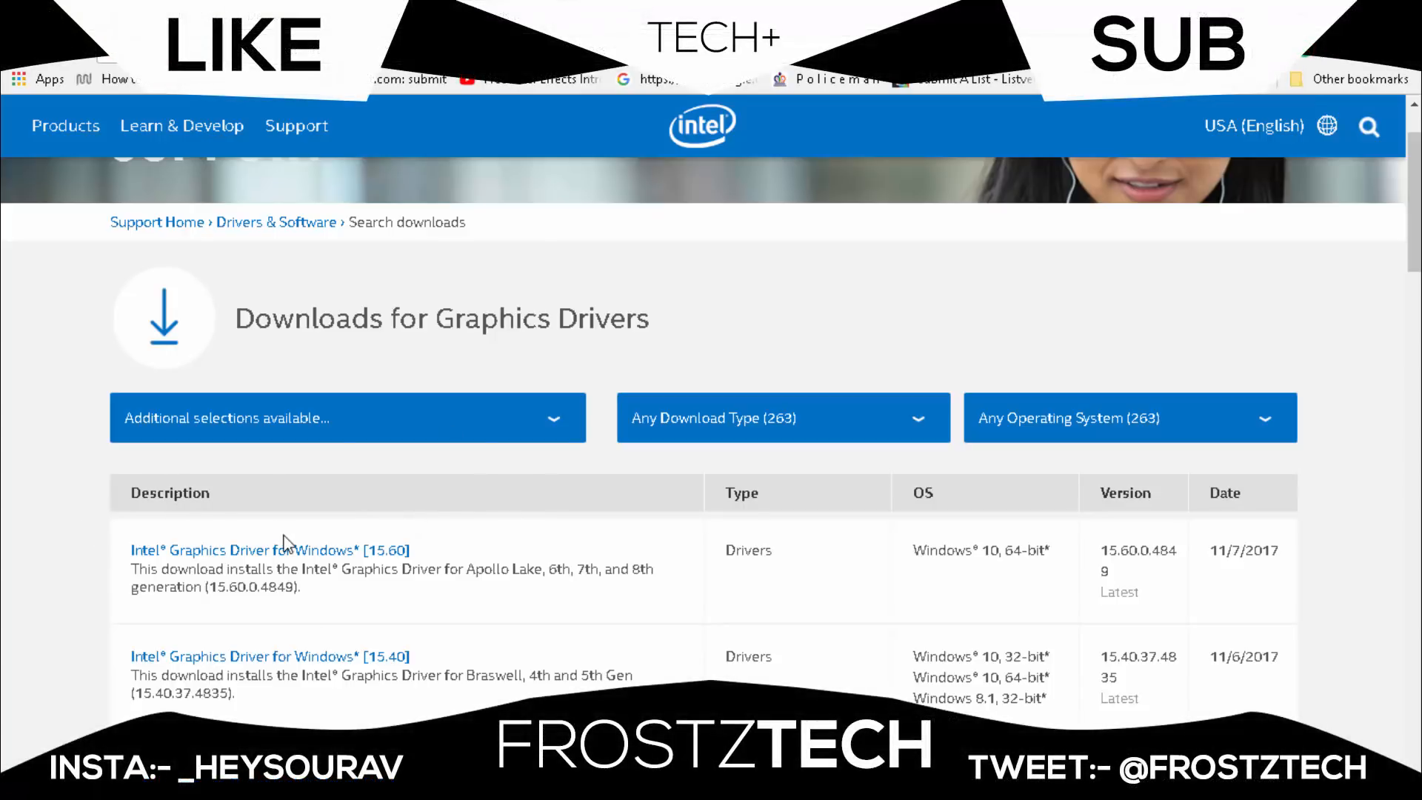
{"action": "mouse_move", "coordinate": [567, 381]}
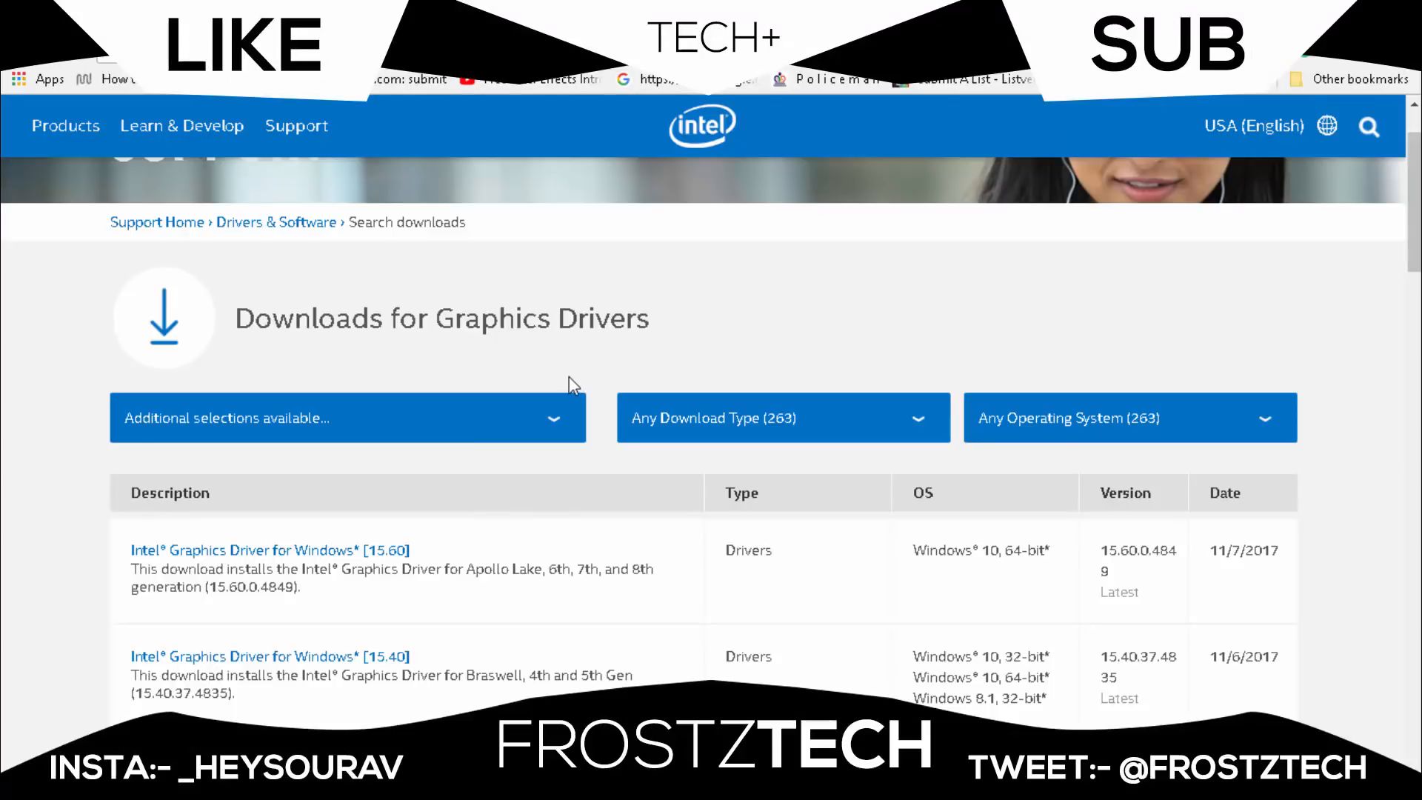